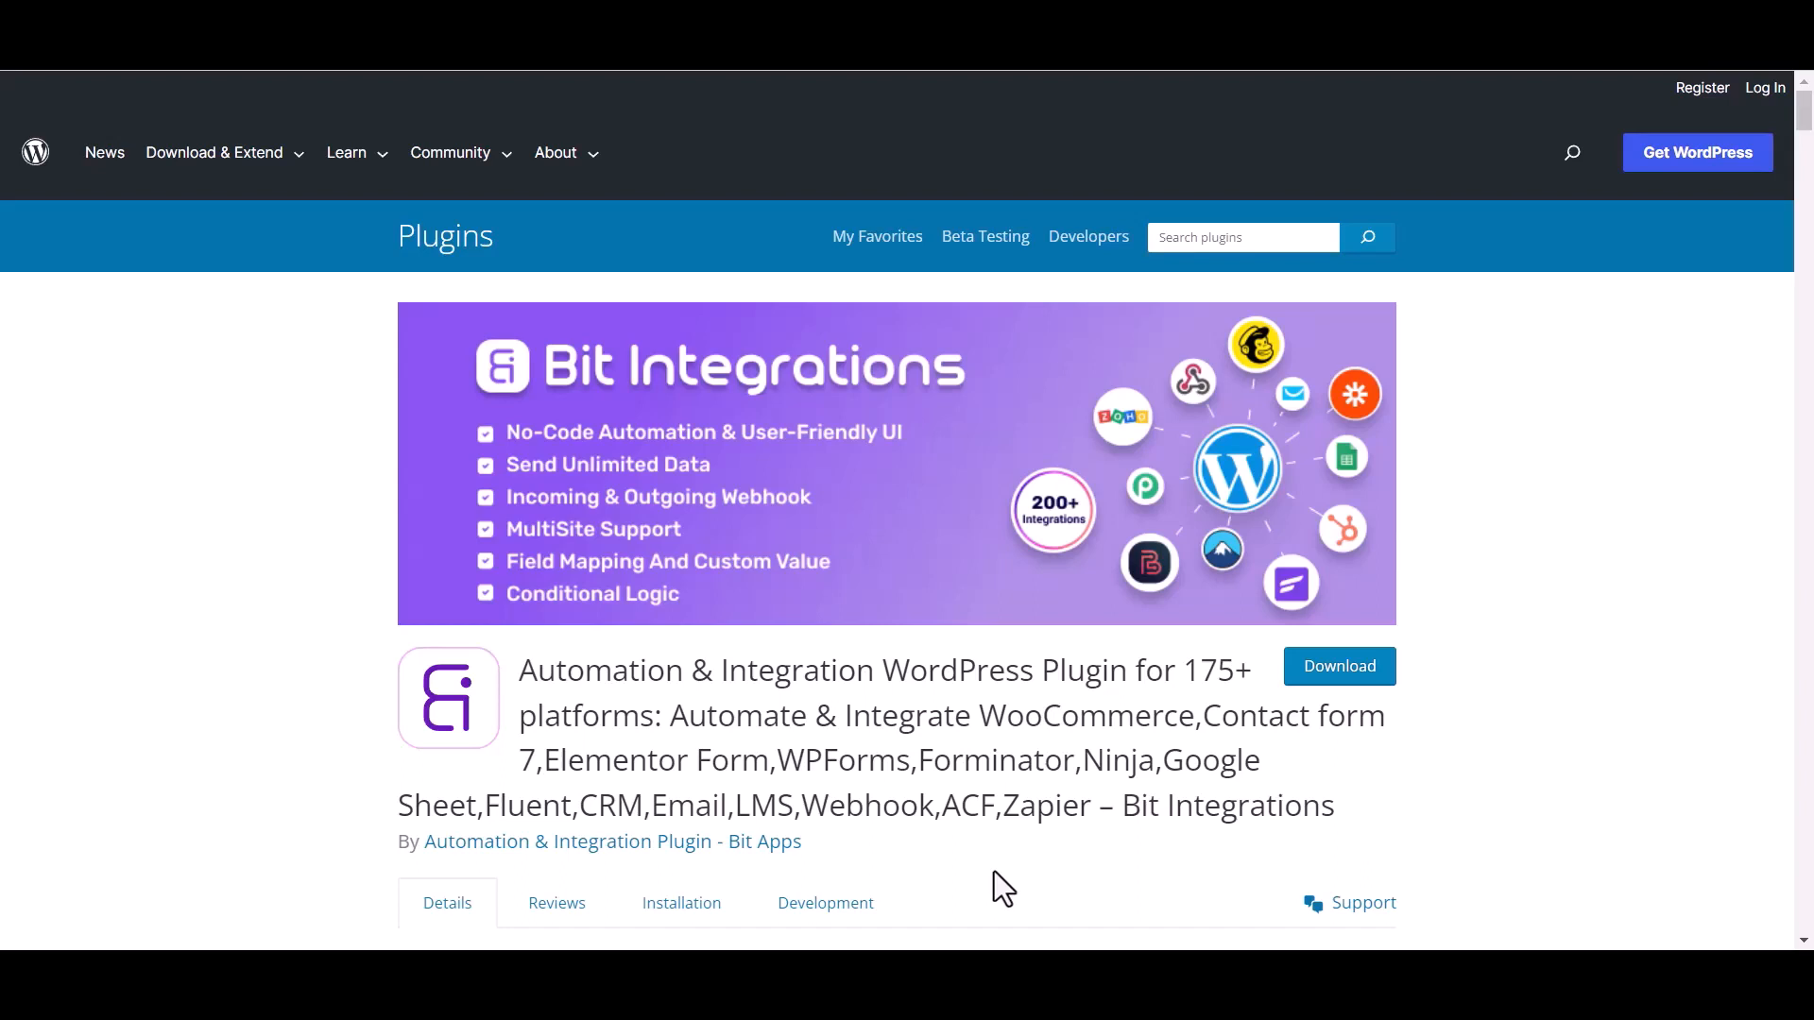
Reach the Bit Integrations welcome screen in the WordPress admin.
double_click(1226, 805)
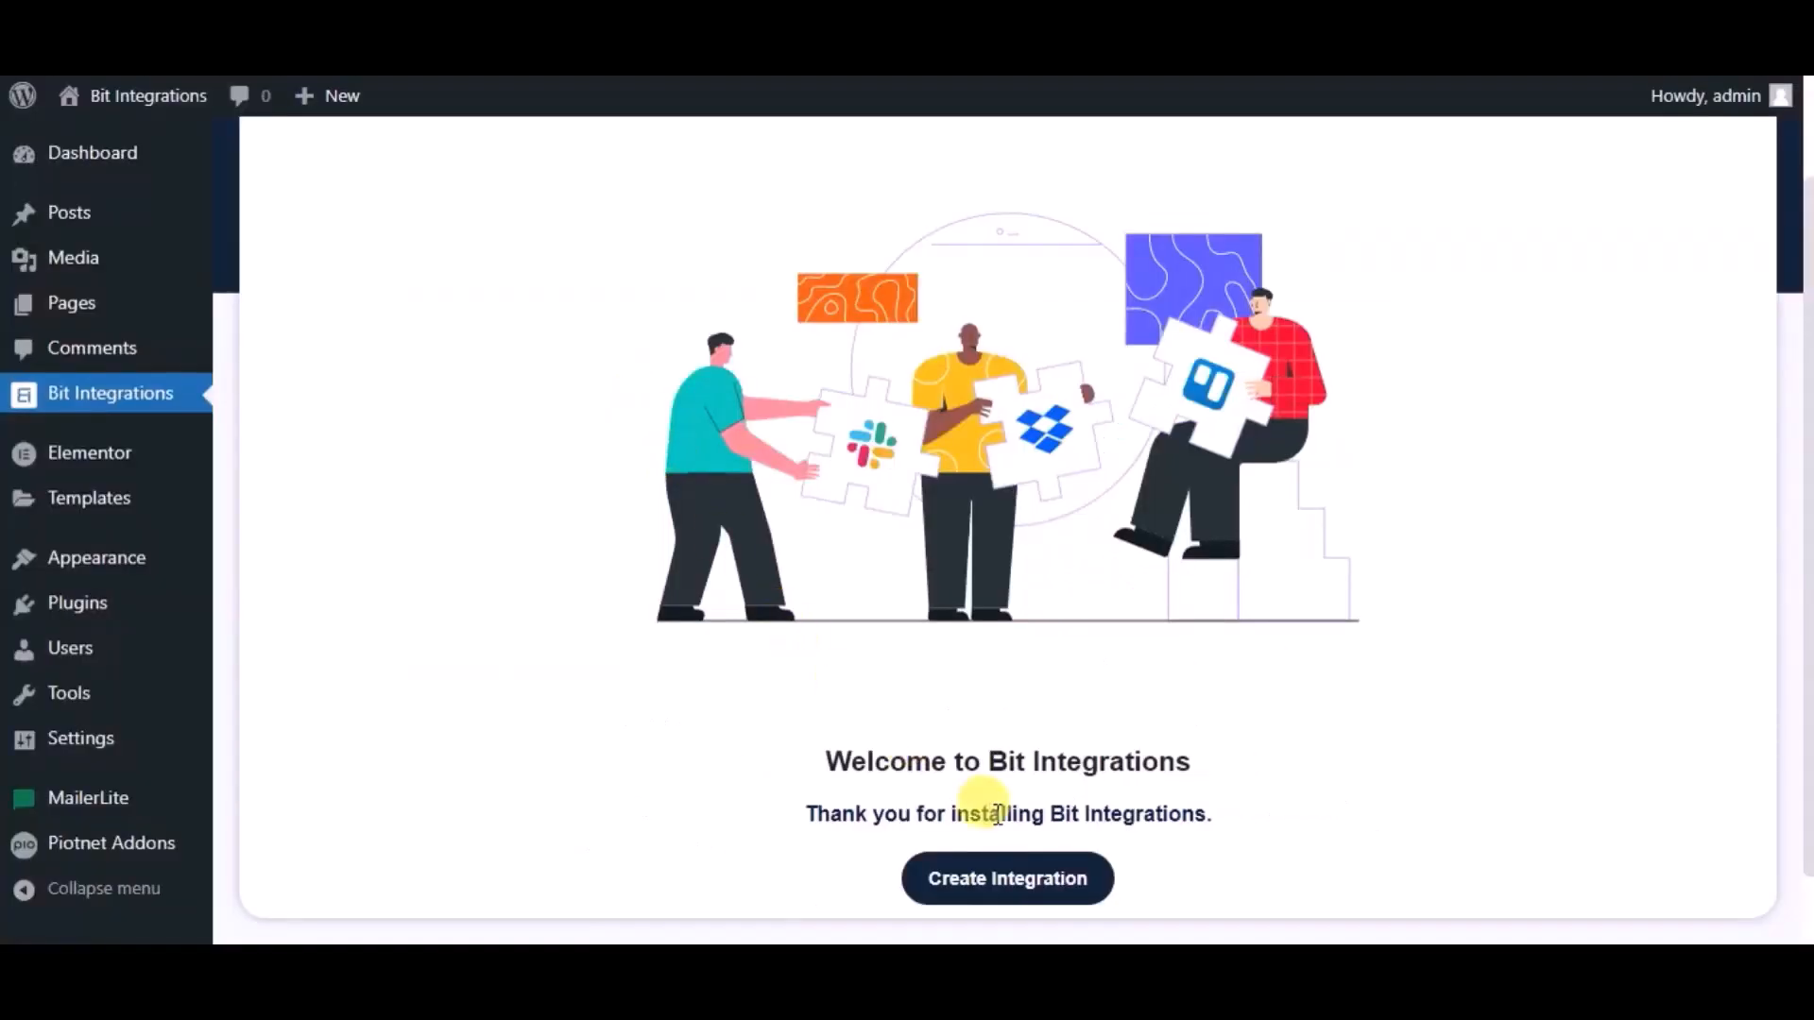
Begin a new integration with PiotnetAddonForm as the trigger.
left_click(1007, 879)
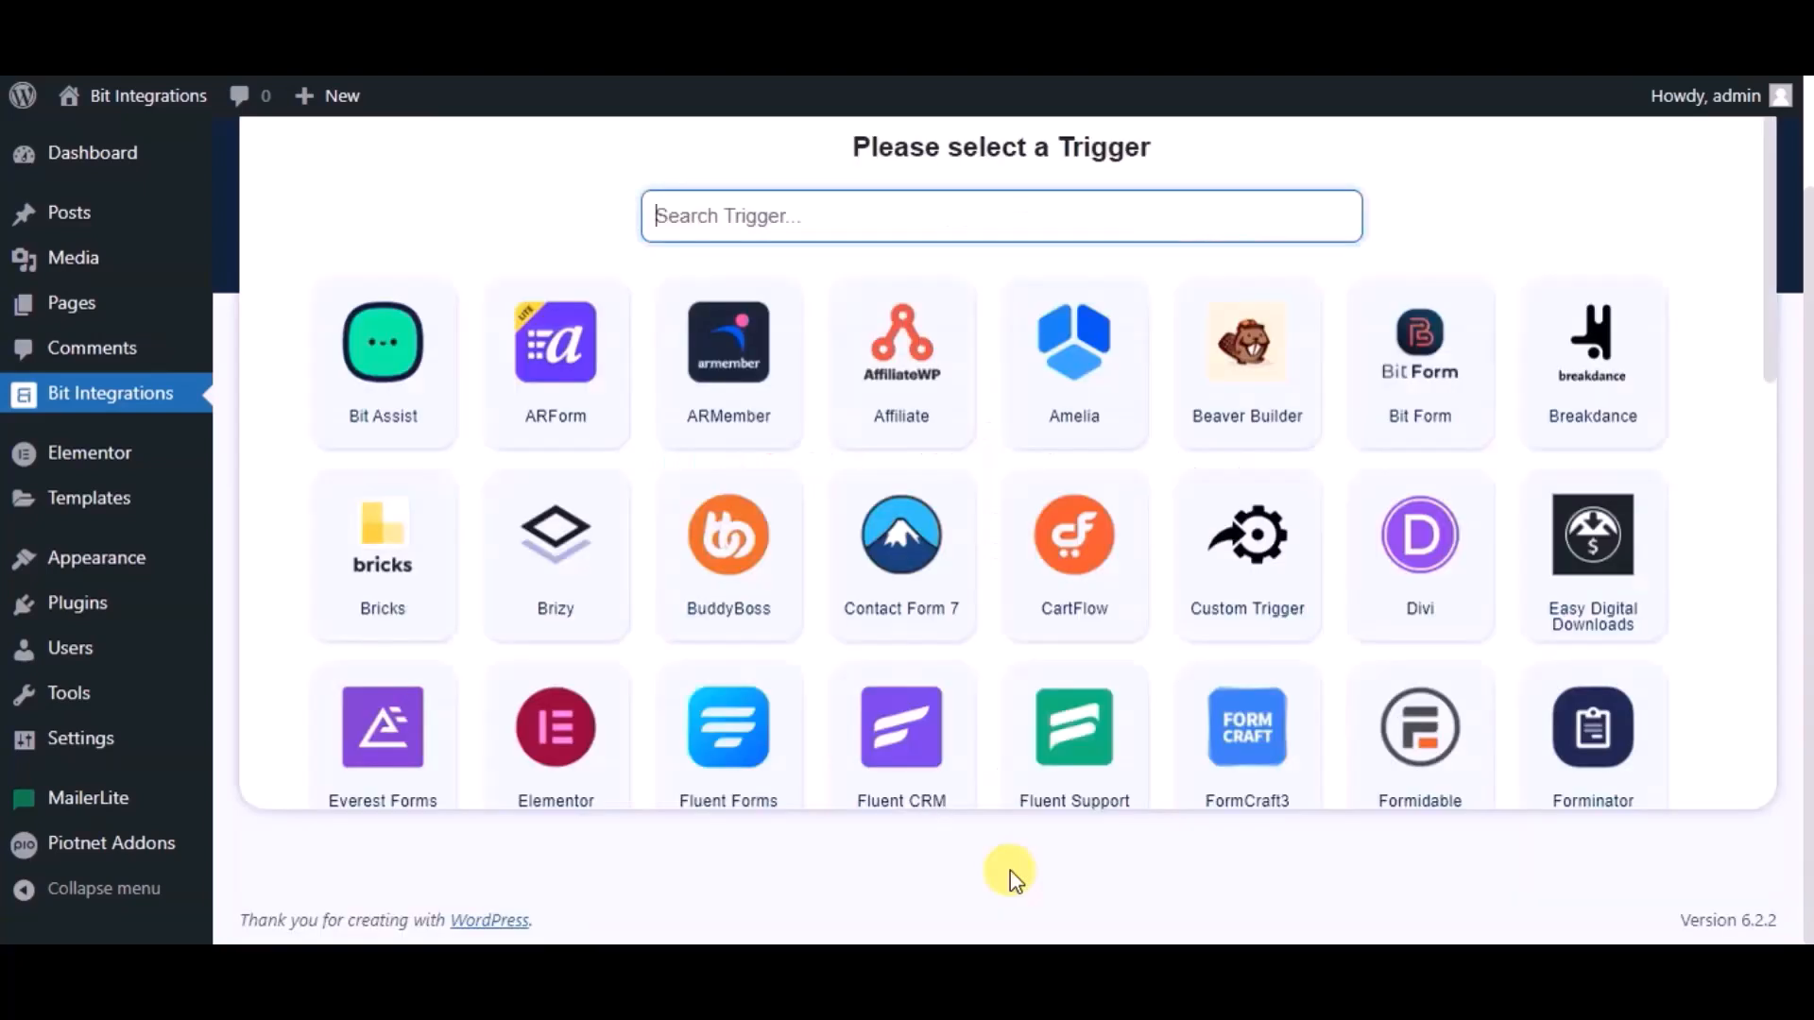
type("pio")
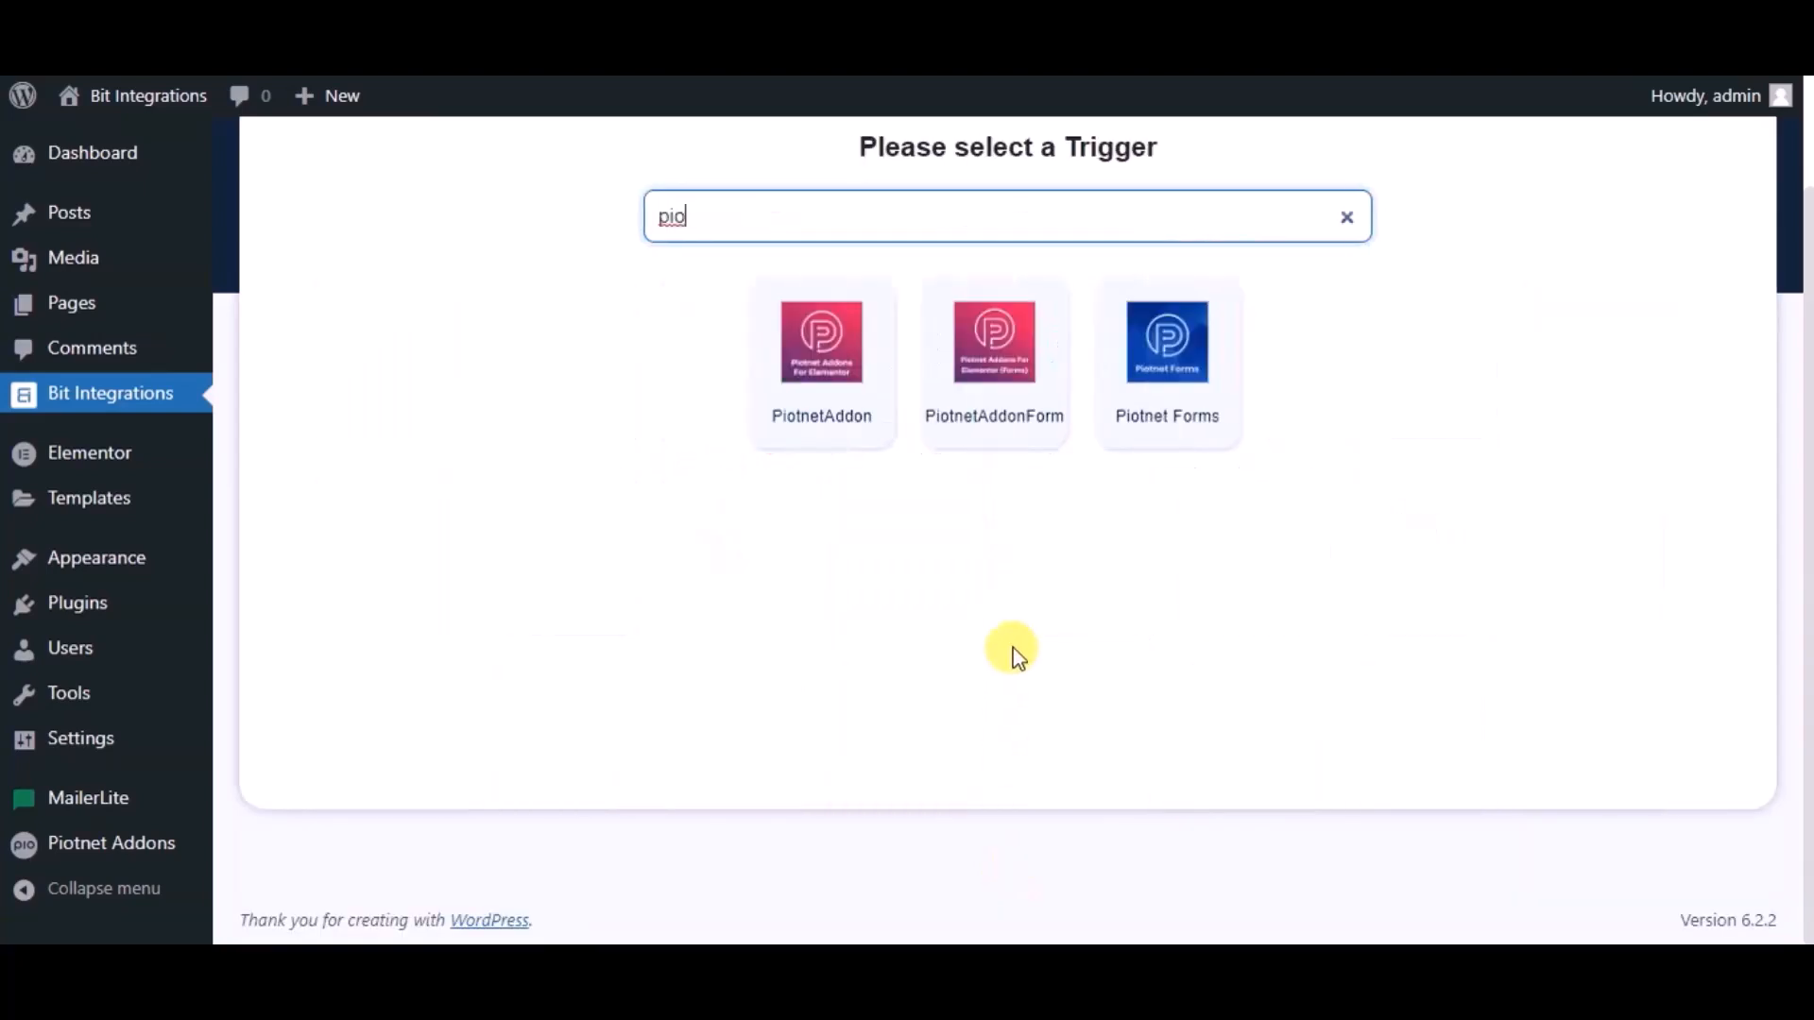
left_click(992, 342)
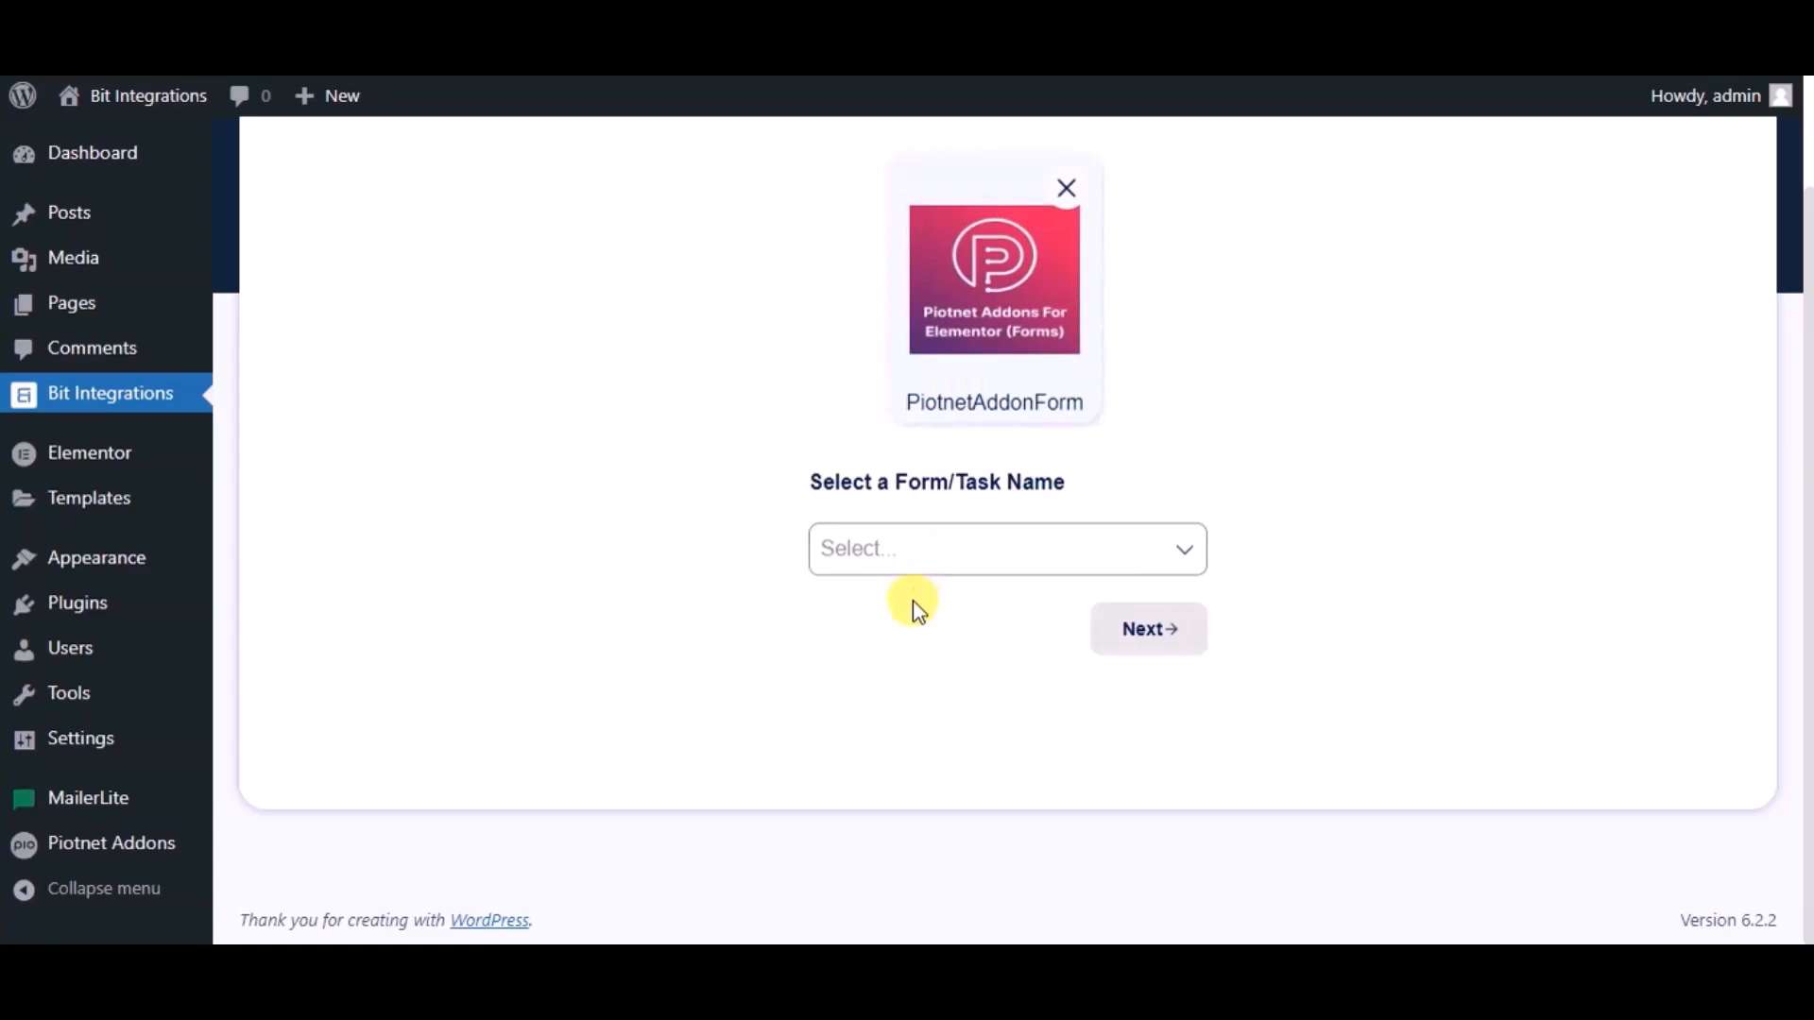
Choose Simple Contact Form as the trigger form and search 'pod' among actions.
left_click(1006, 548)
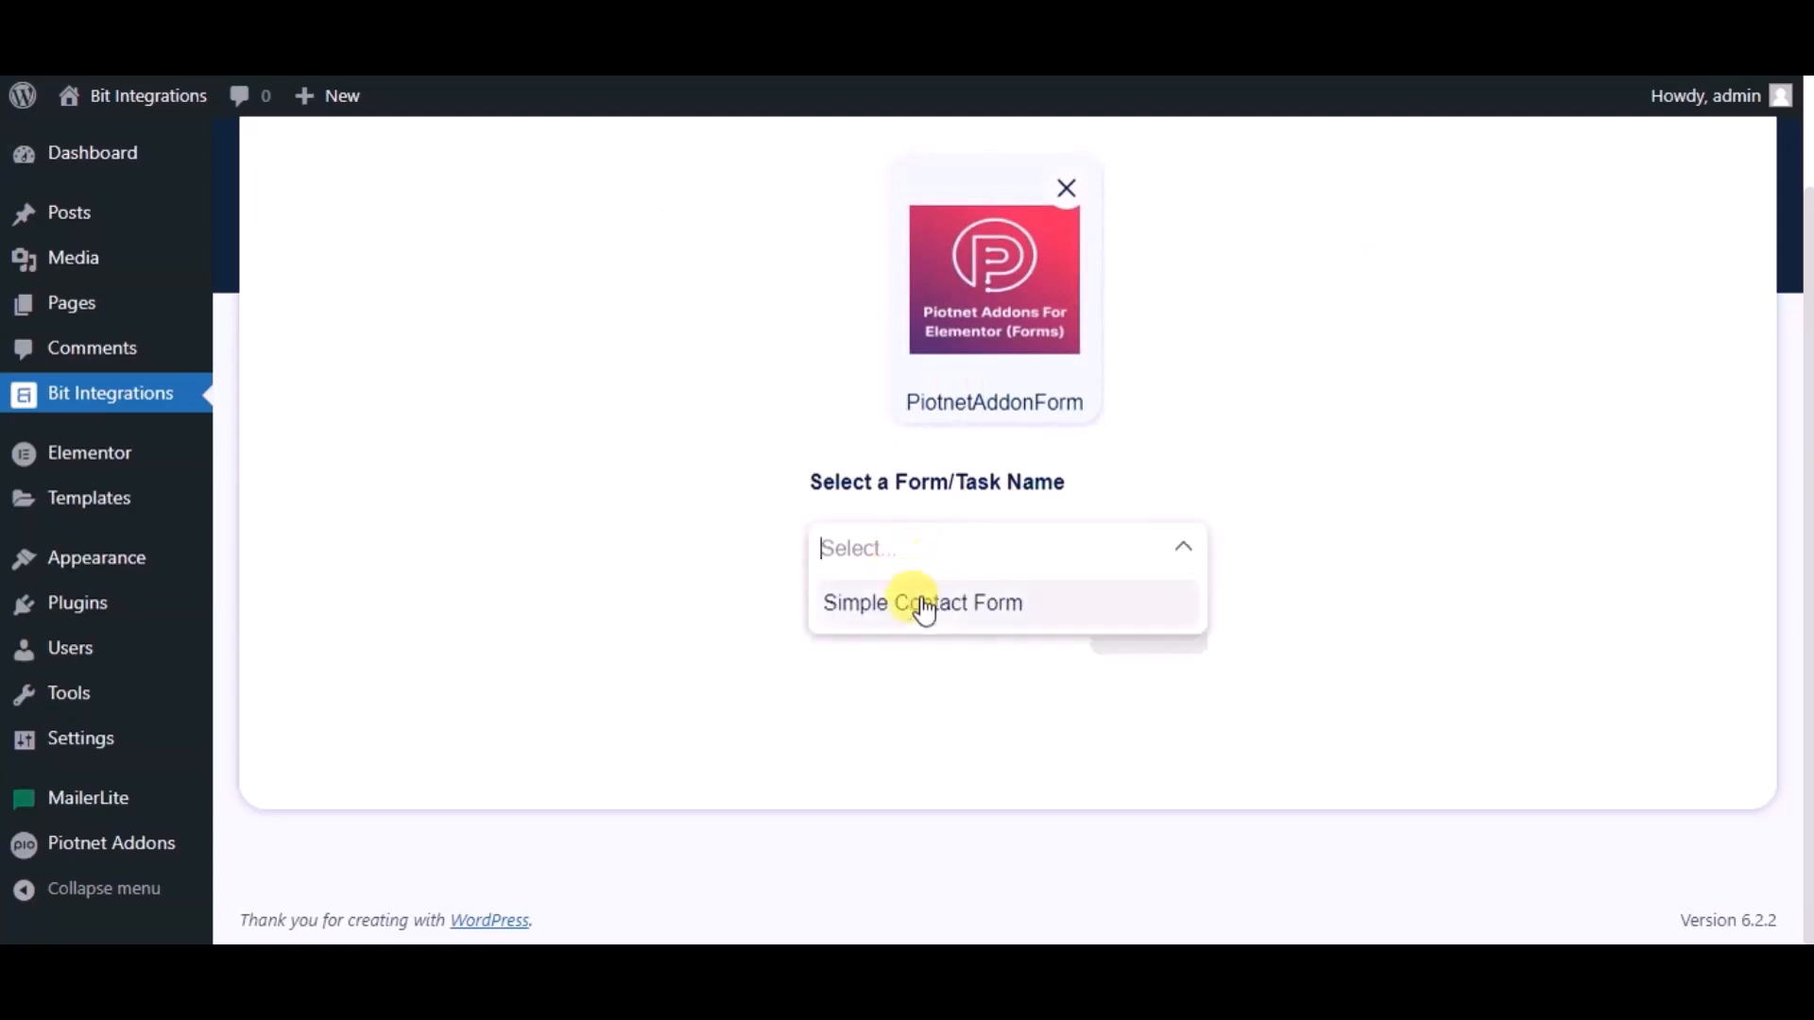
left_click(922, 602)
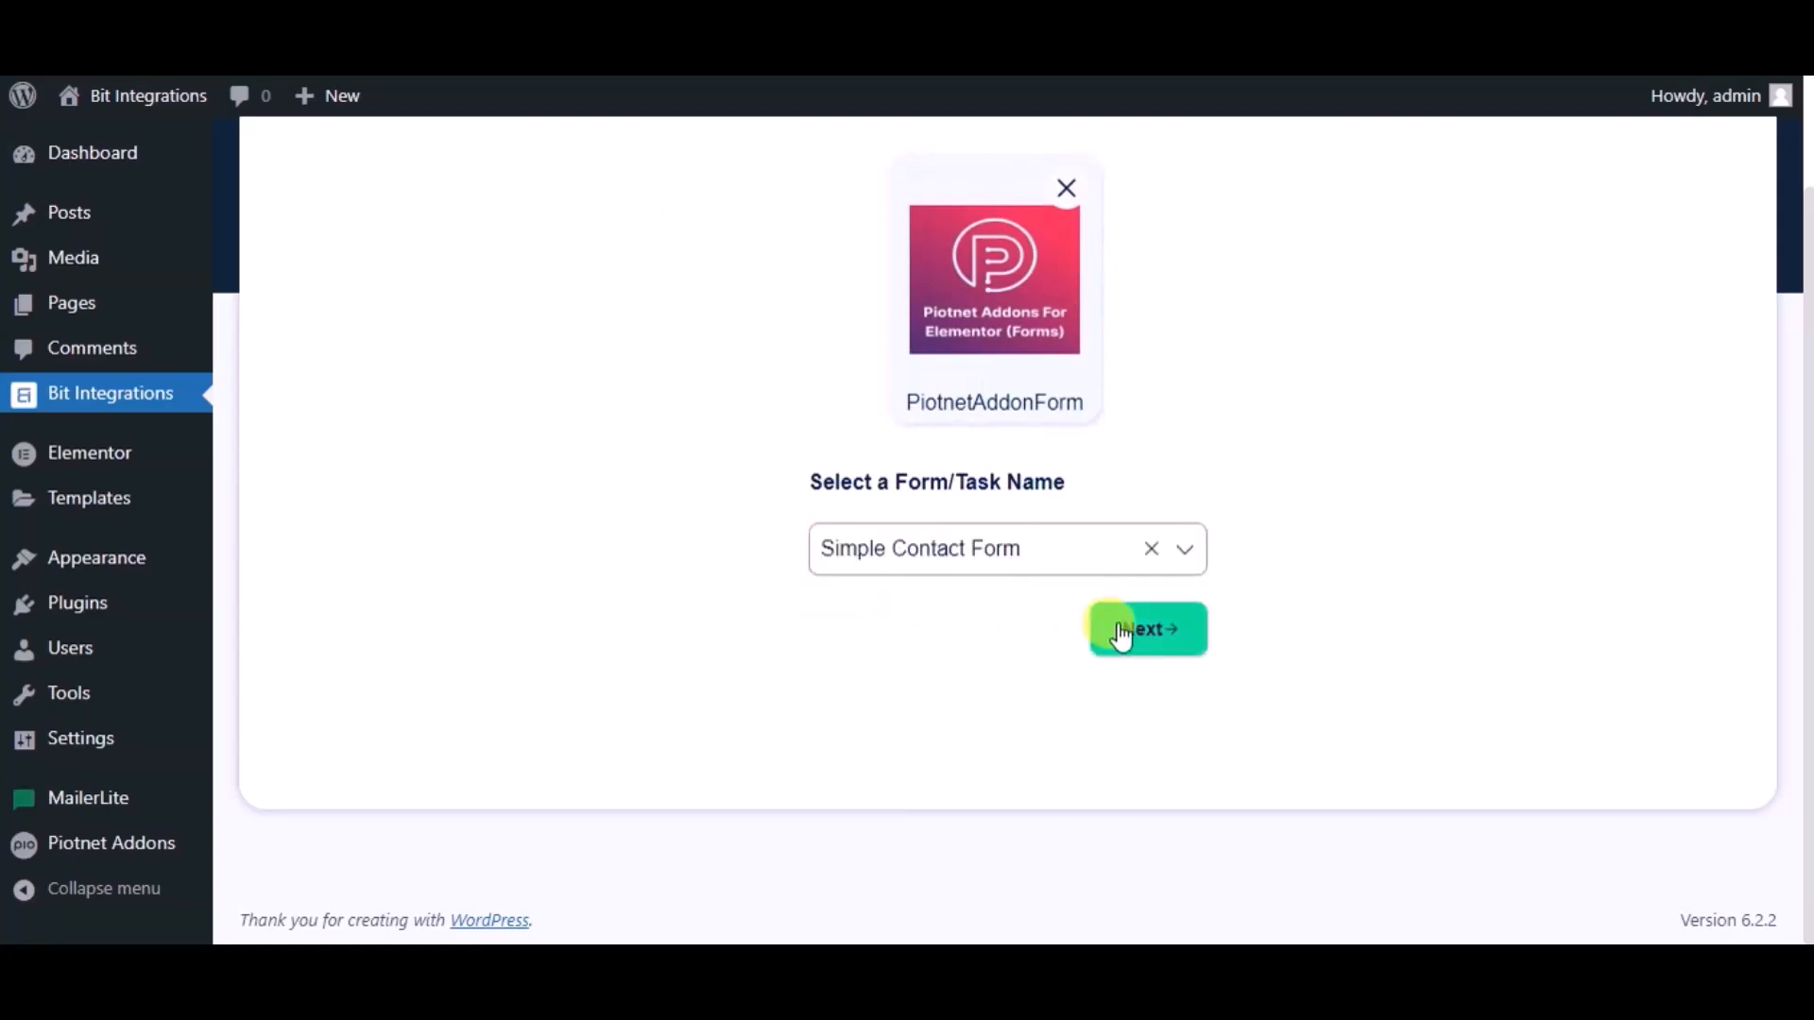
left_click(1144, 627)
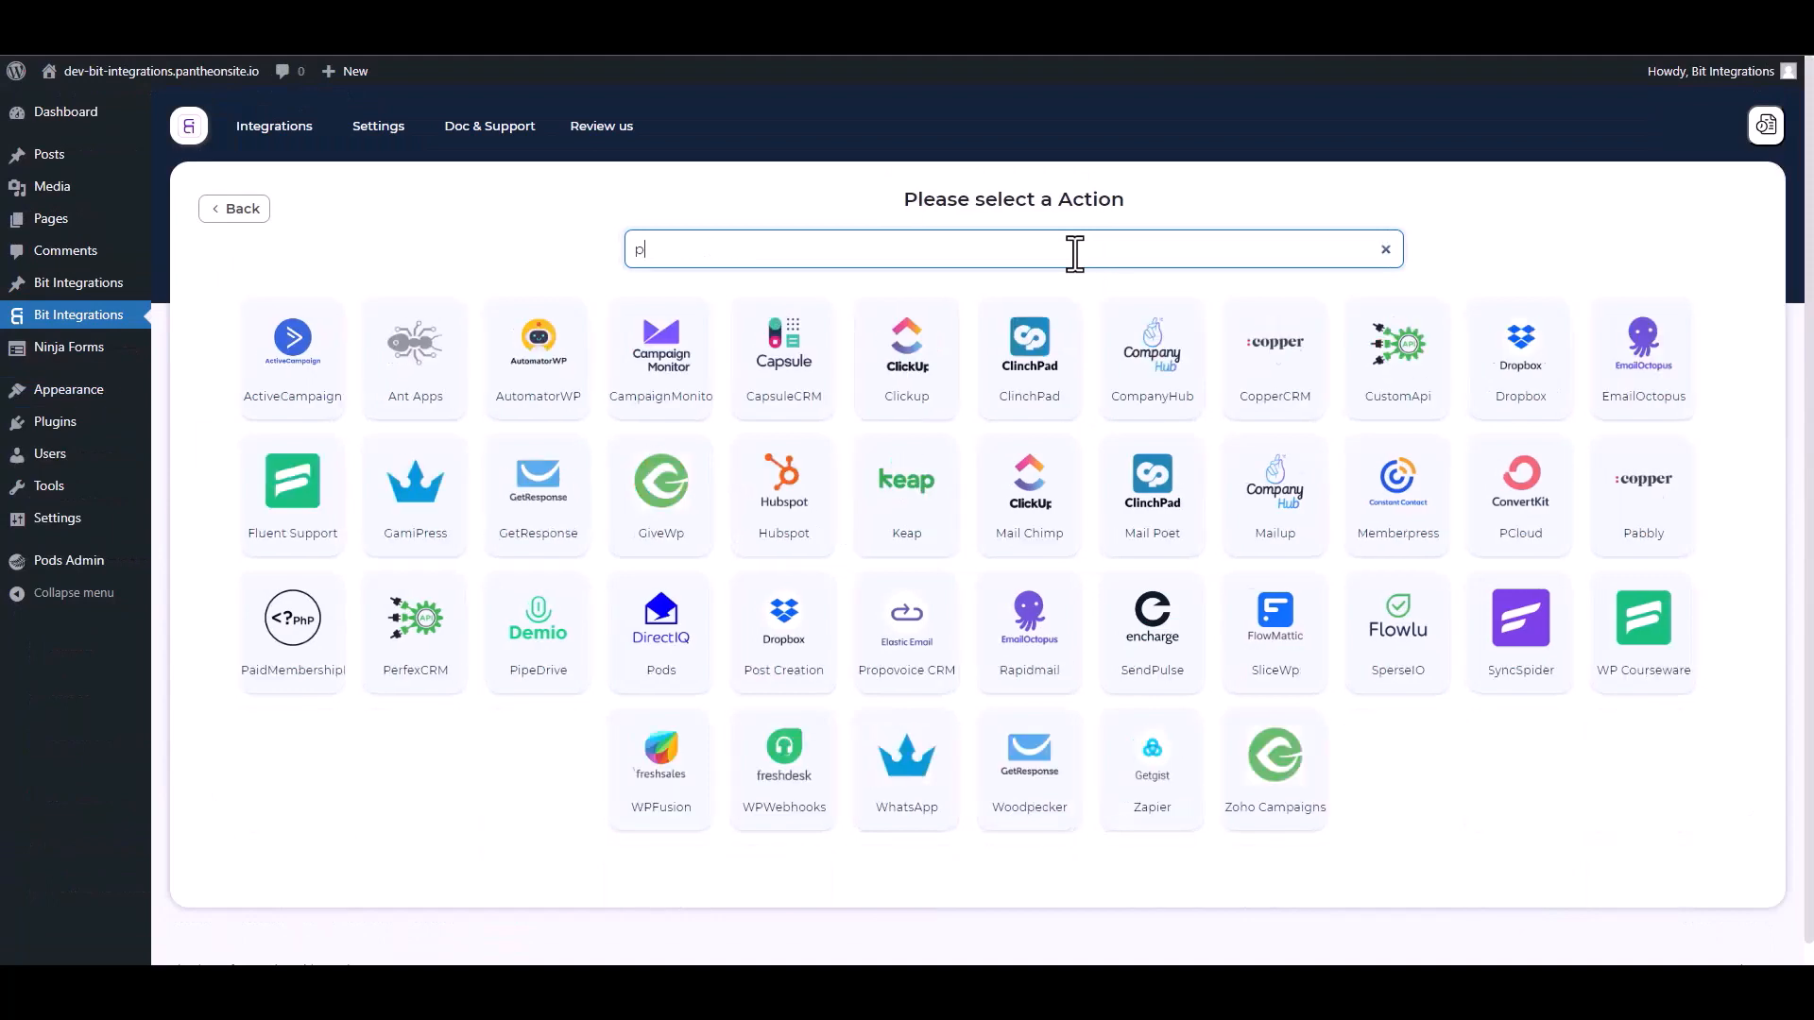
type("od")
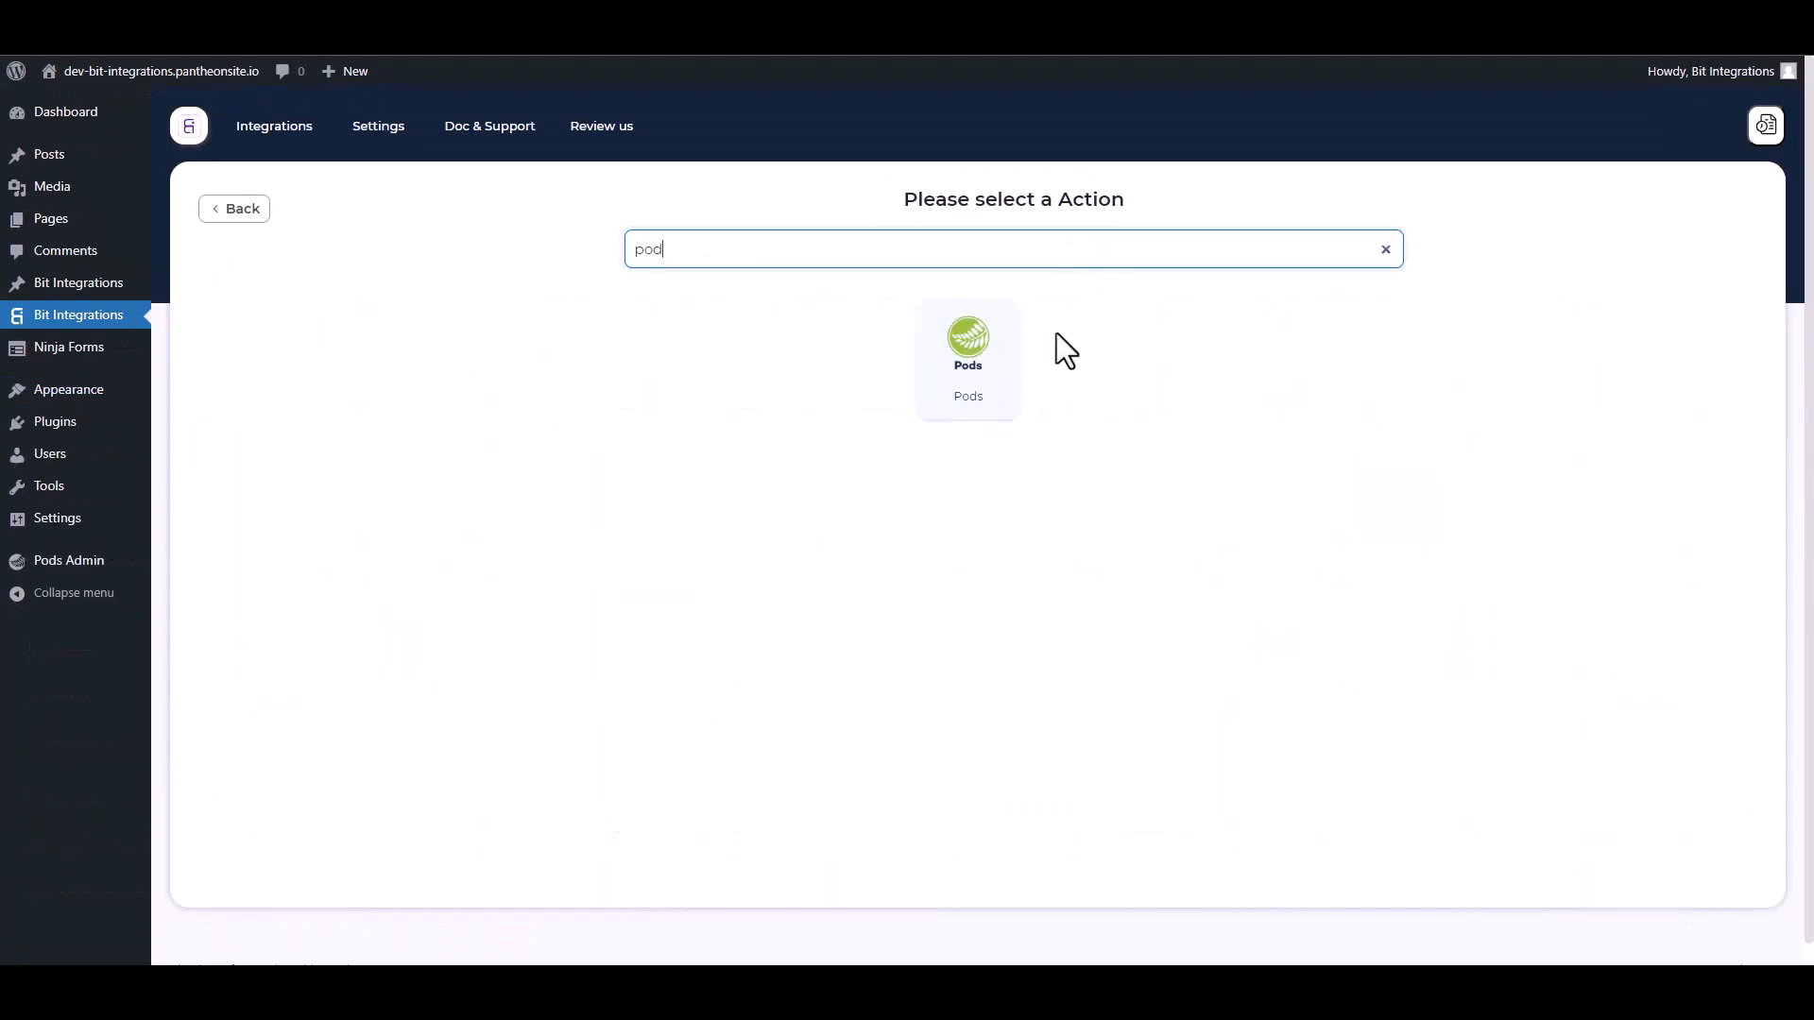
Use Pods as the action: pod Bit Integrations, status Publish, comments Closed, author Logged In User.
left_click(967, 348)
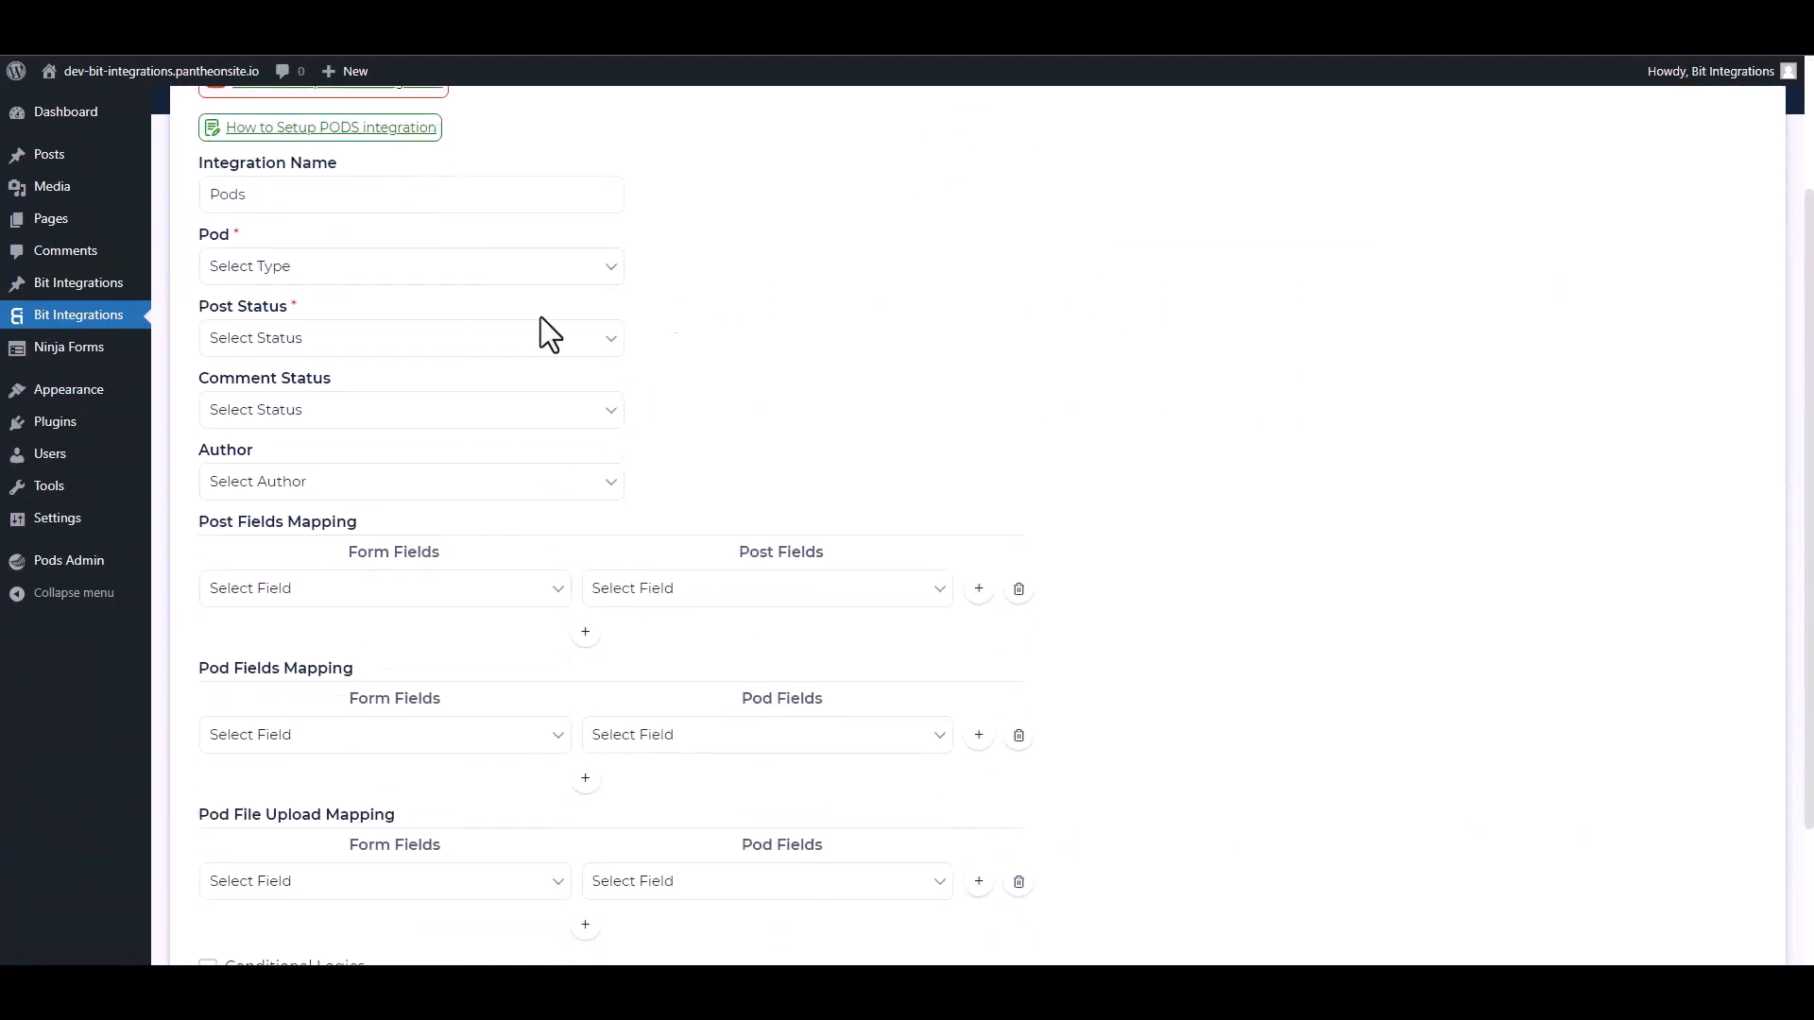
left_click(410, 266)
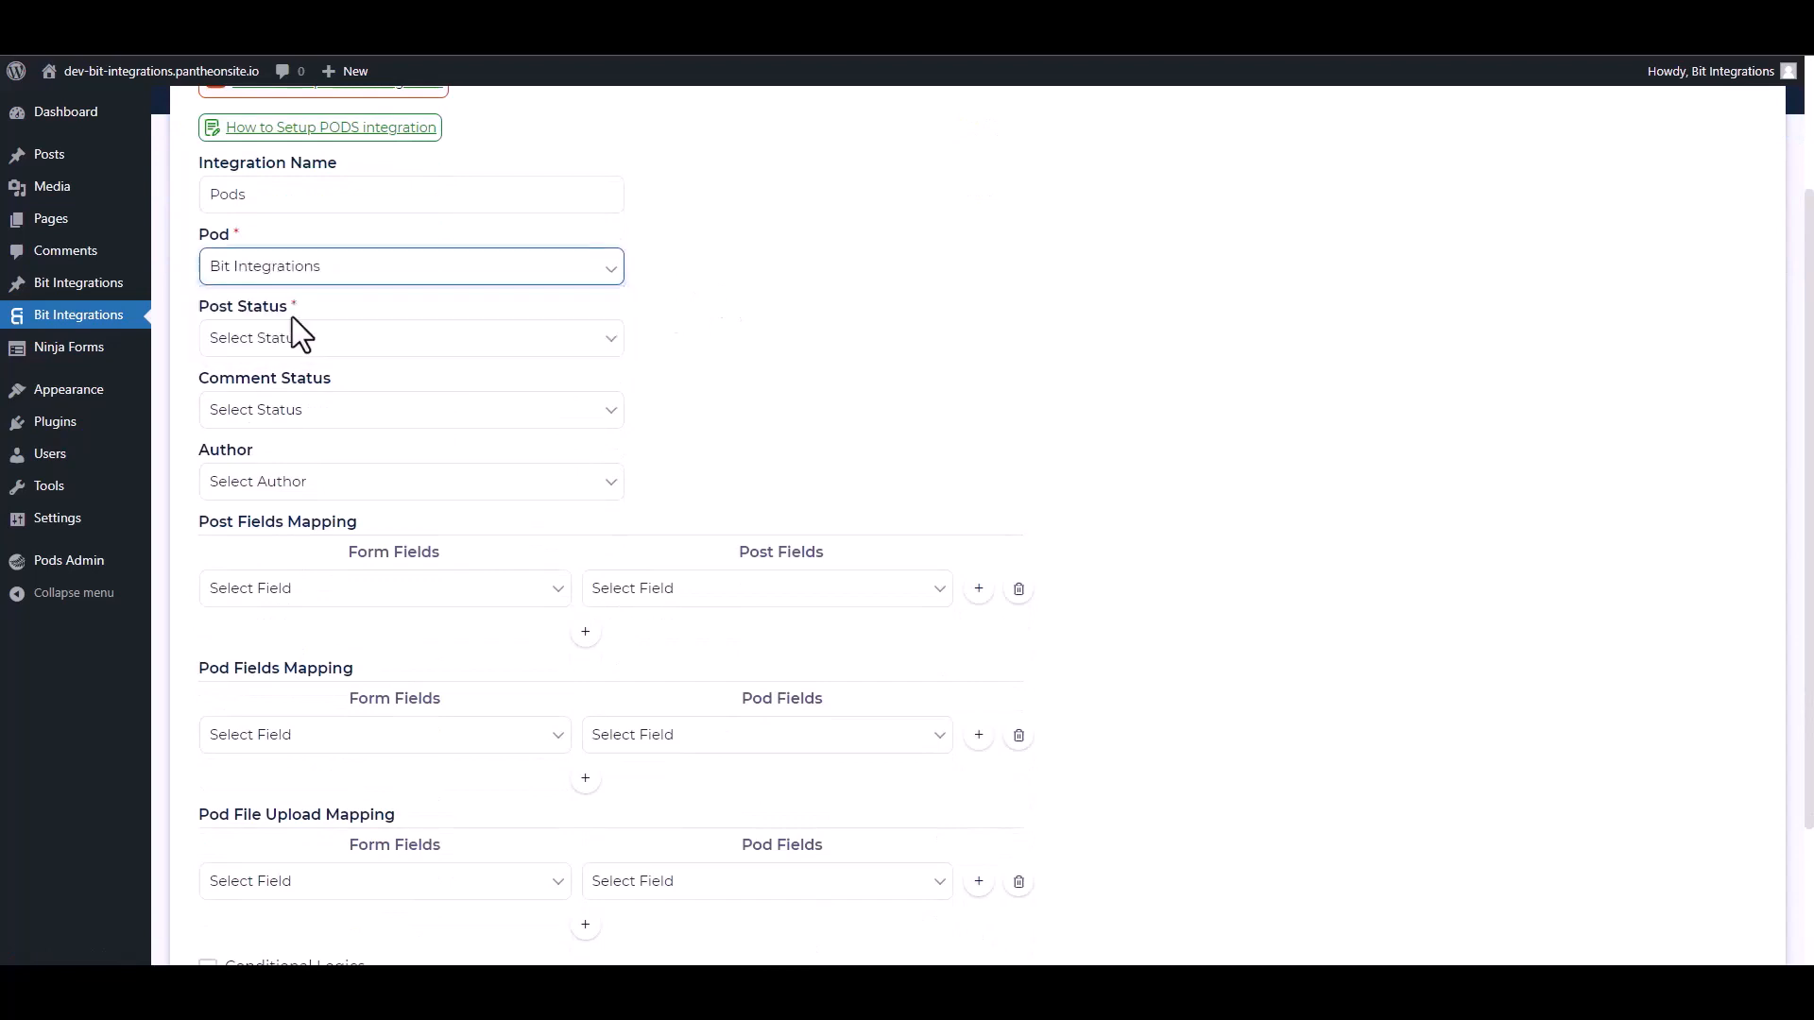
left_click(410, 336)
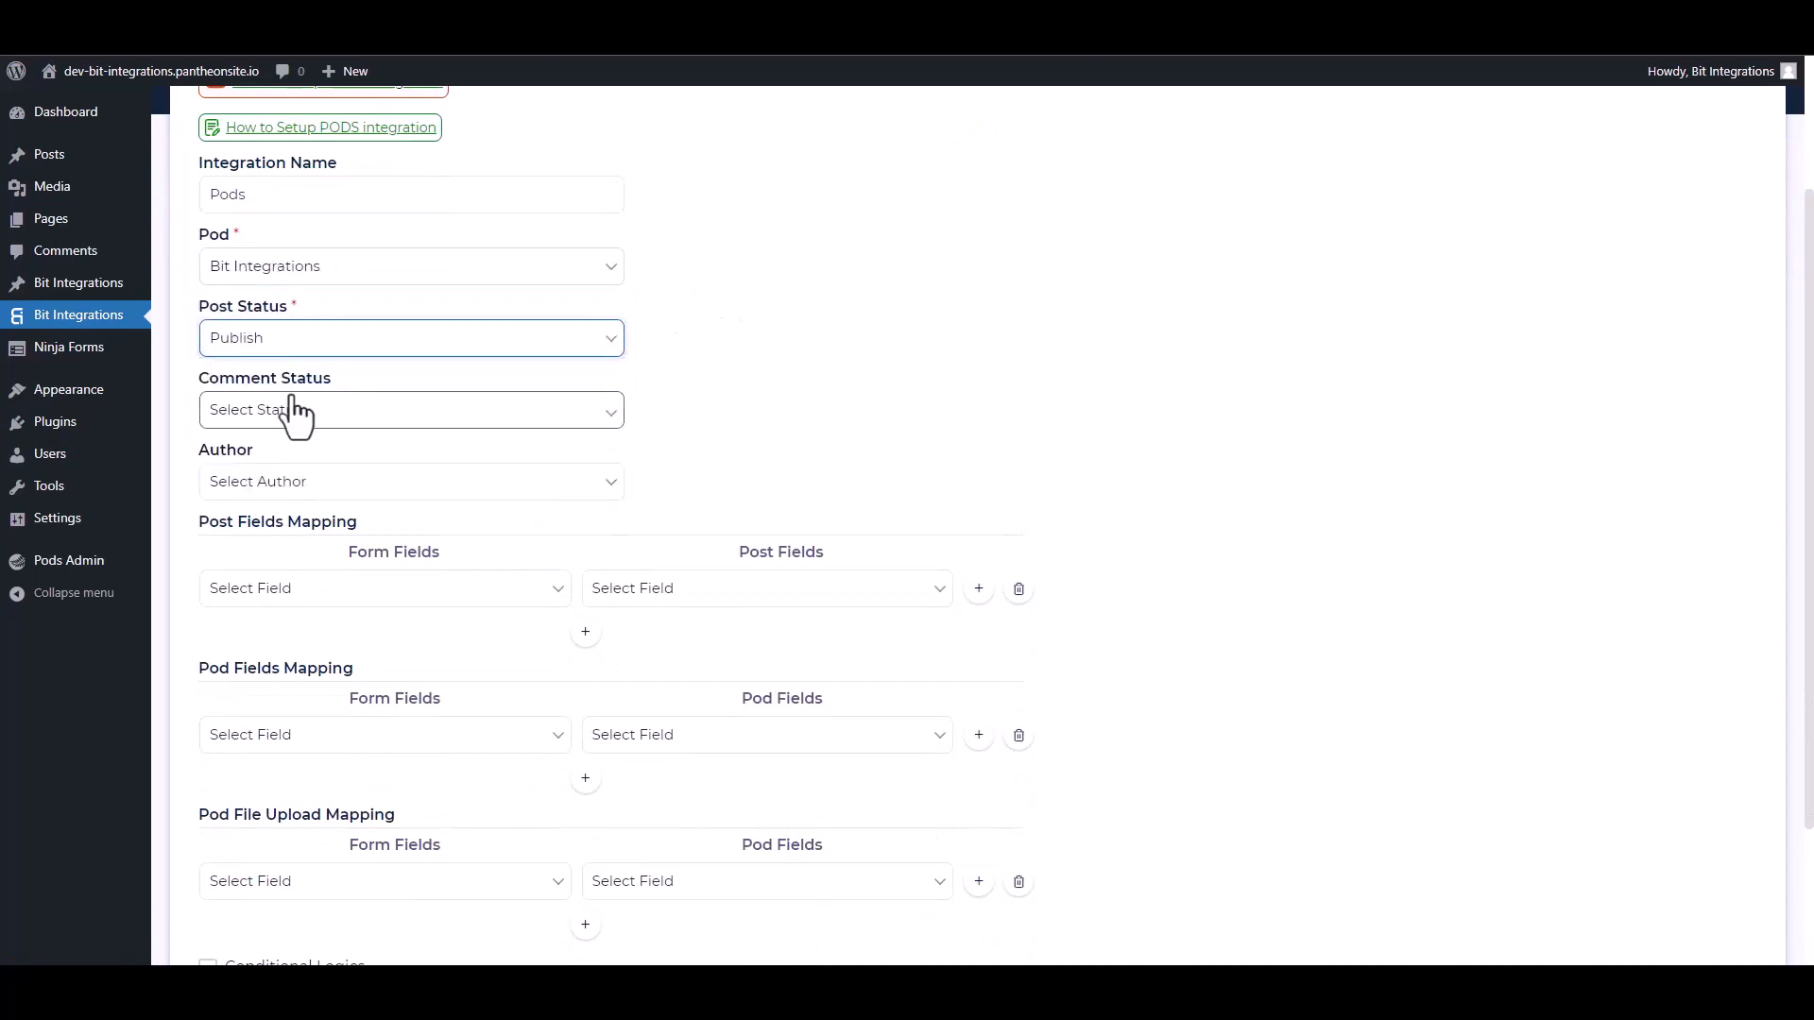
left_click(408, 410)
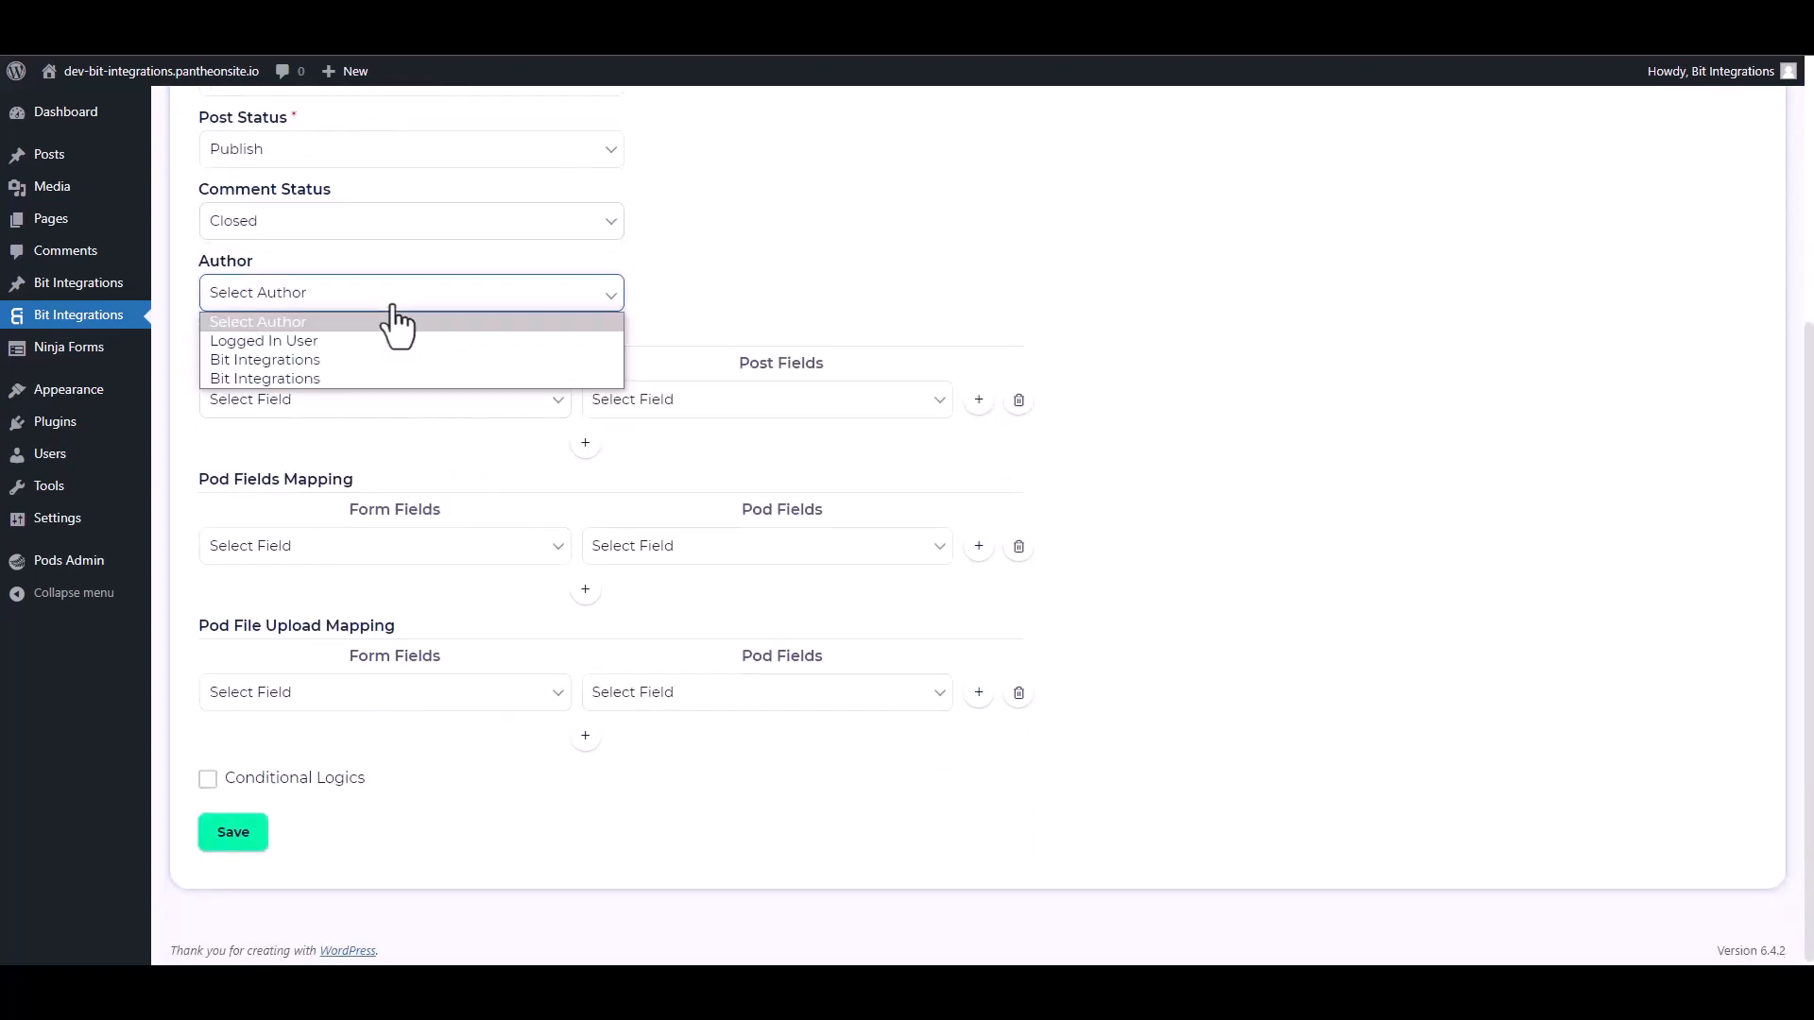
left_click(264, 340)
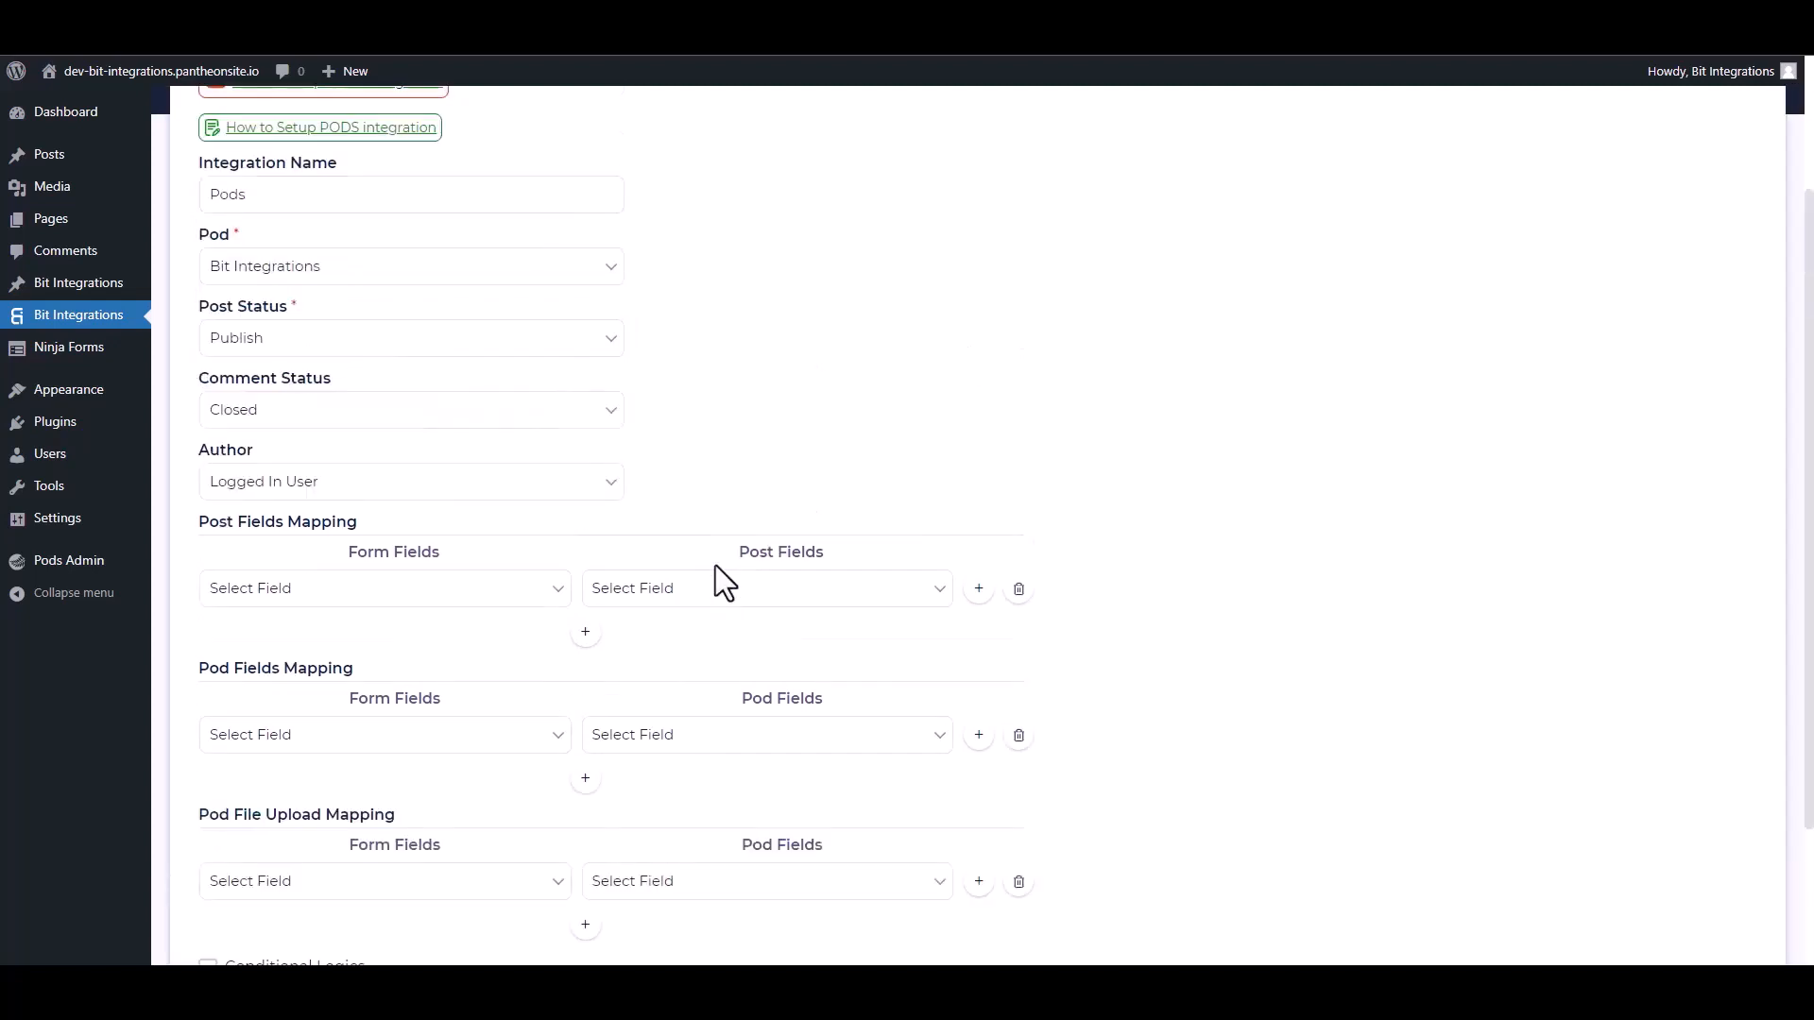
Map form Title to Post Title and form Content to Post Content.
left_click(383, 588)
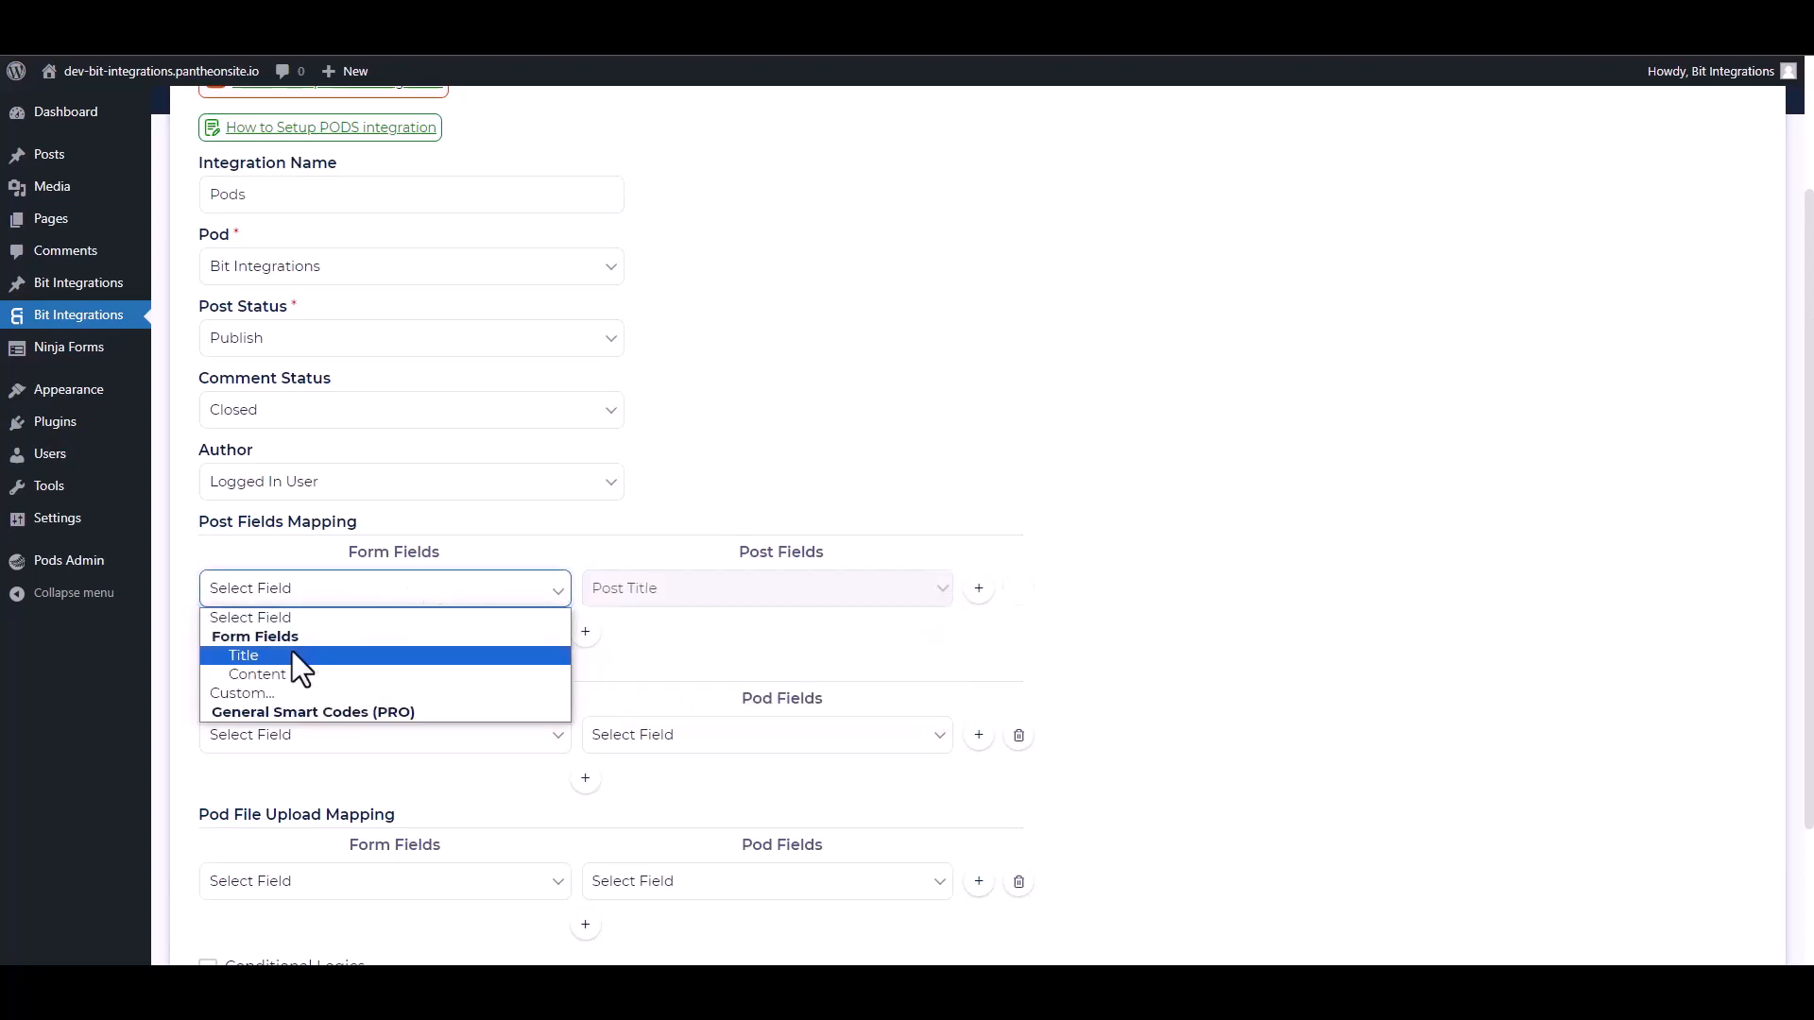
left_click(244, 655)
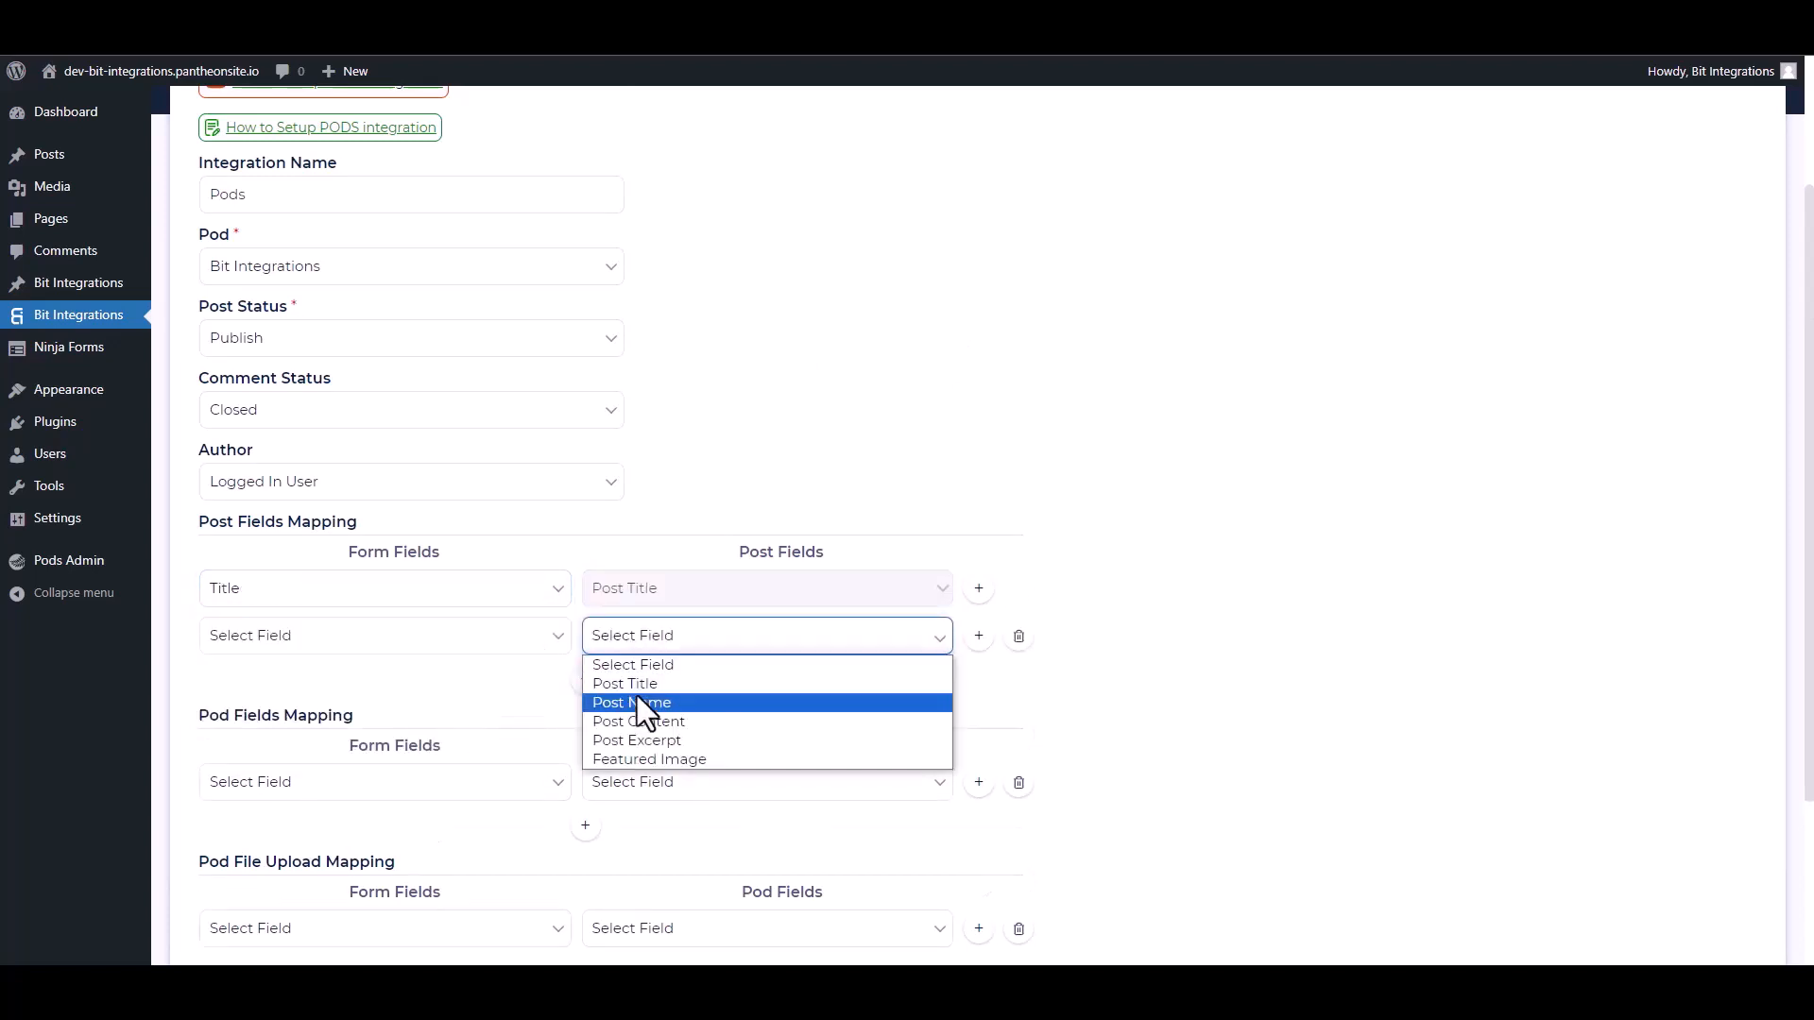
left_click(637, 719)
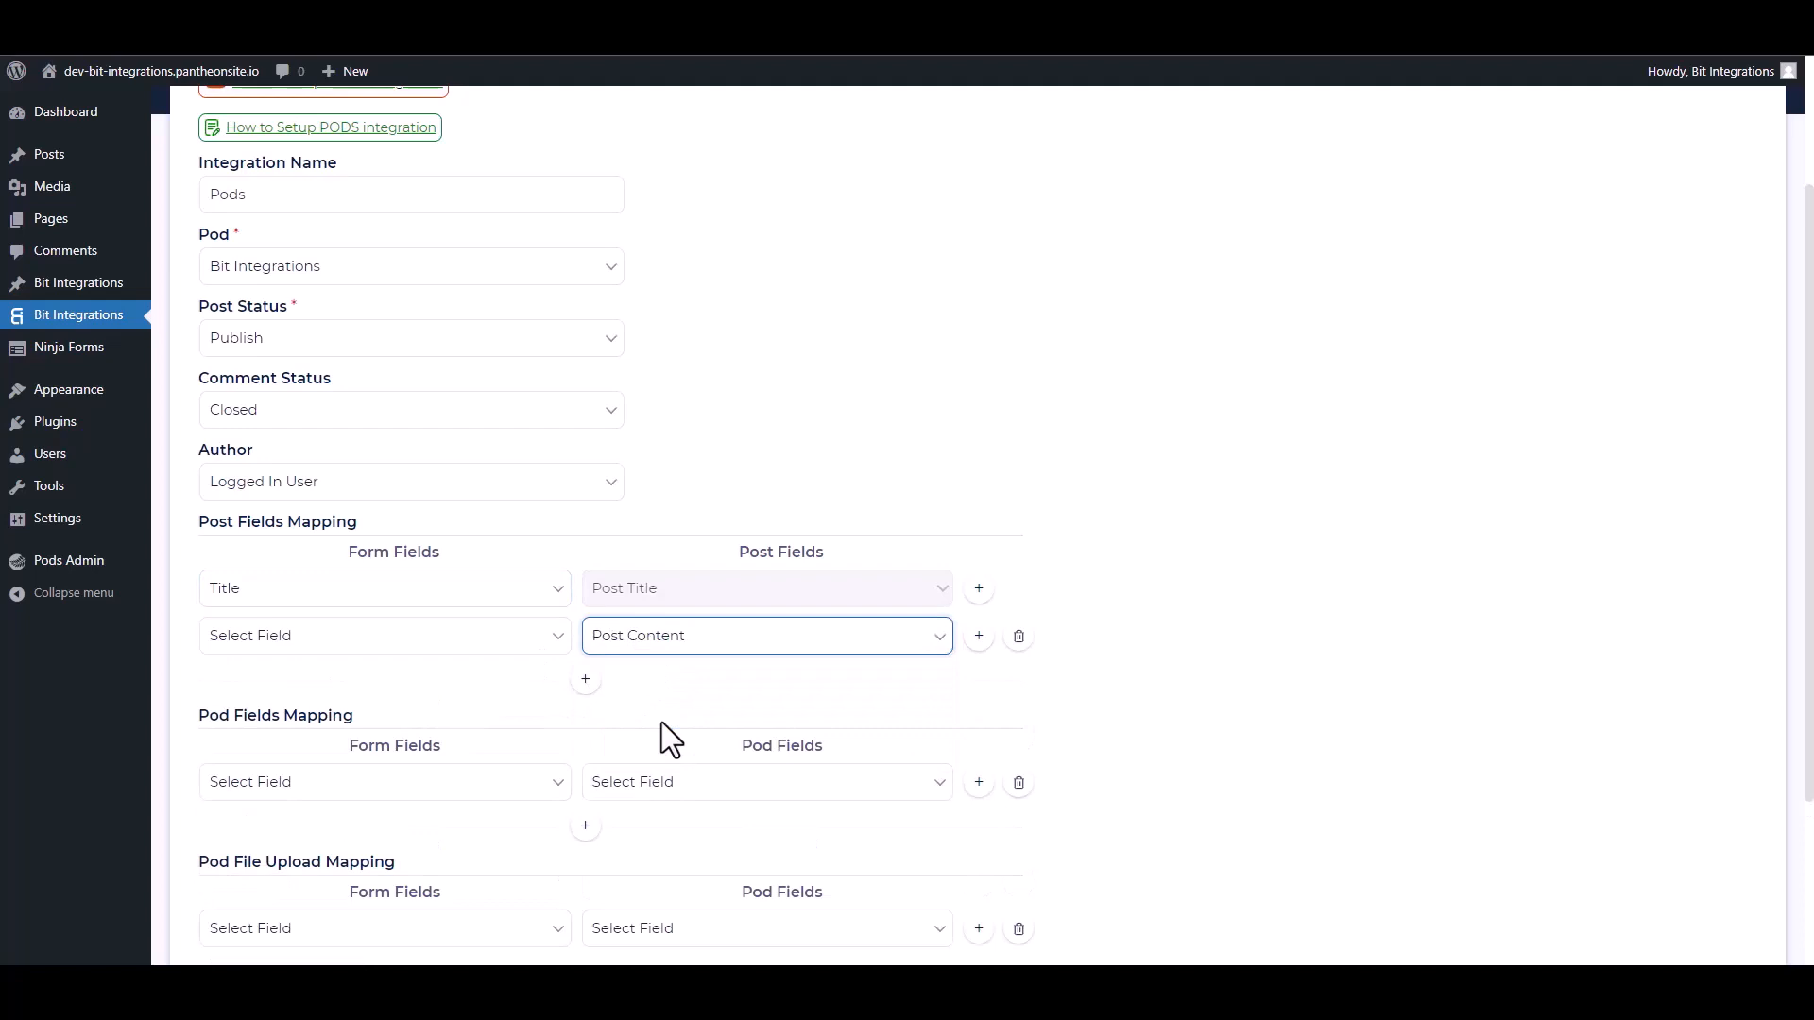
left_click(383, 635)
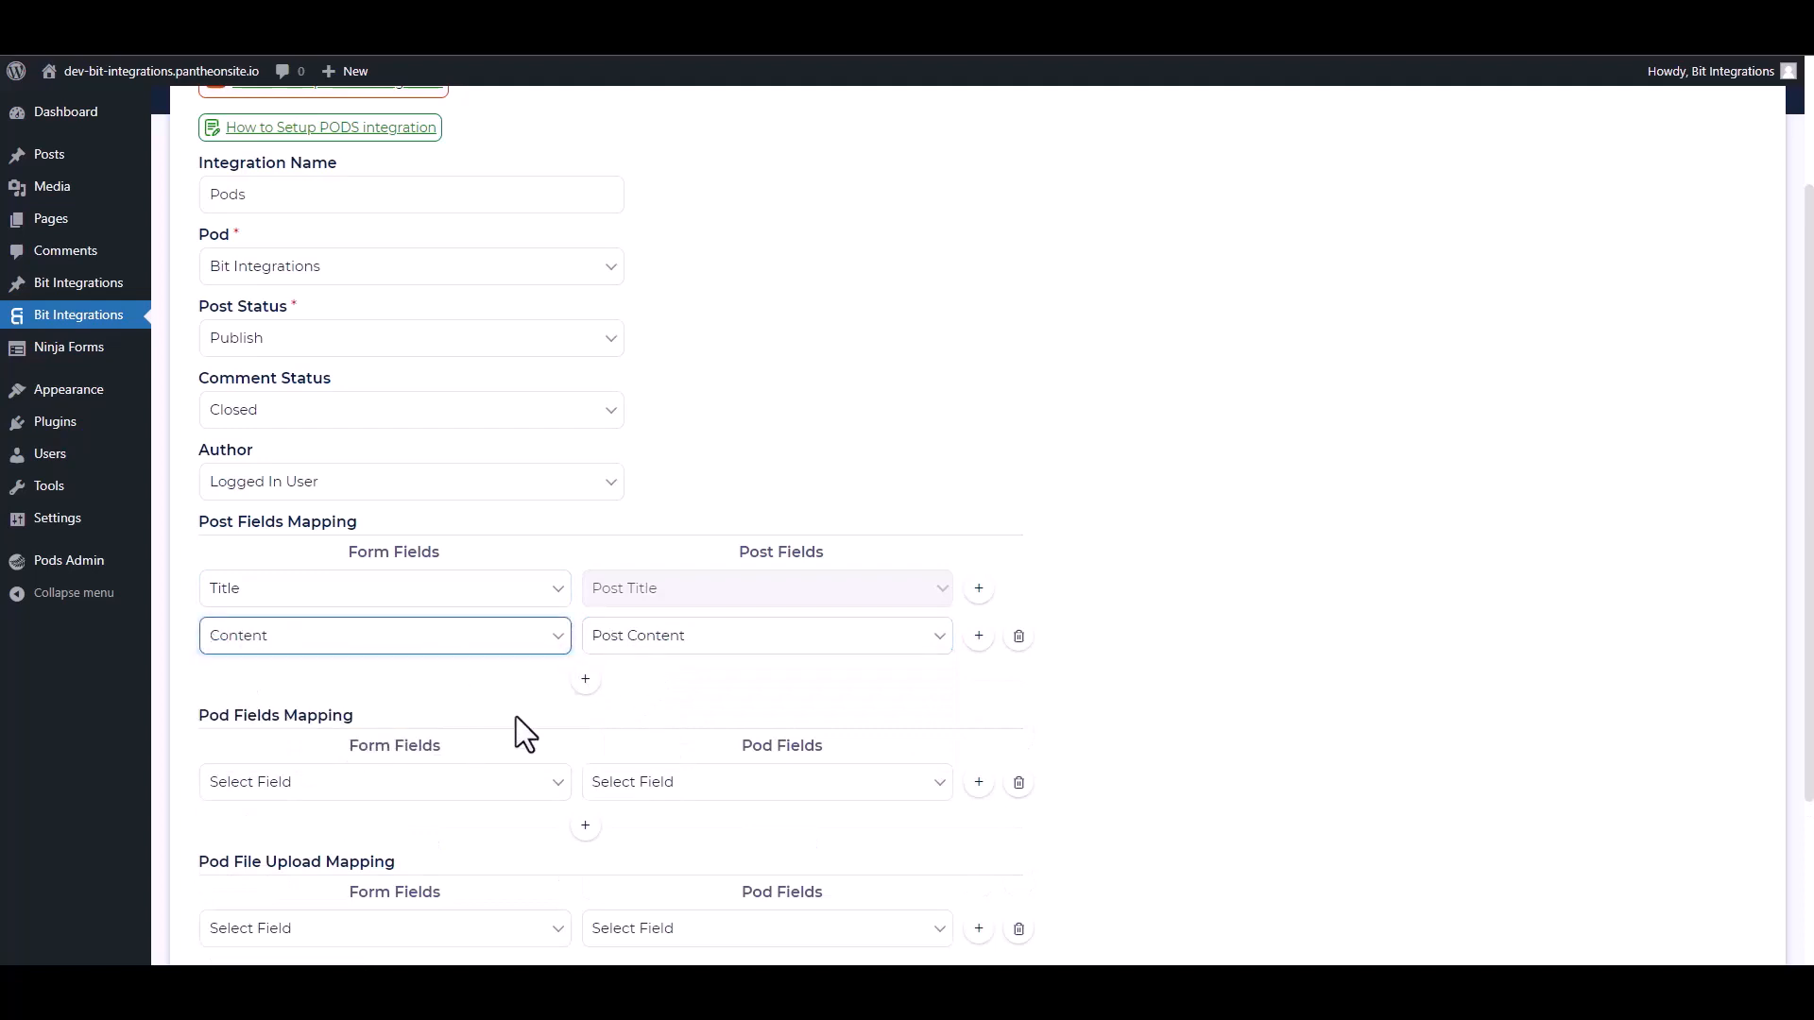
Map Title to the Bit Integrations pod field in Pod Fields Mapping.
left_click(765, 591)
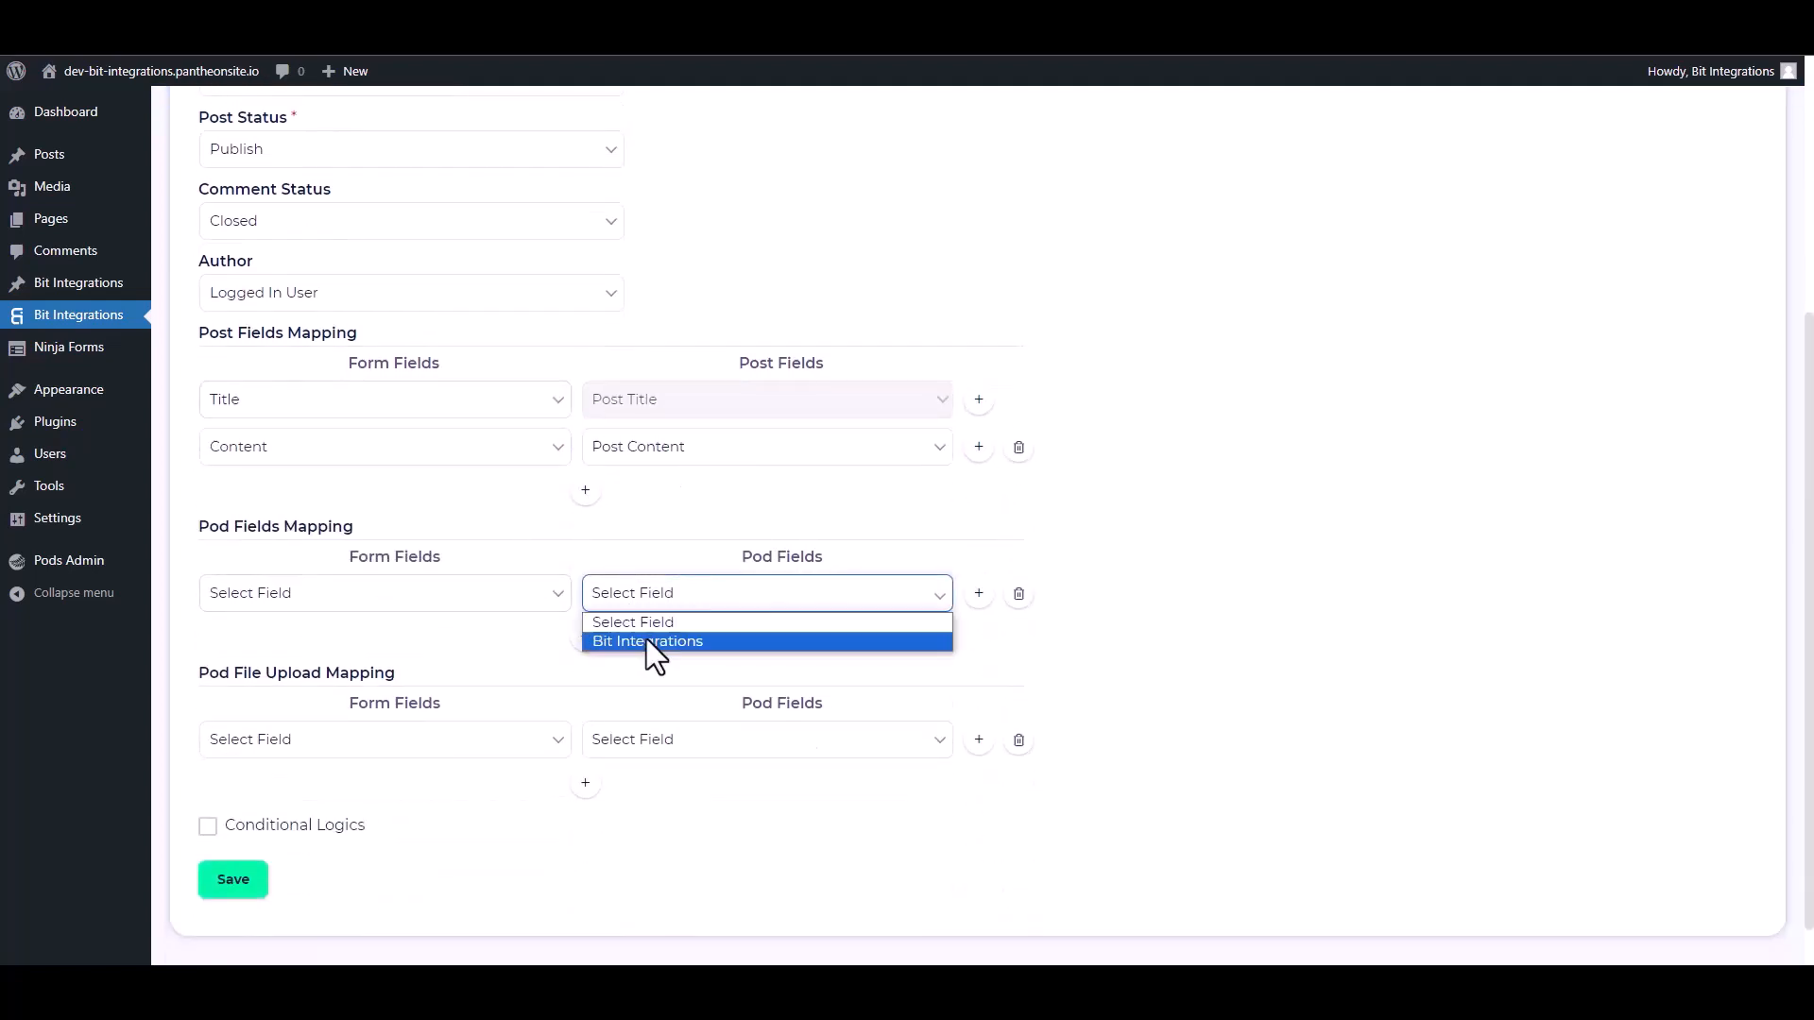
left_click(648, 641)
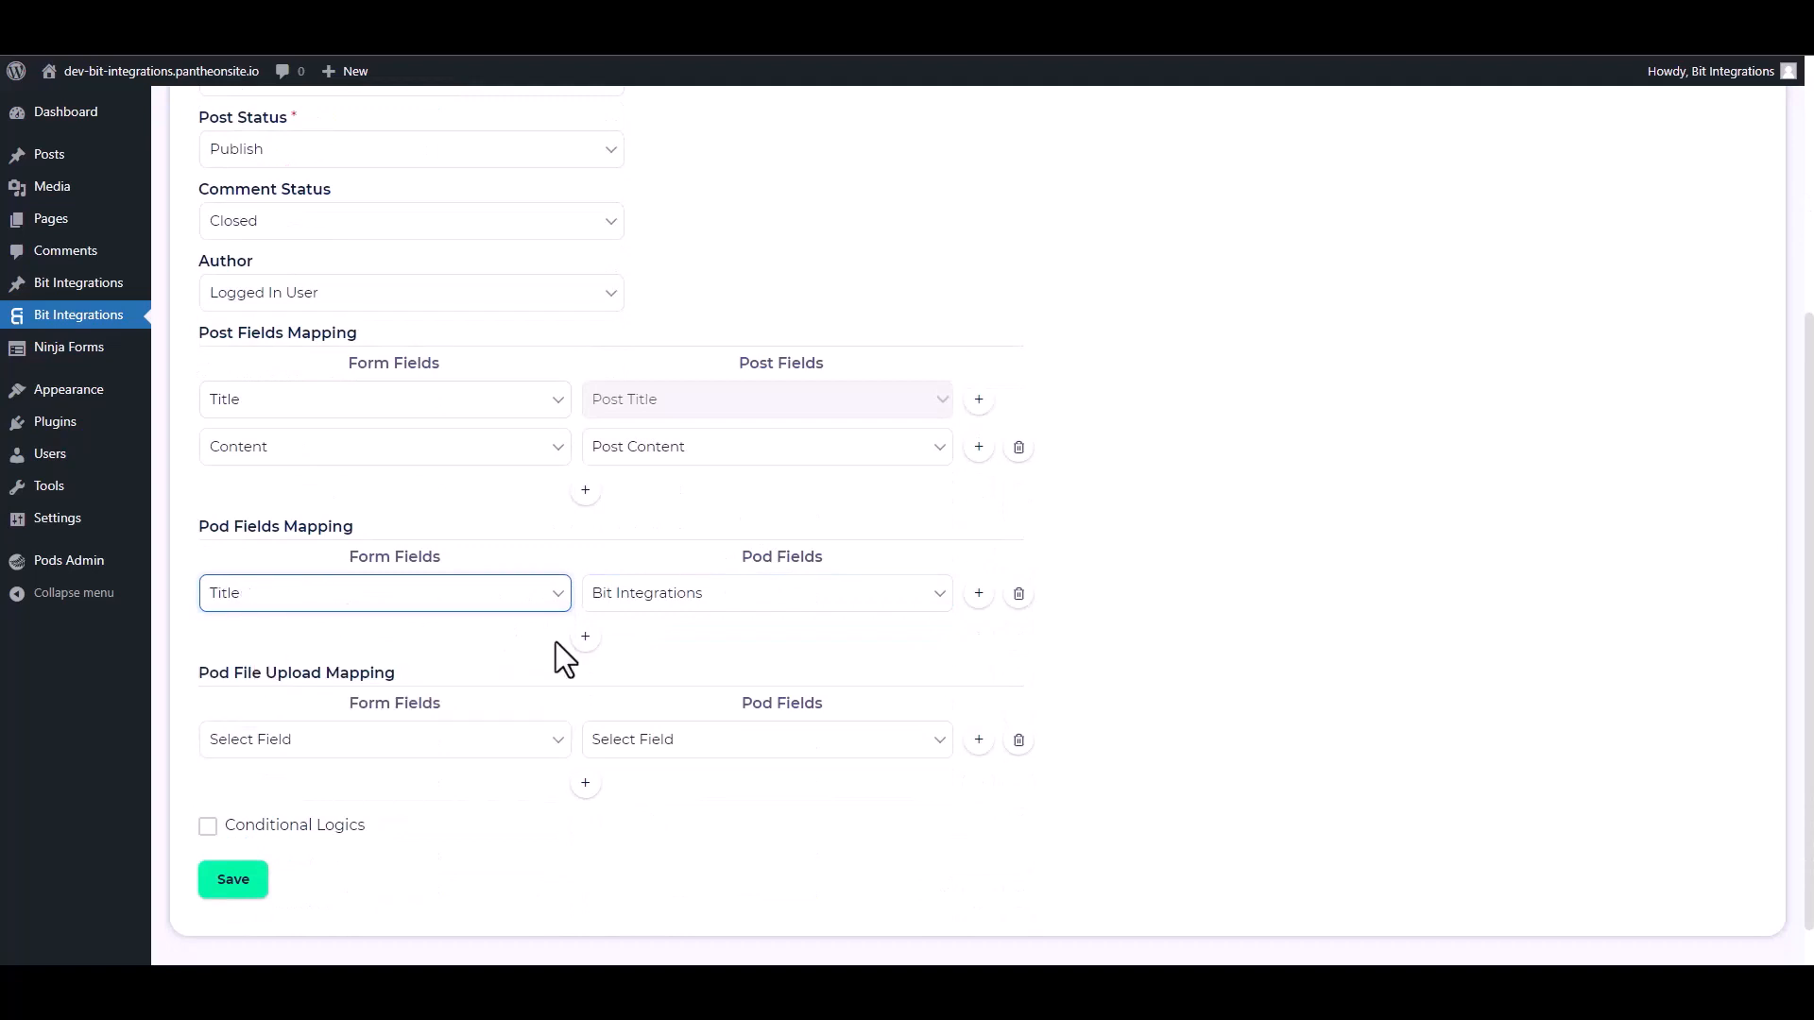
mouse_move(384, 674)
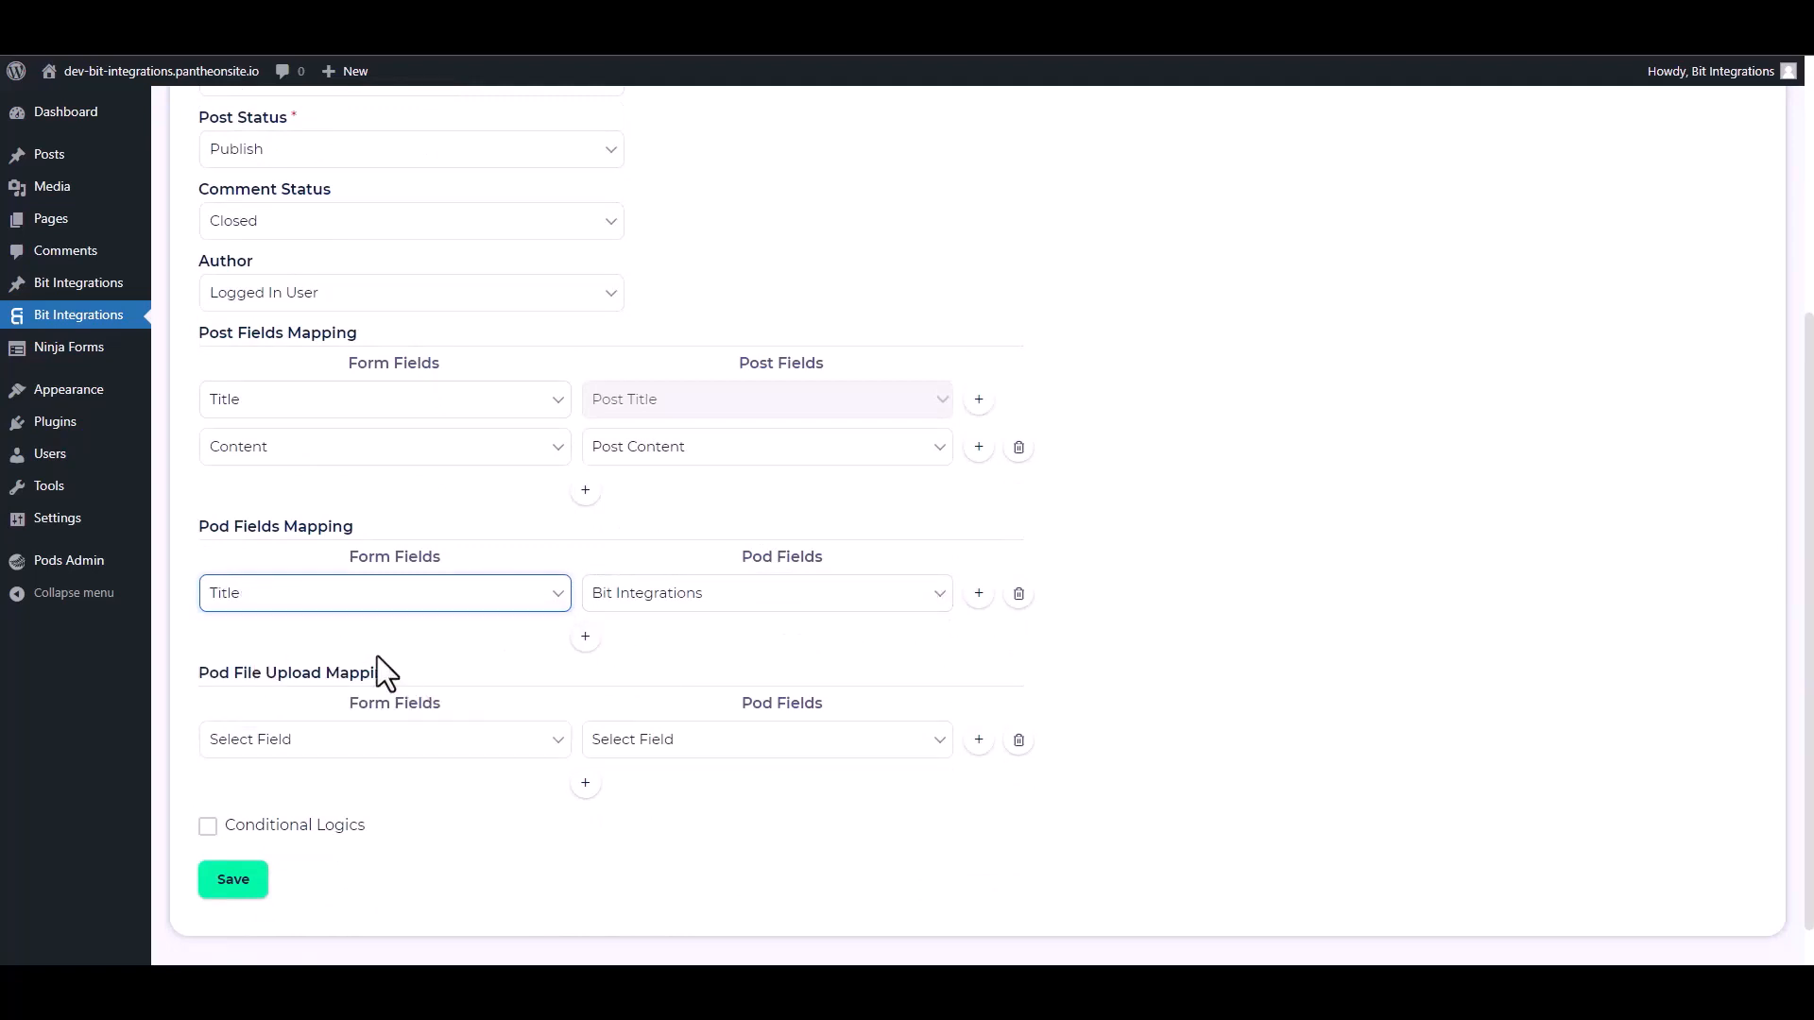
scroll("down", 3)
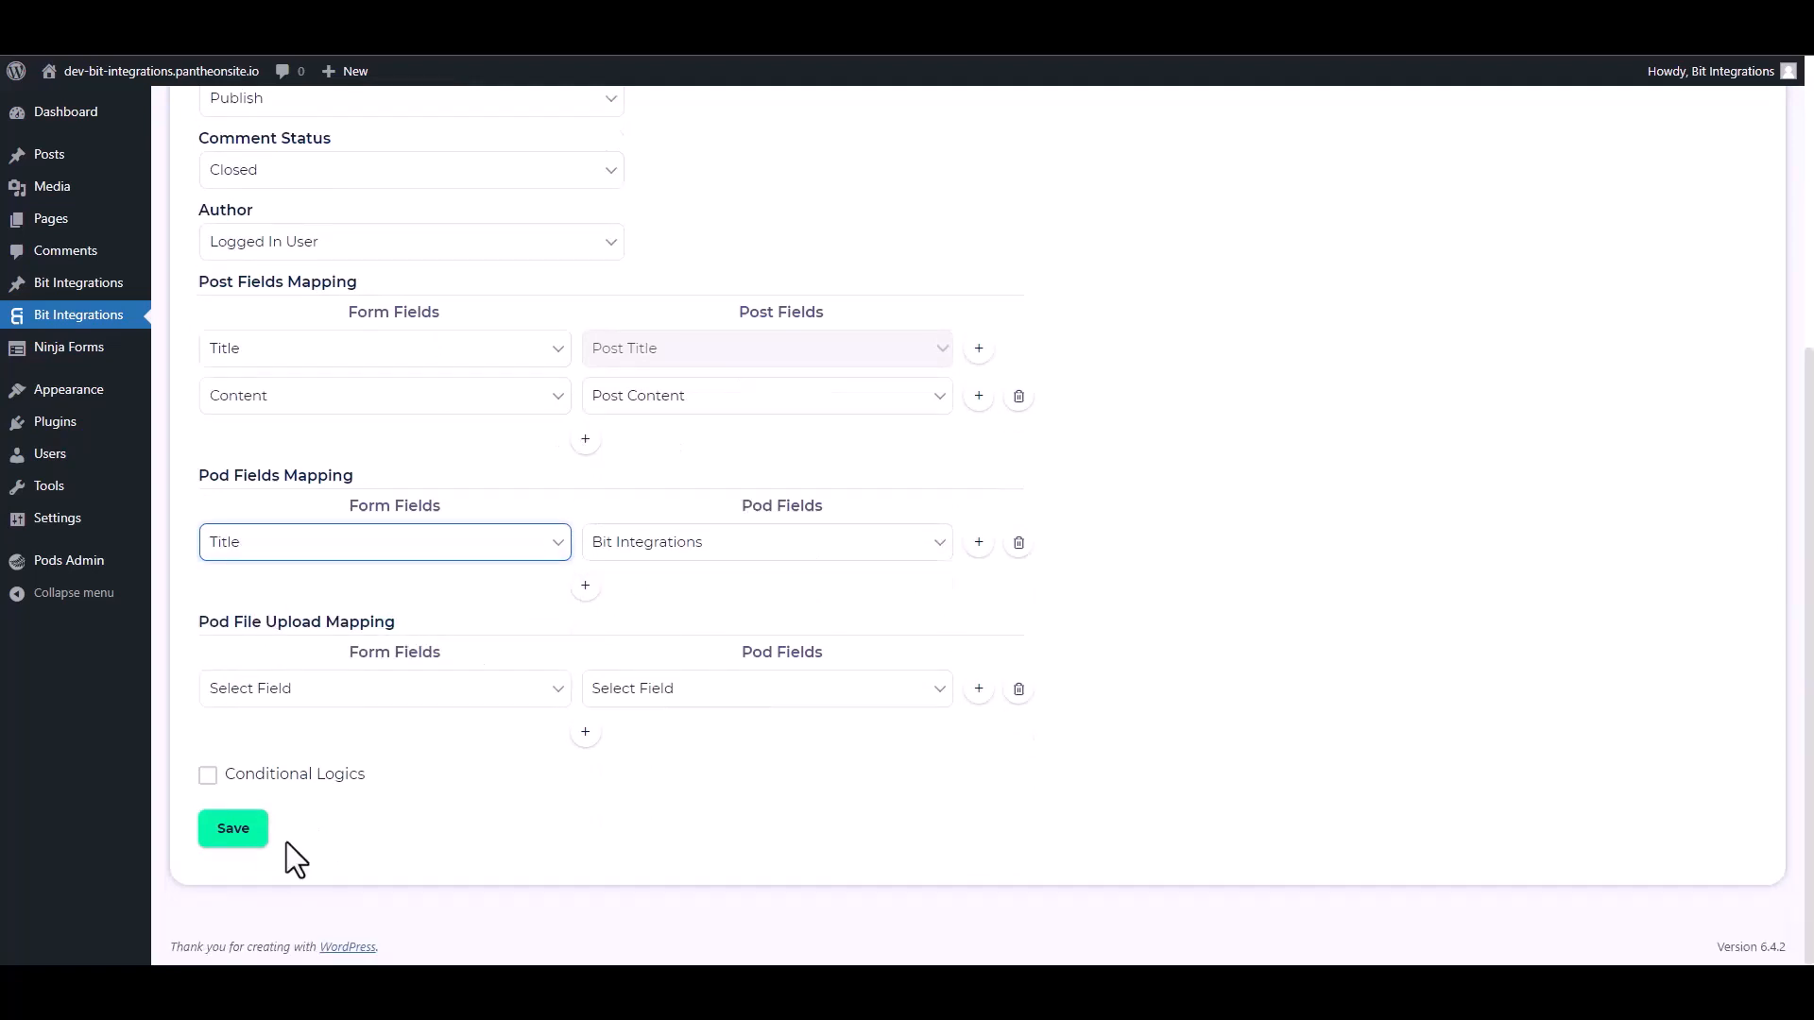
Toggle Conditional Logics on and back off, then save the integration.
left_click(208, 775)
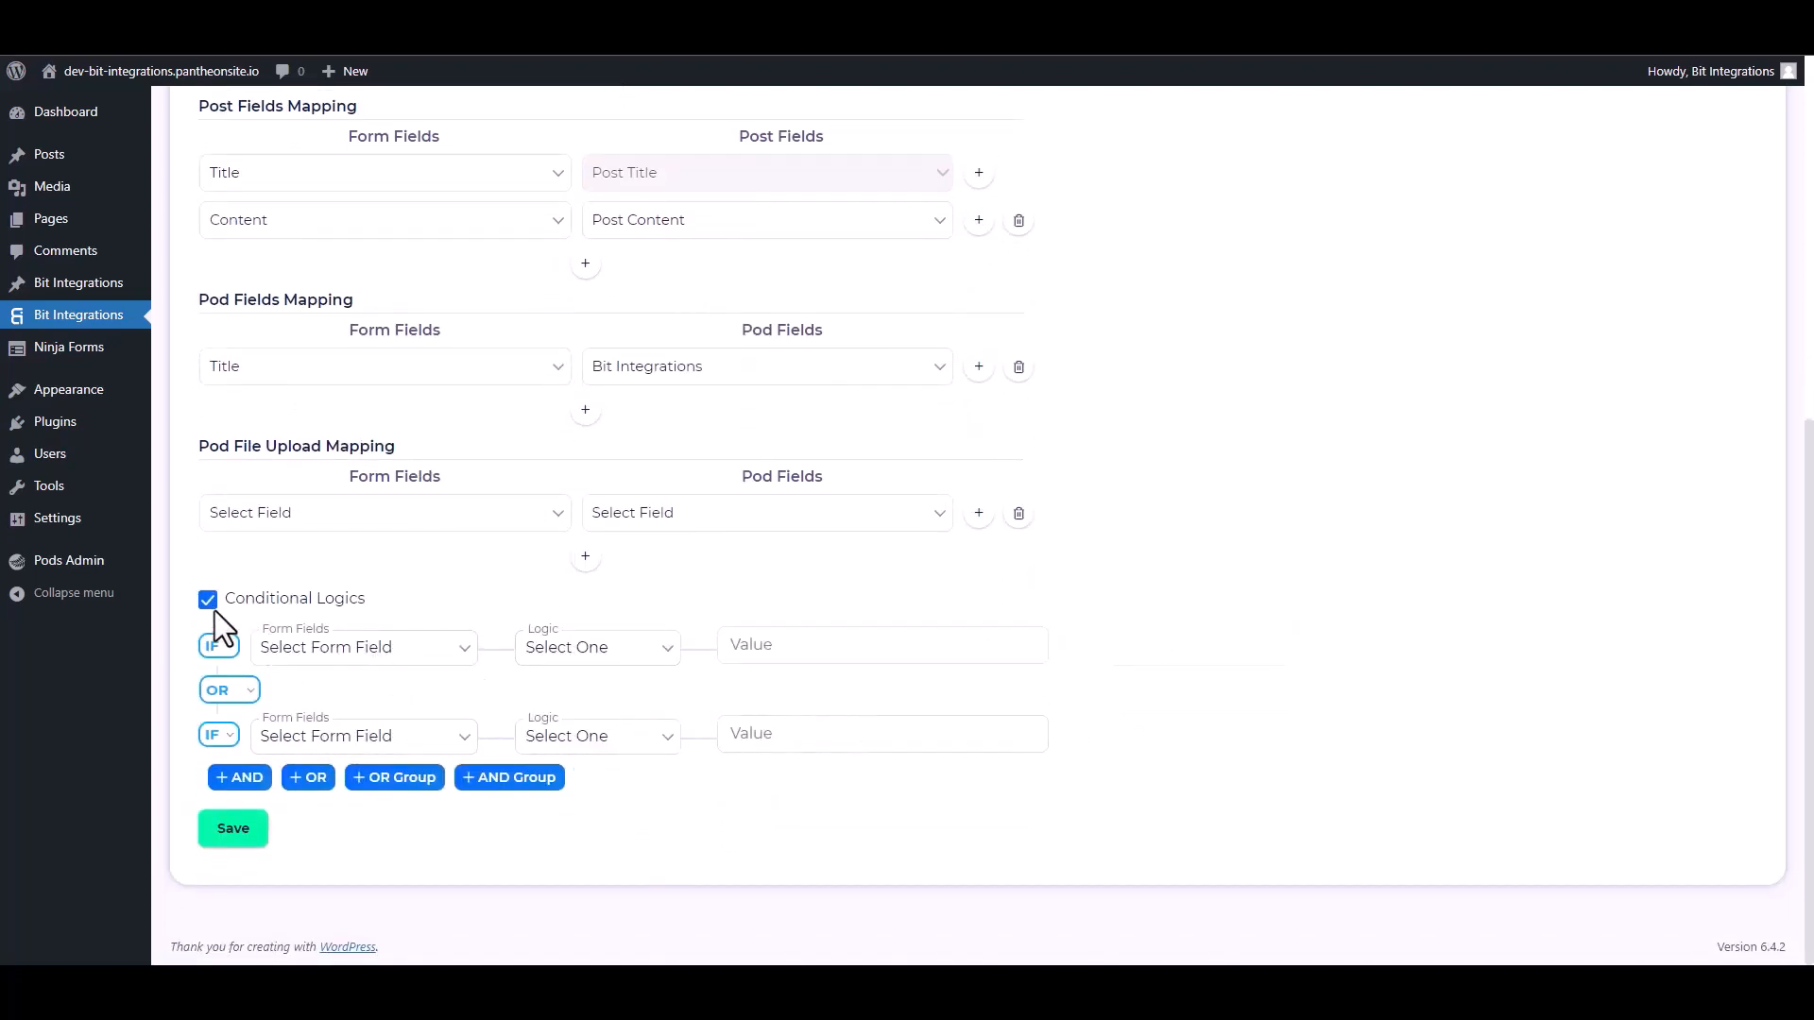
left_click(207, 599)
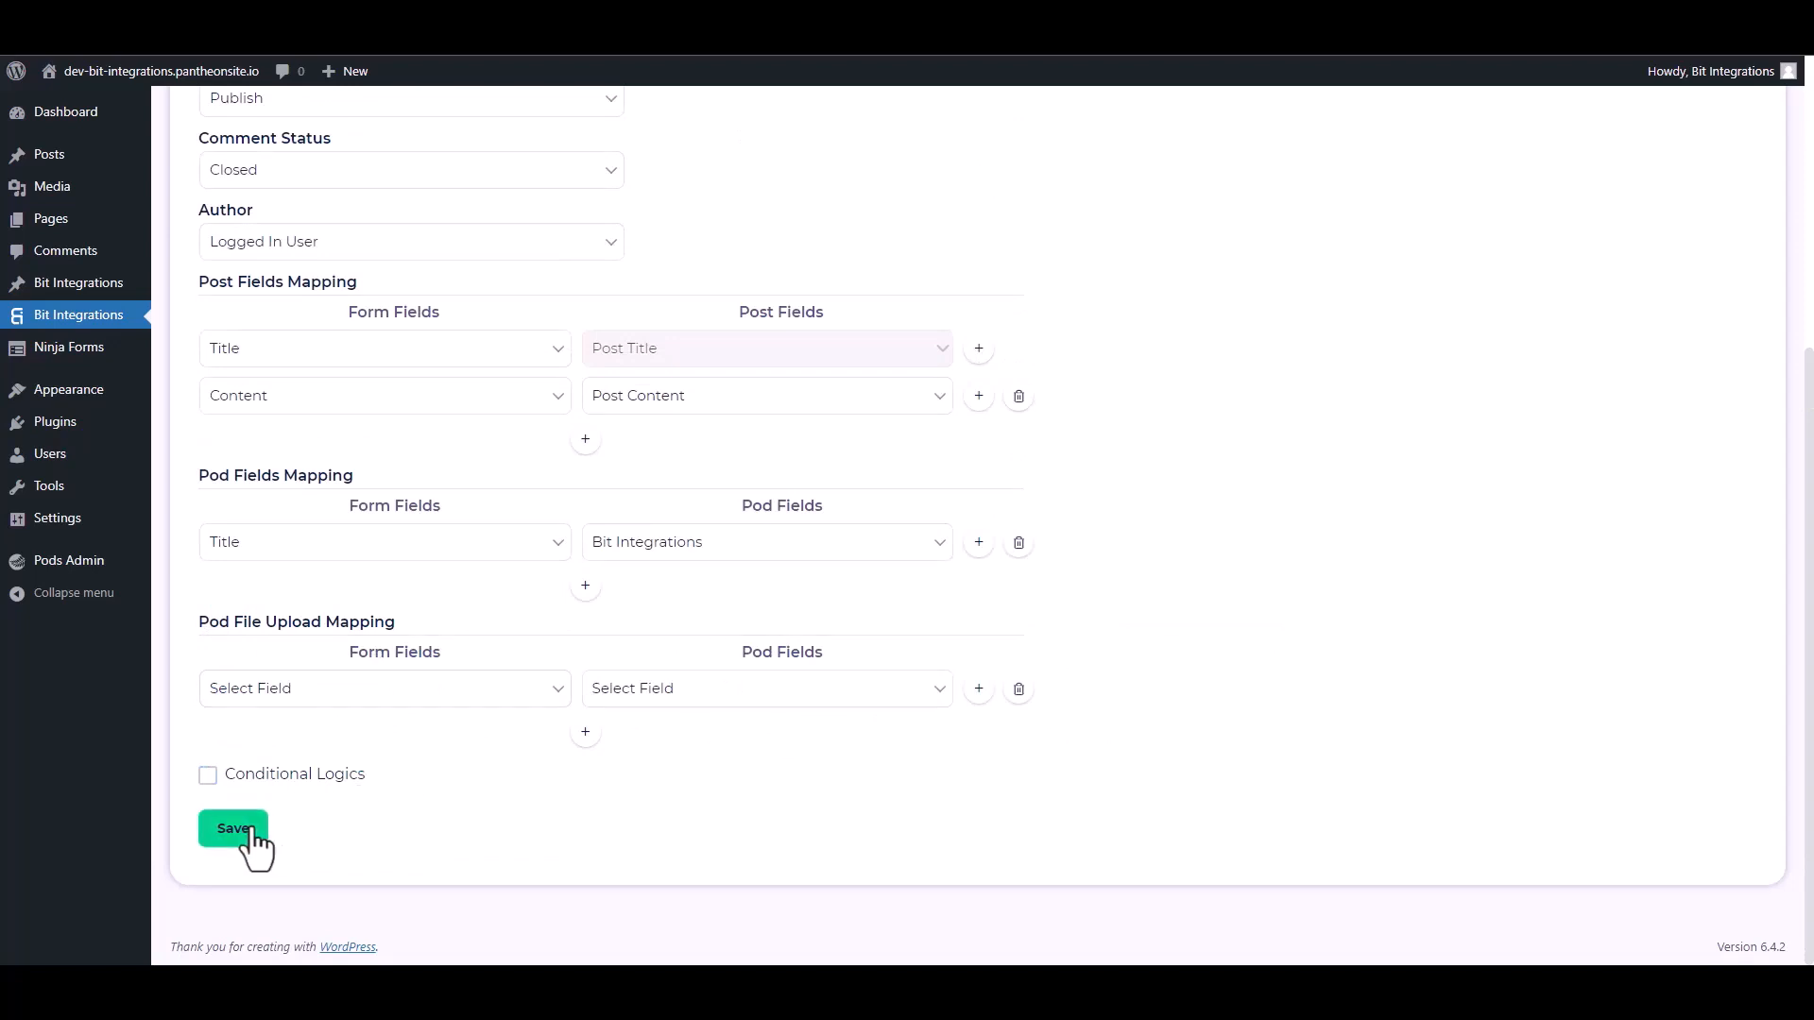
left_click(232, 827)
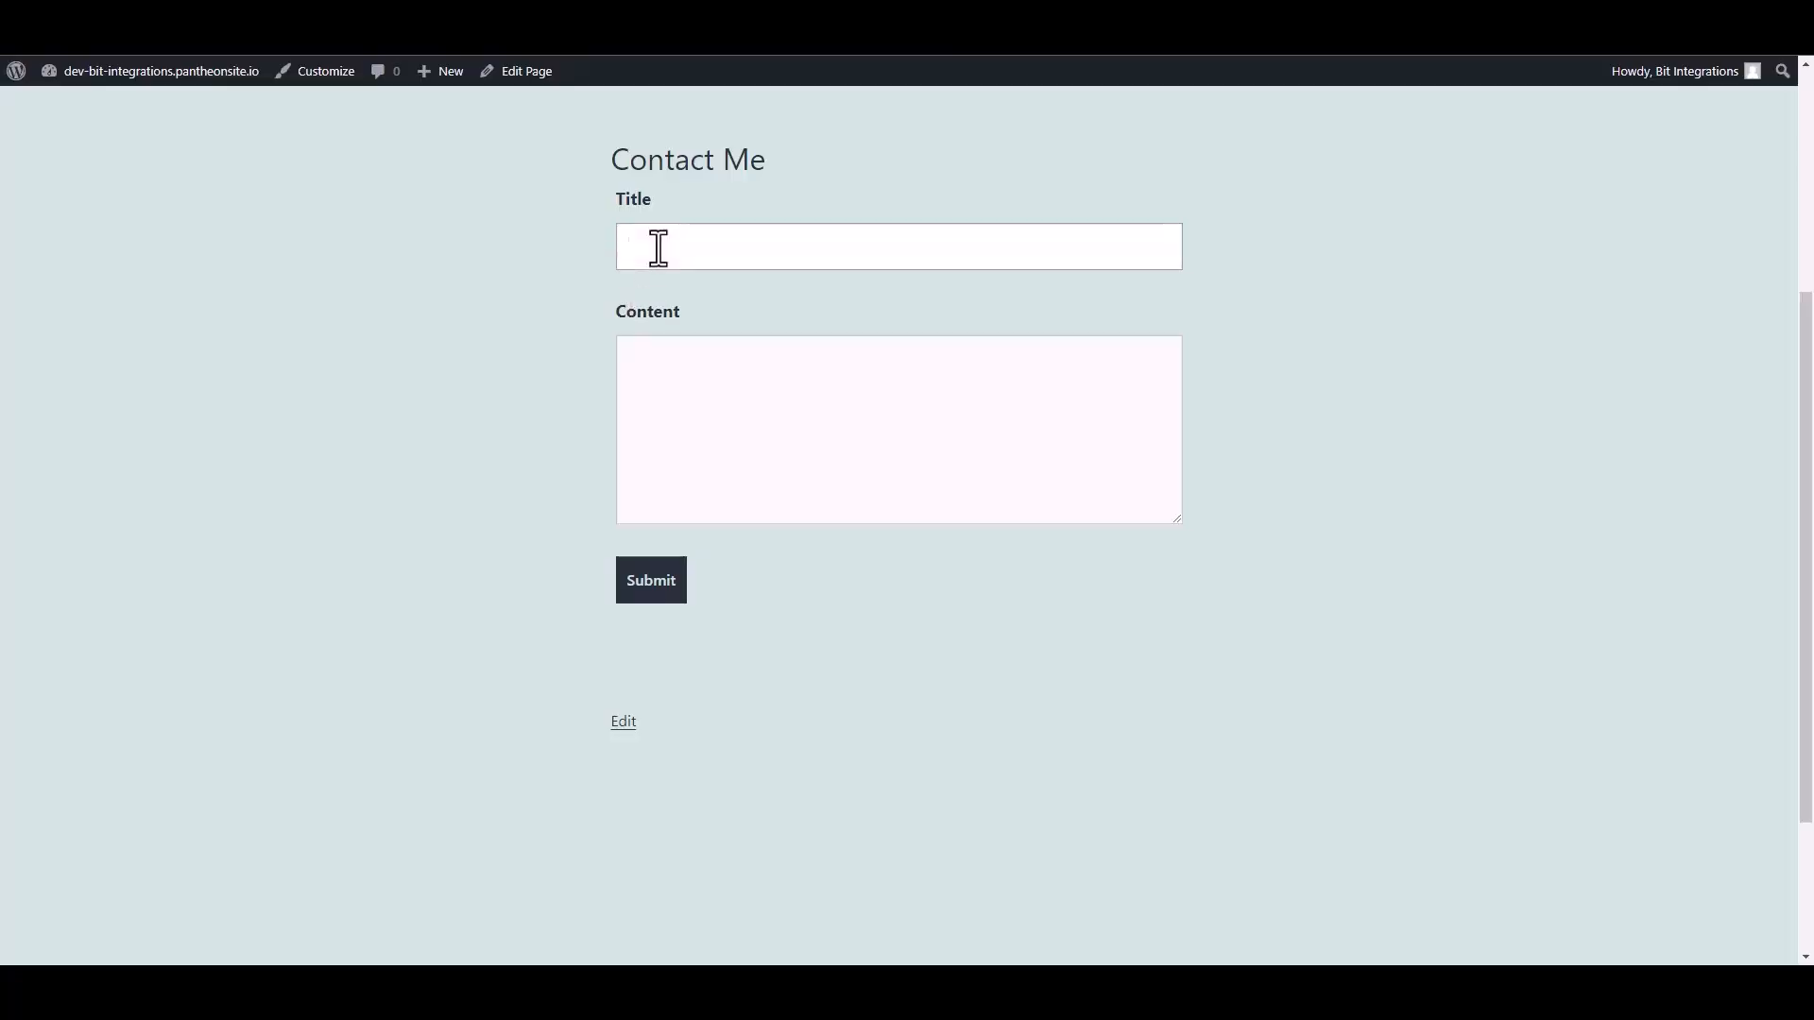
Submit the Contact Me form with Title 'Bit Integrations' and Content 'Welcome to the Bit Integrations'.
type("Bit")
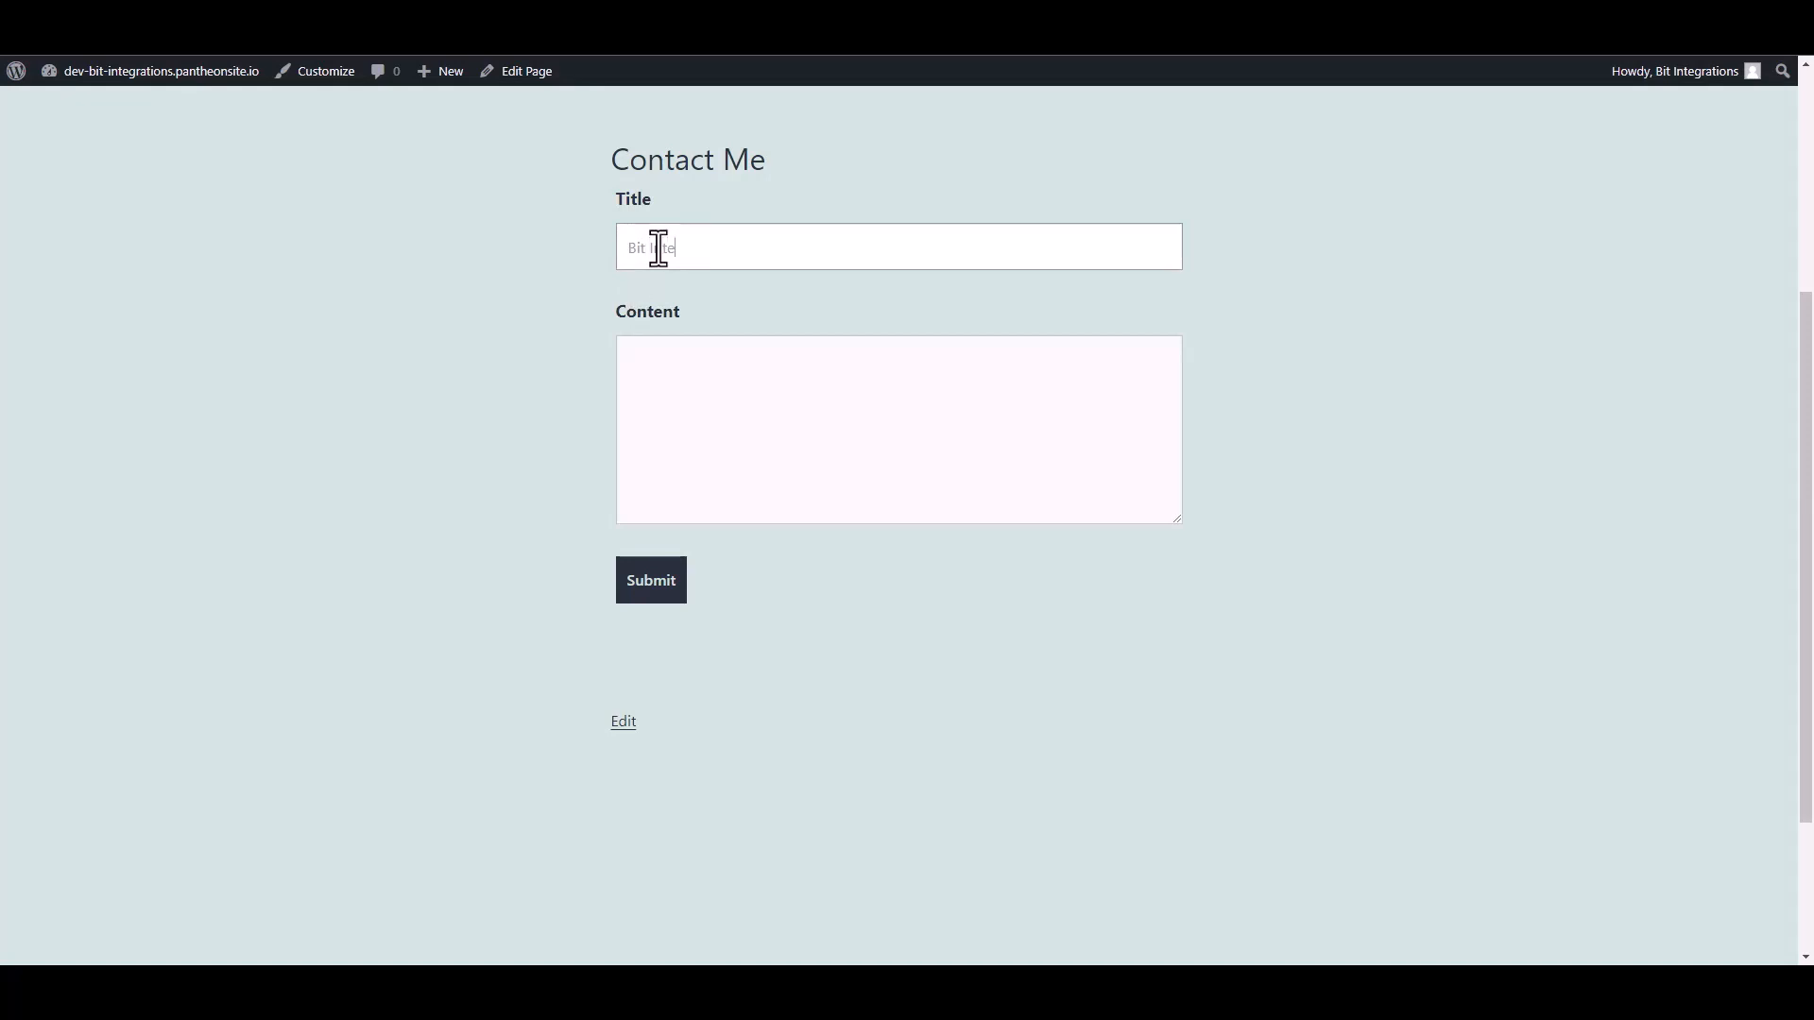
type("Integrations")
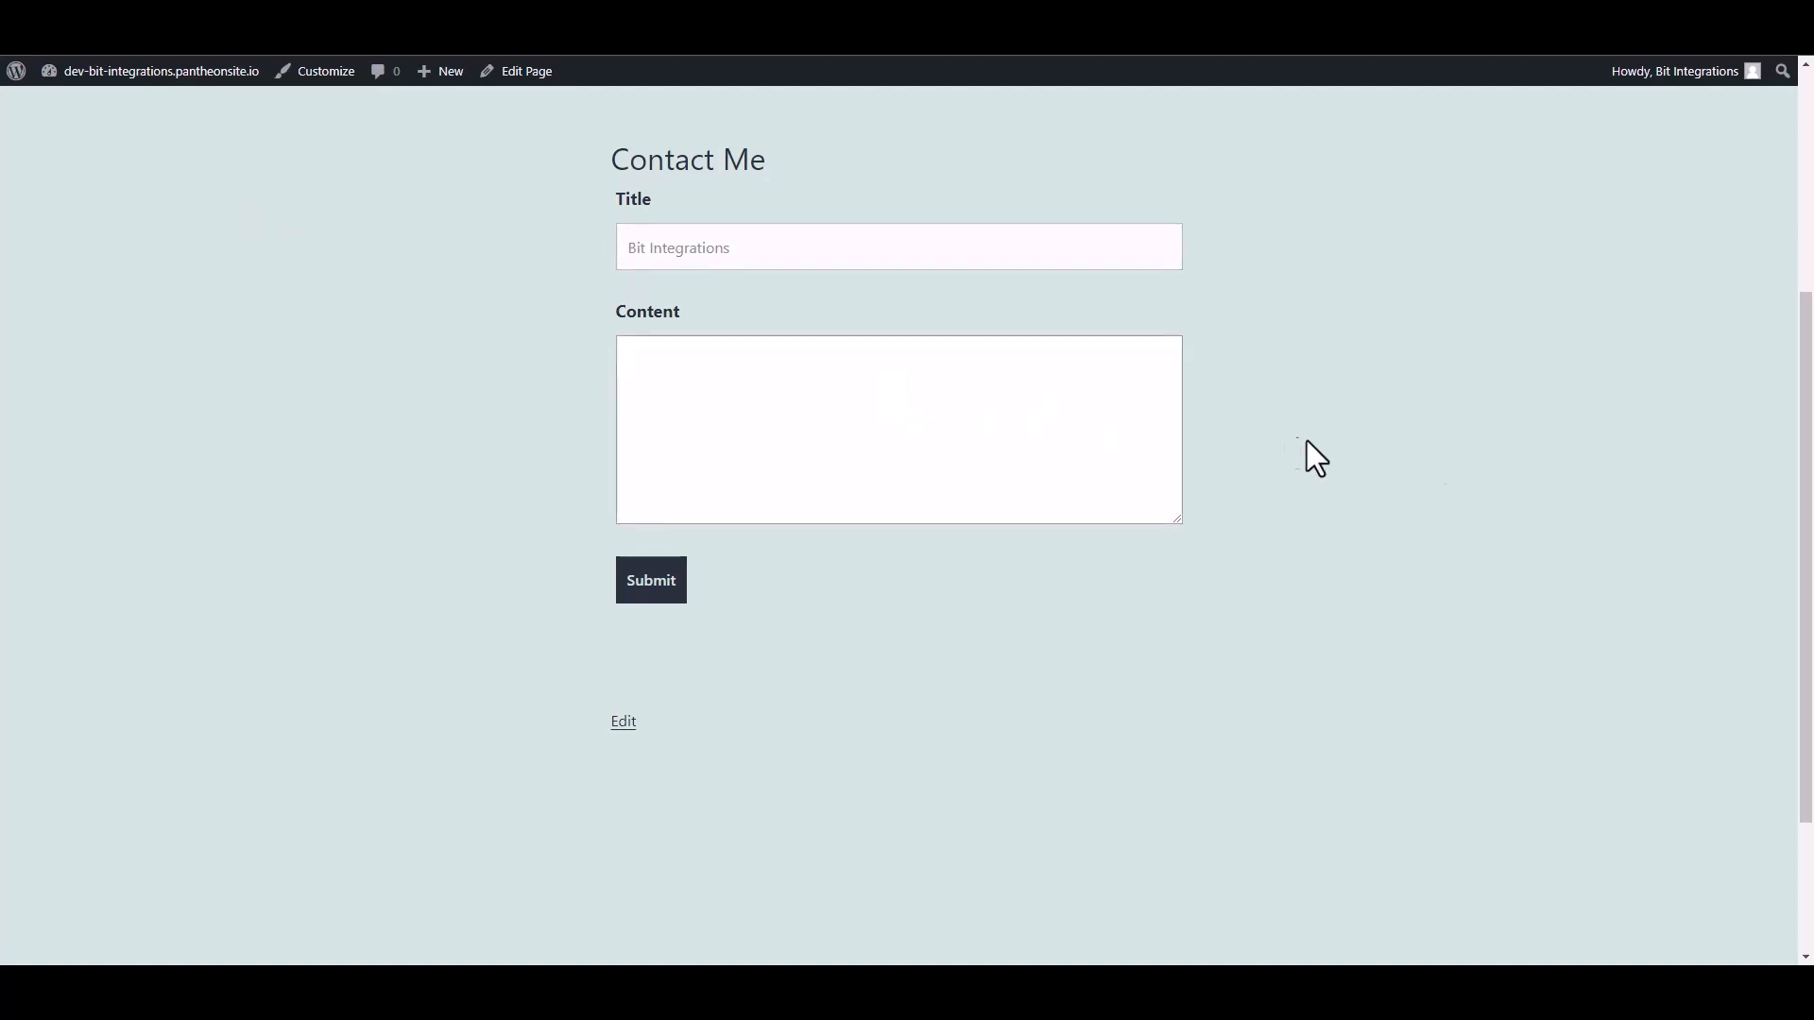
type("W")
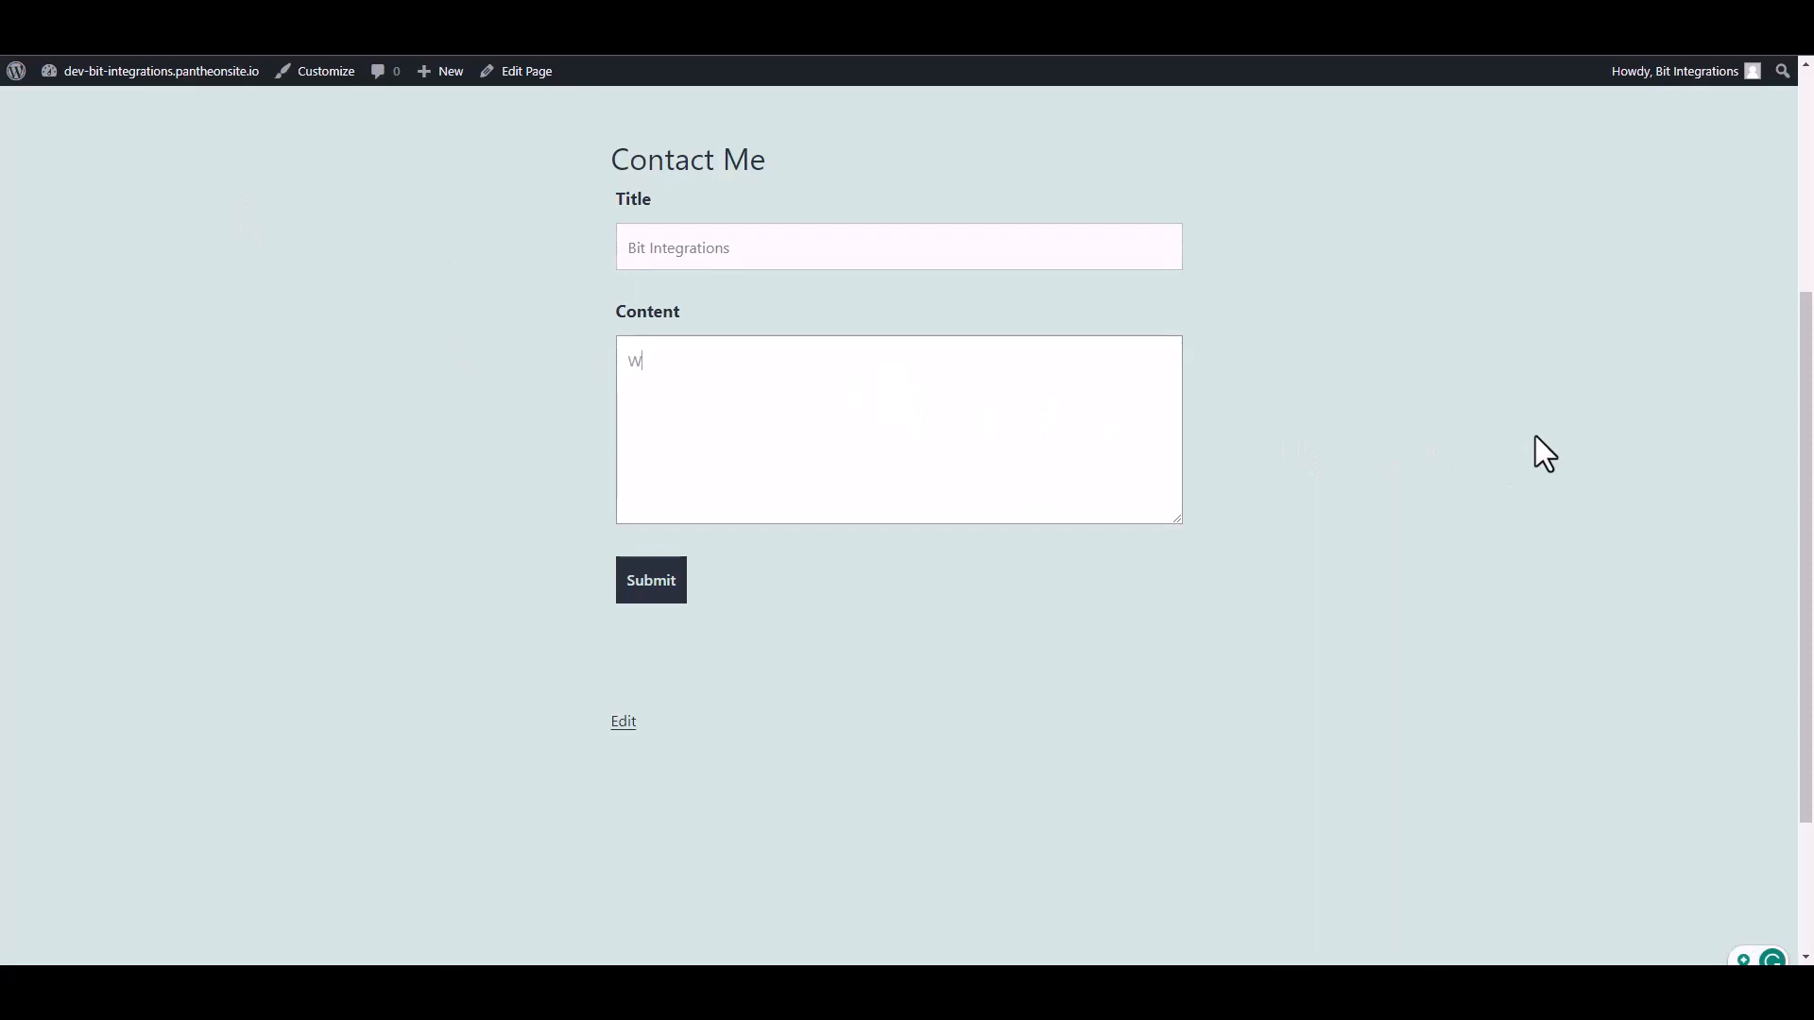
type("elcome to")
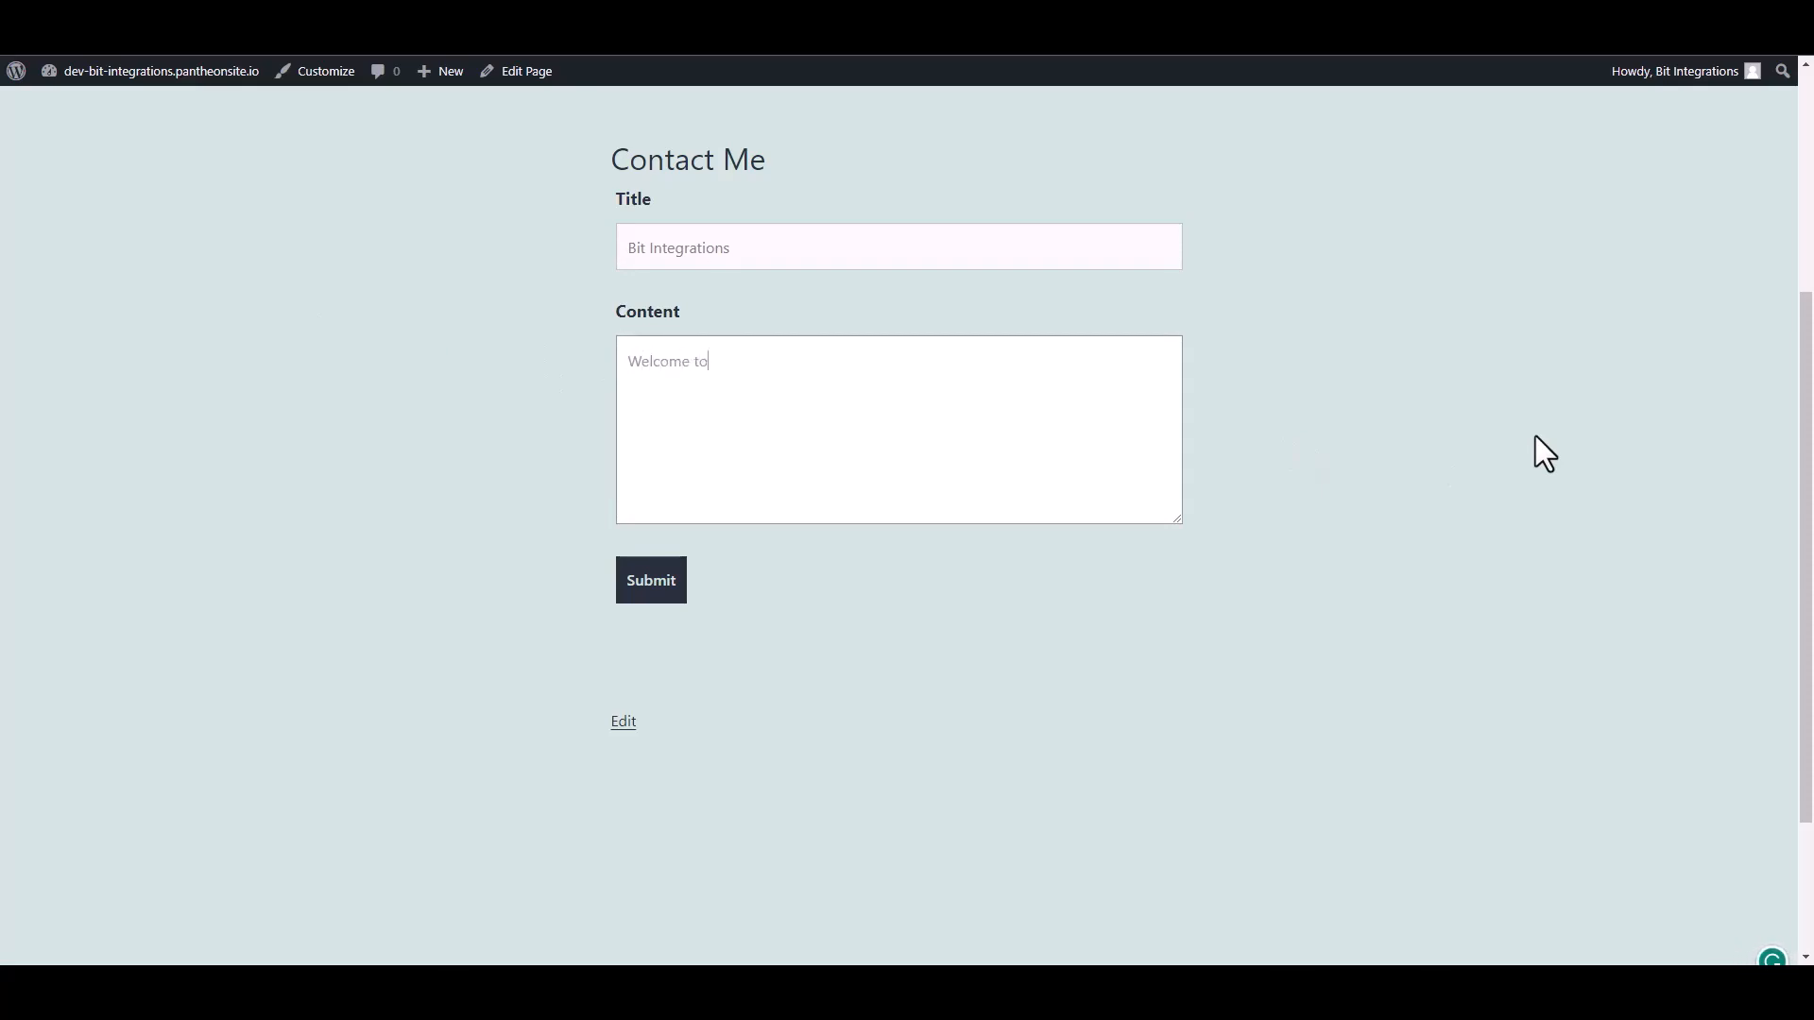
type("the B")
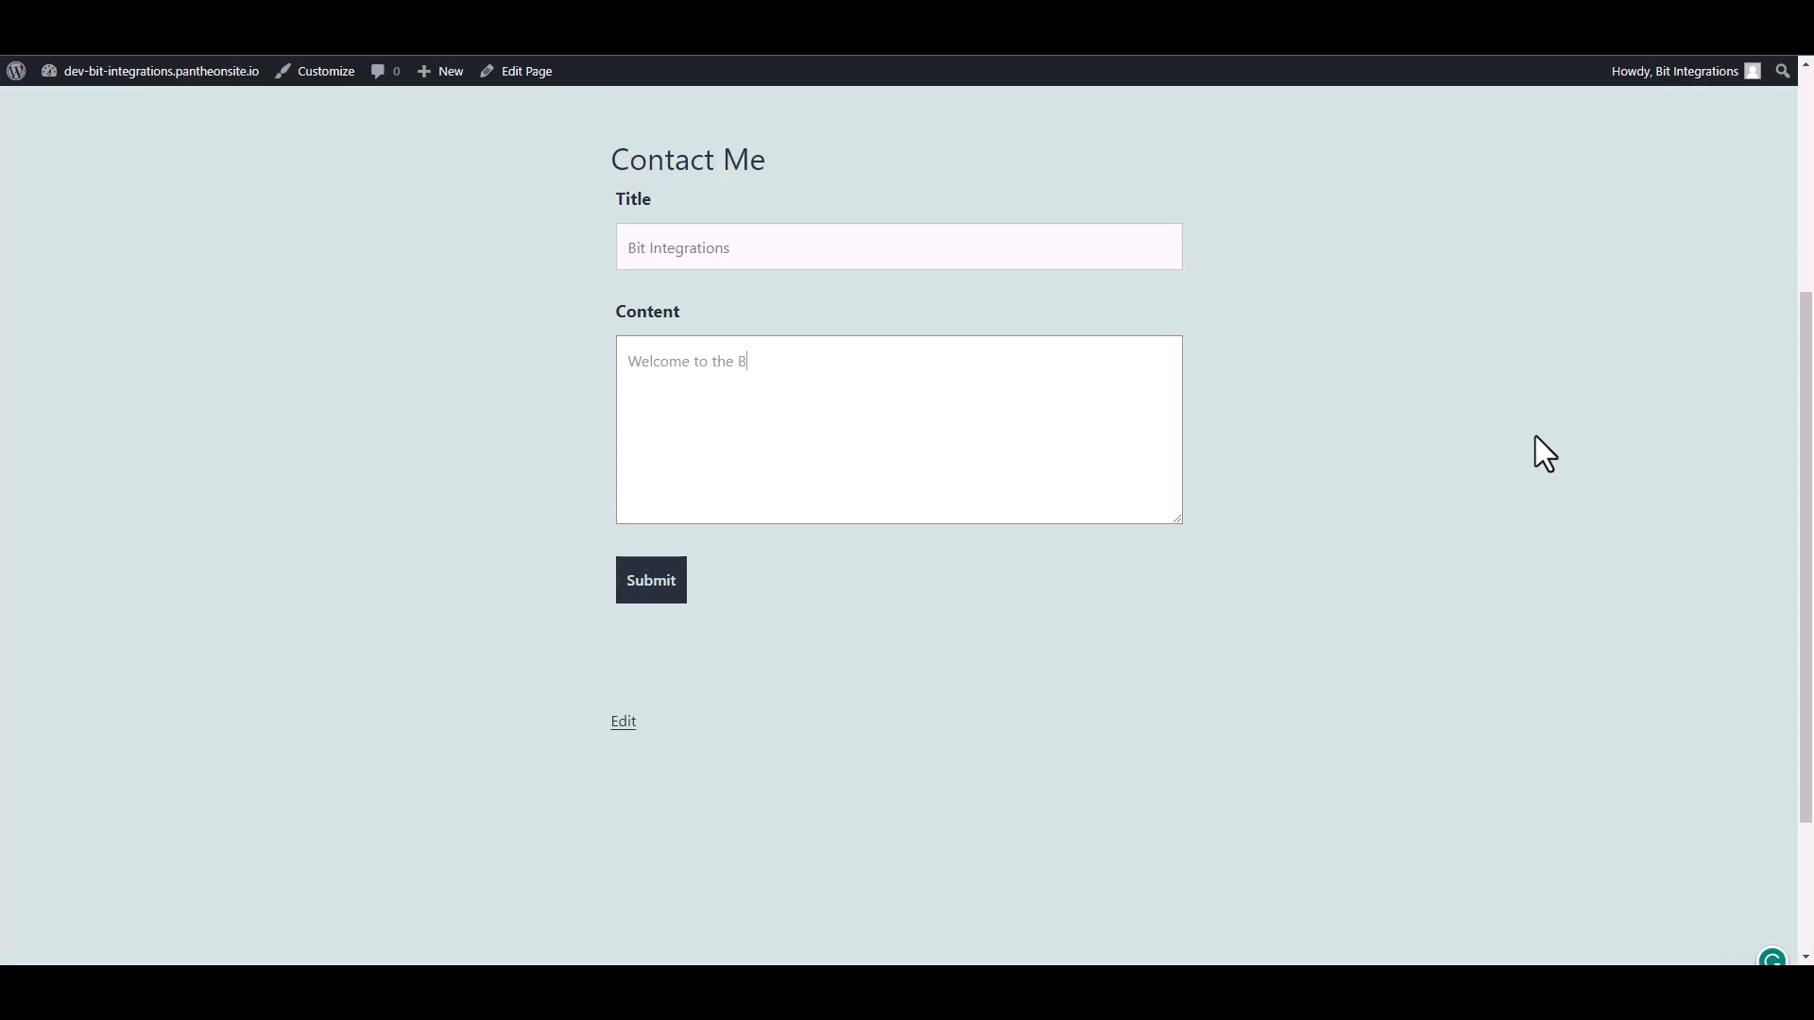
type("it")
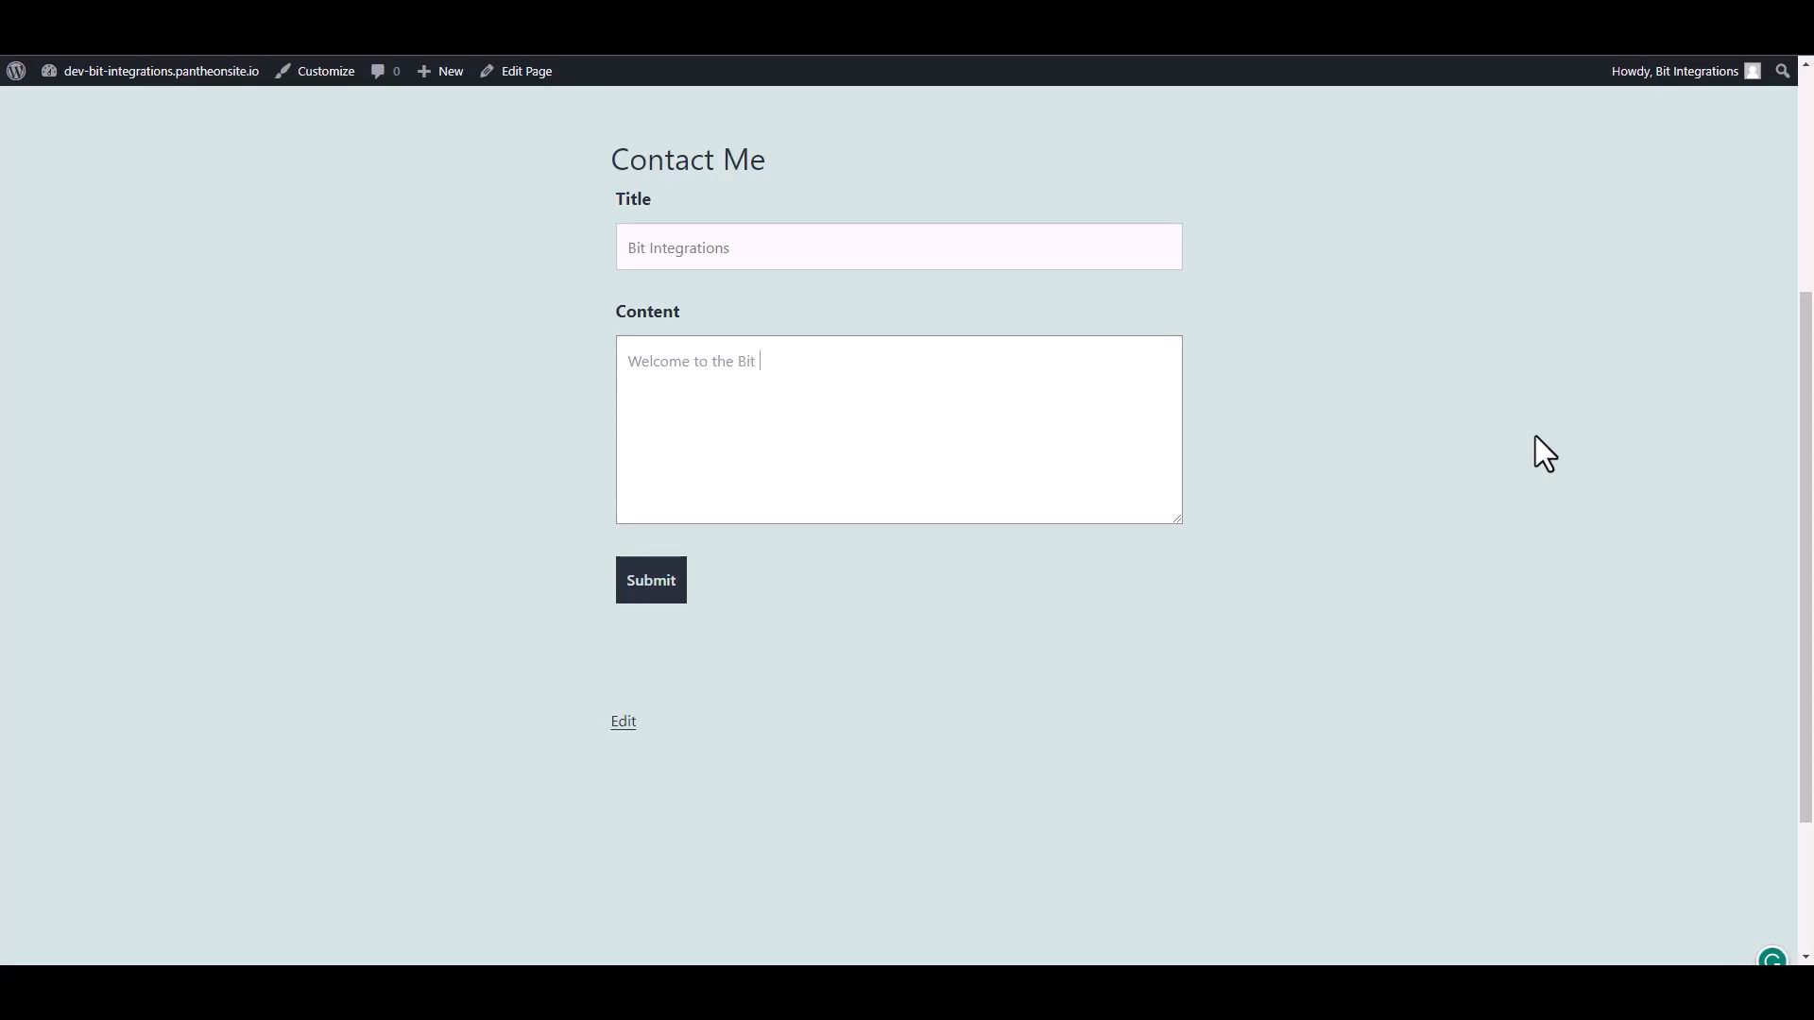
type("Int")
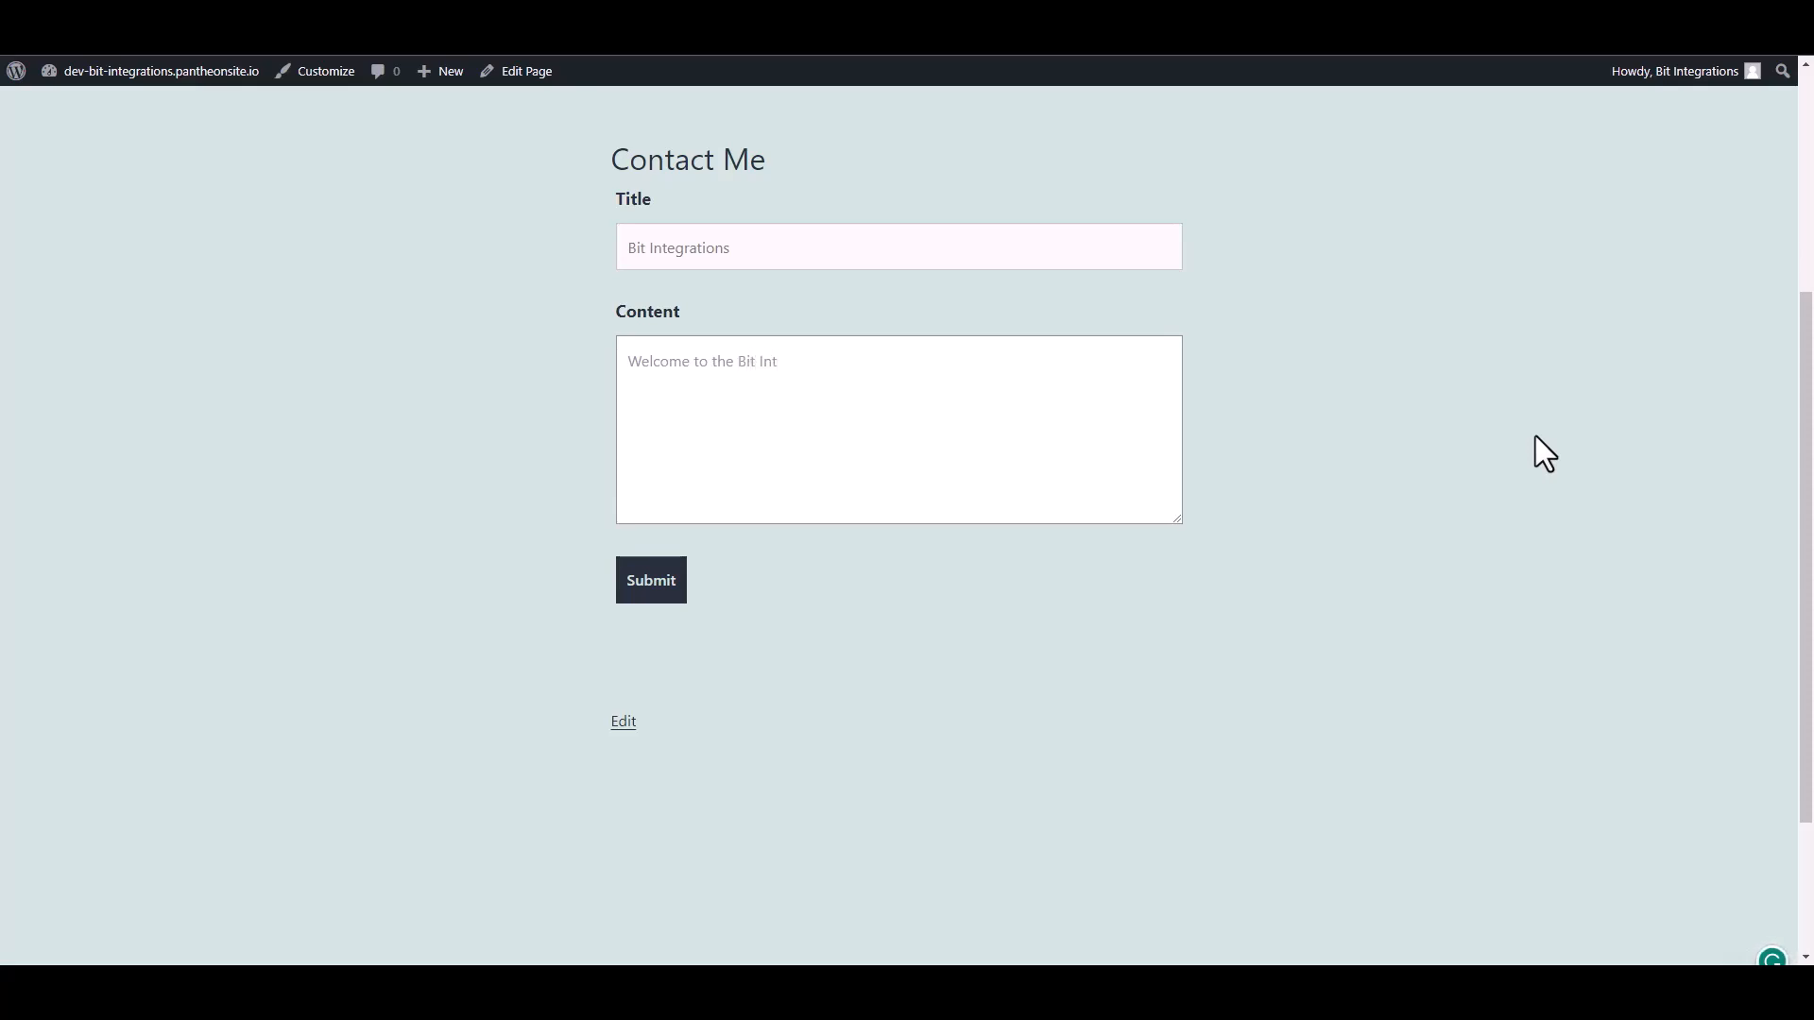
type("egratio")
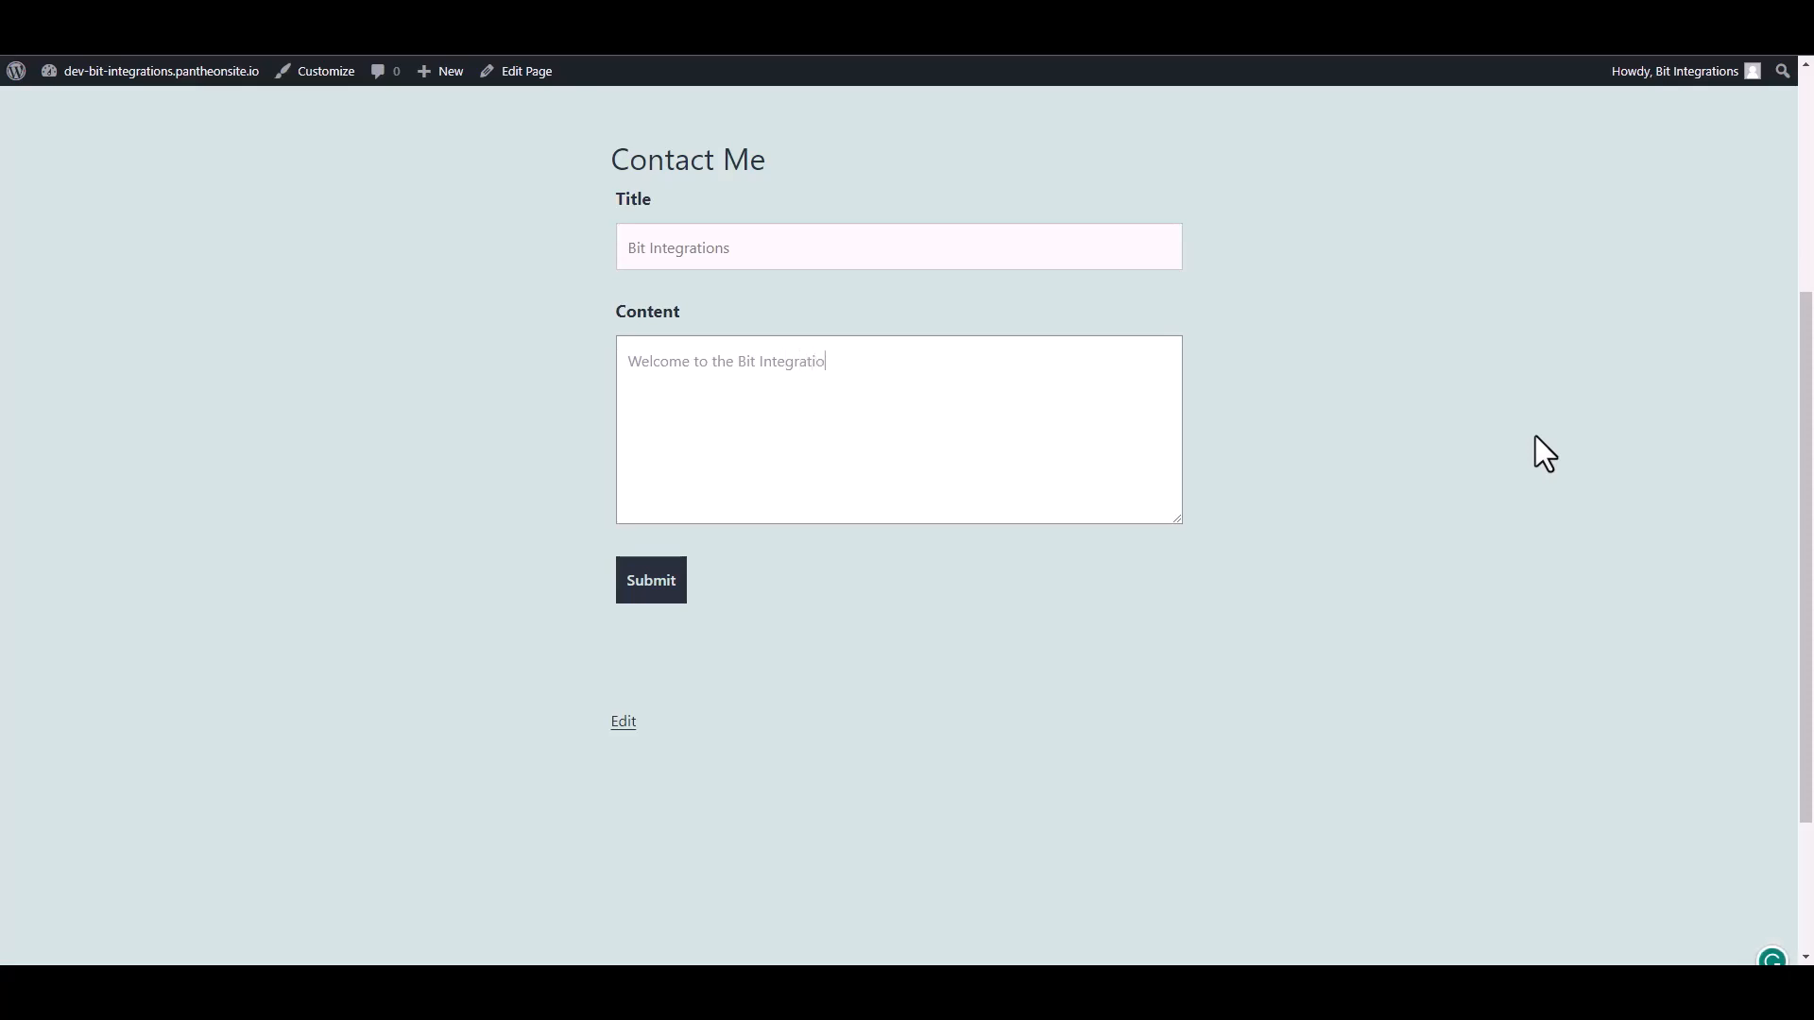
type("ns")
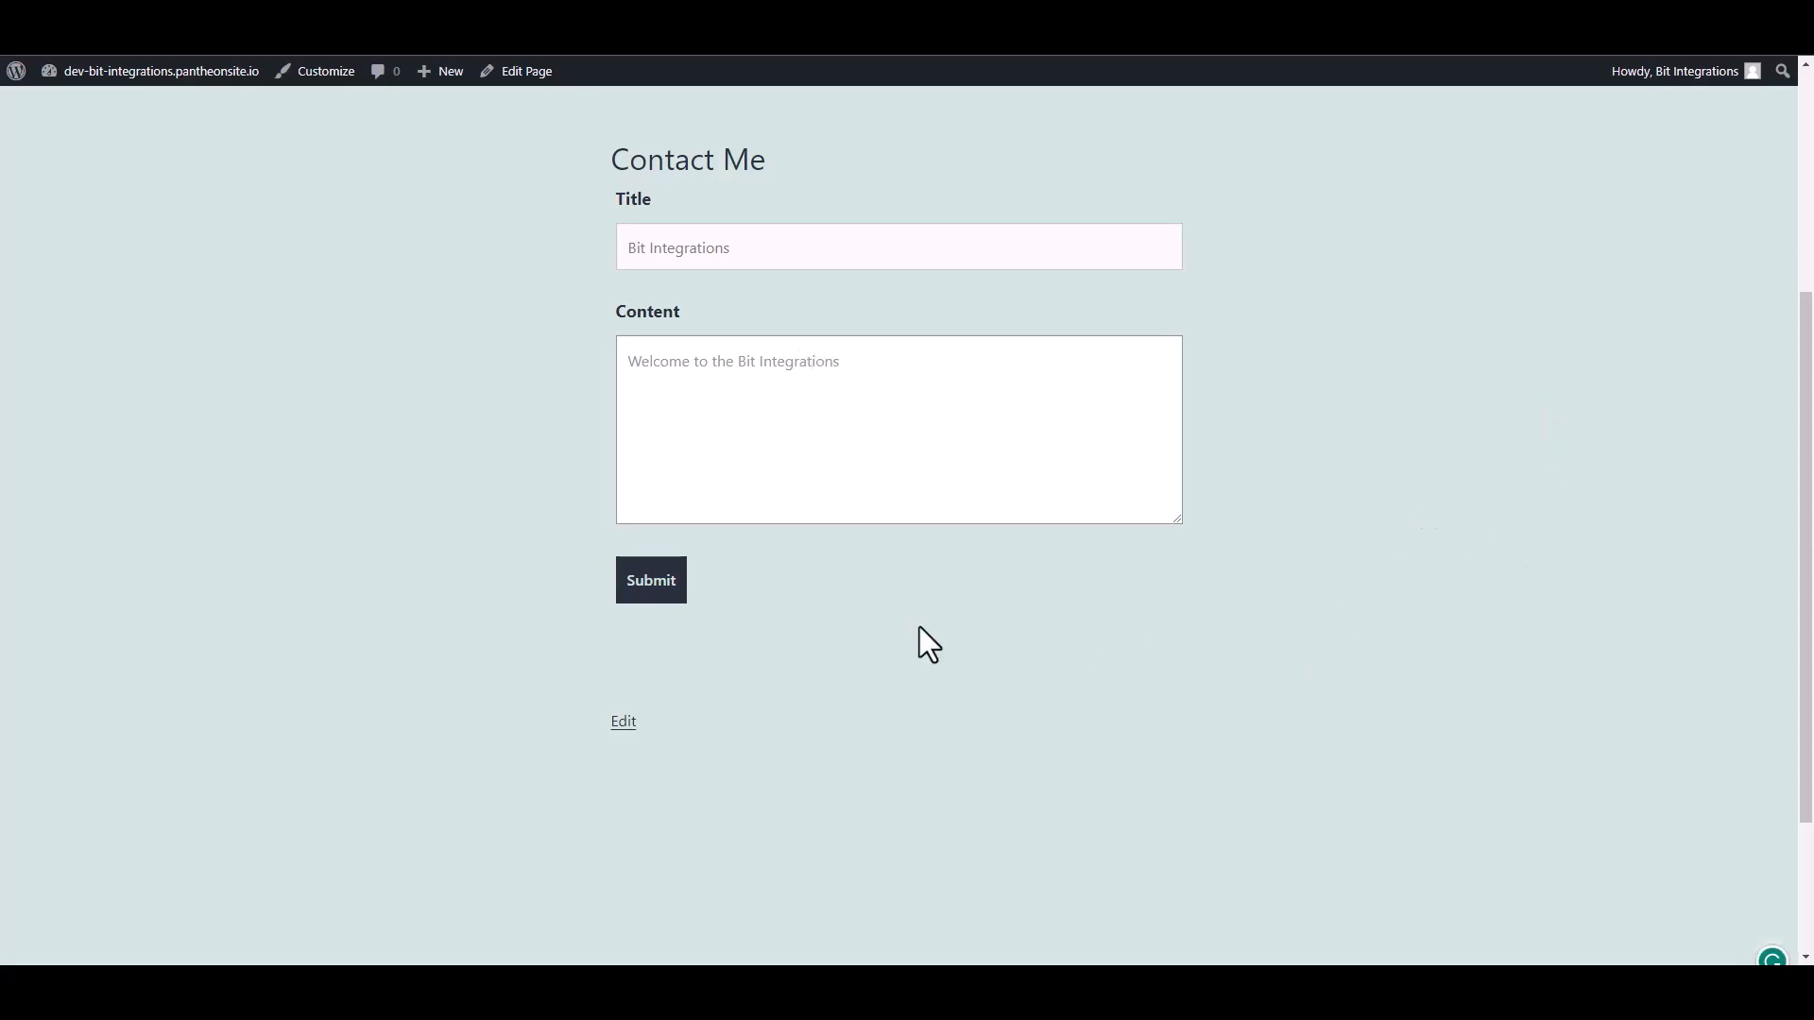
left_click(648, 580)
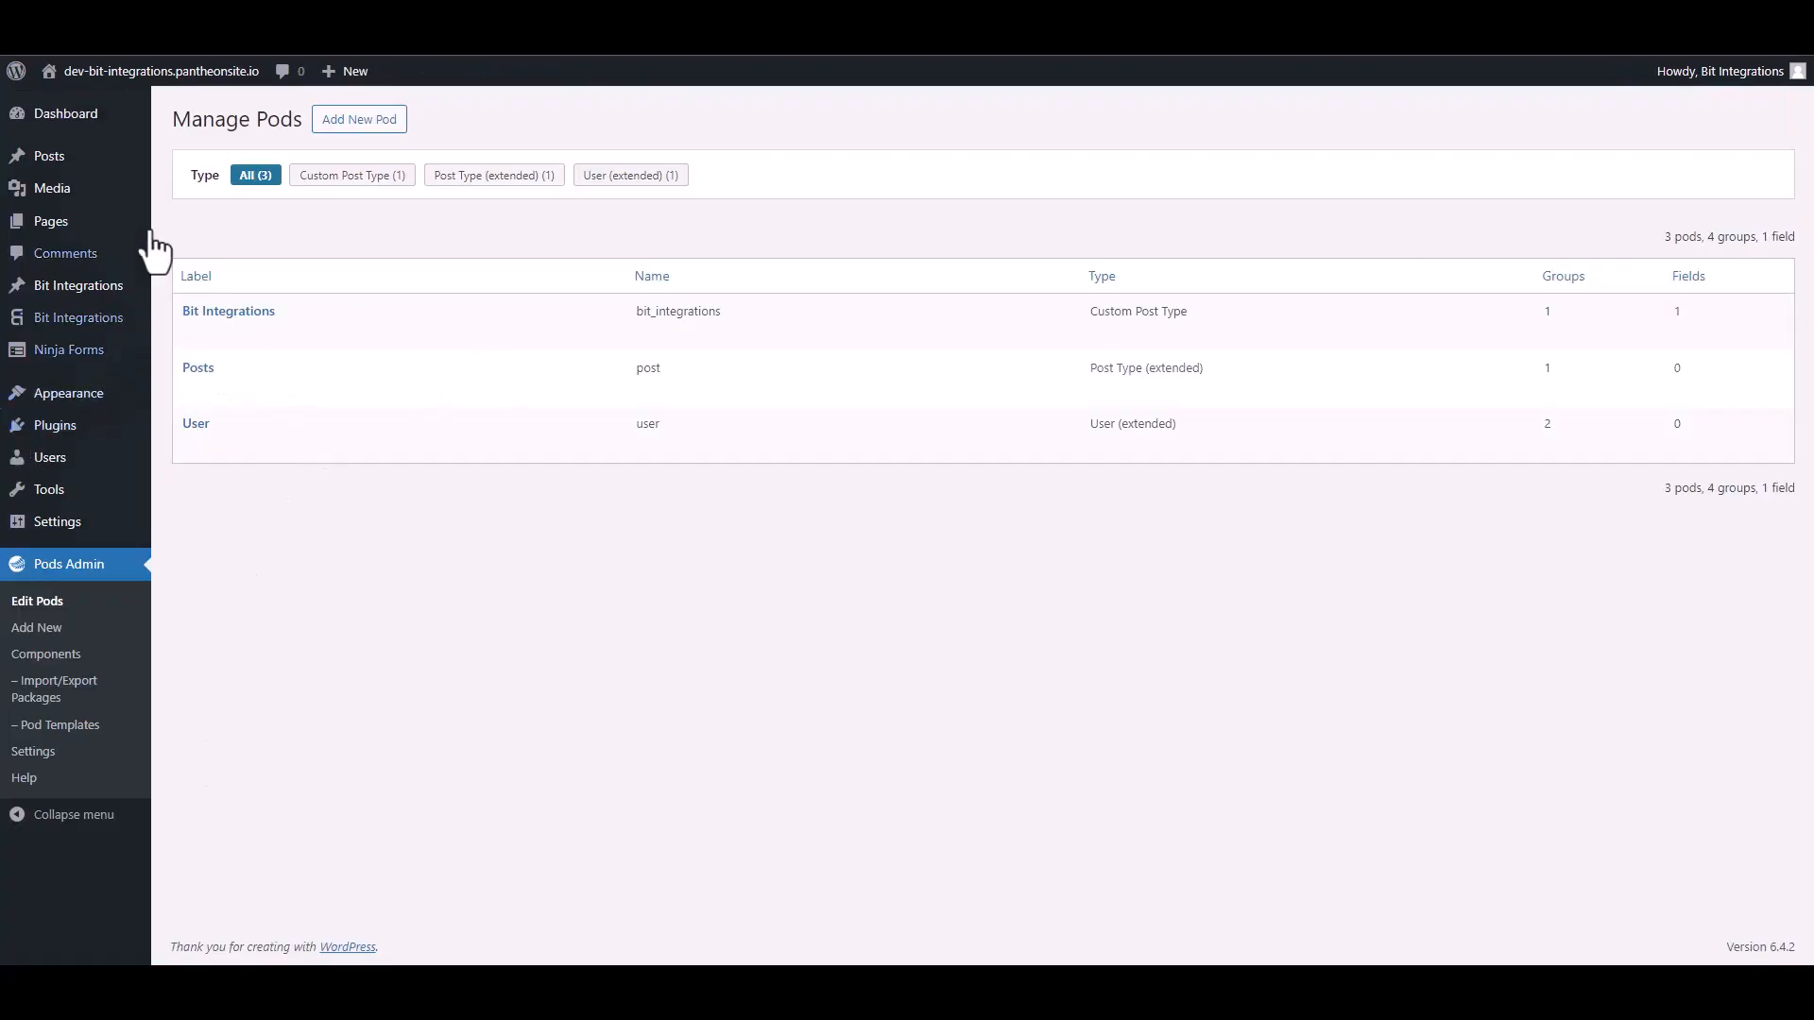
List all Bit Integrations posts and view the new Bit Integrations post on the site.
left_click(78, 285)
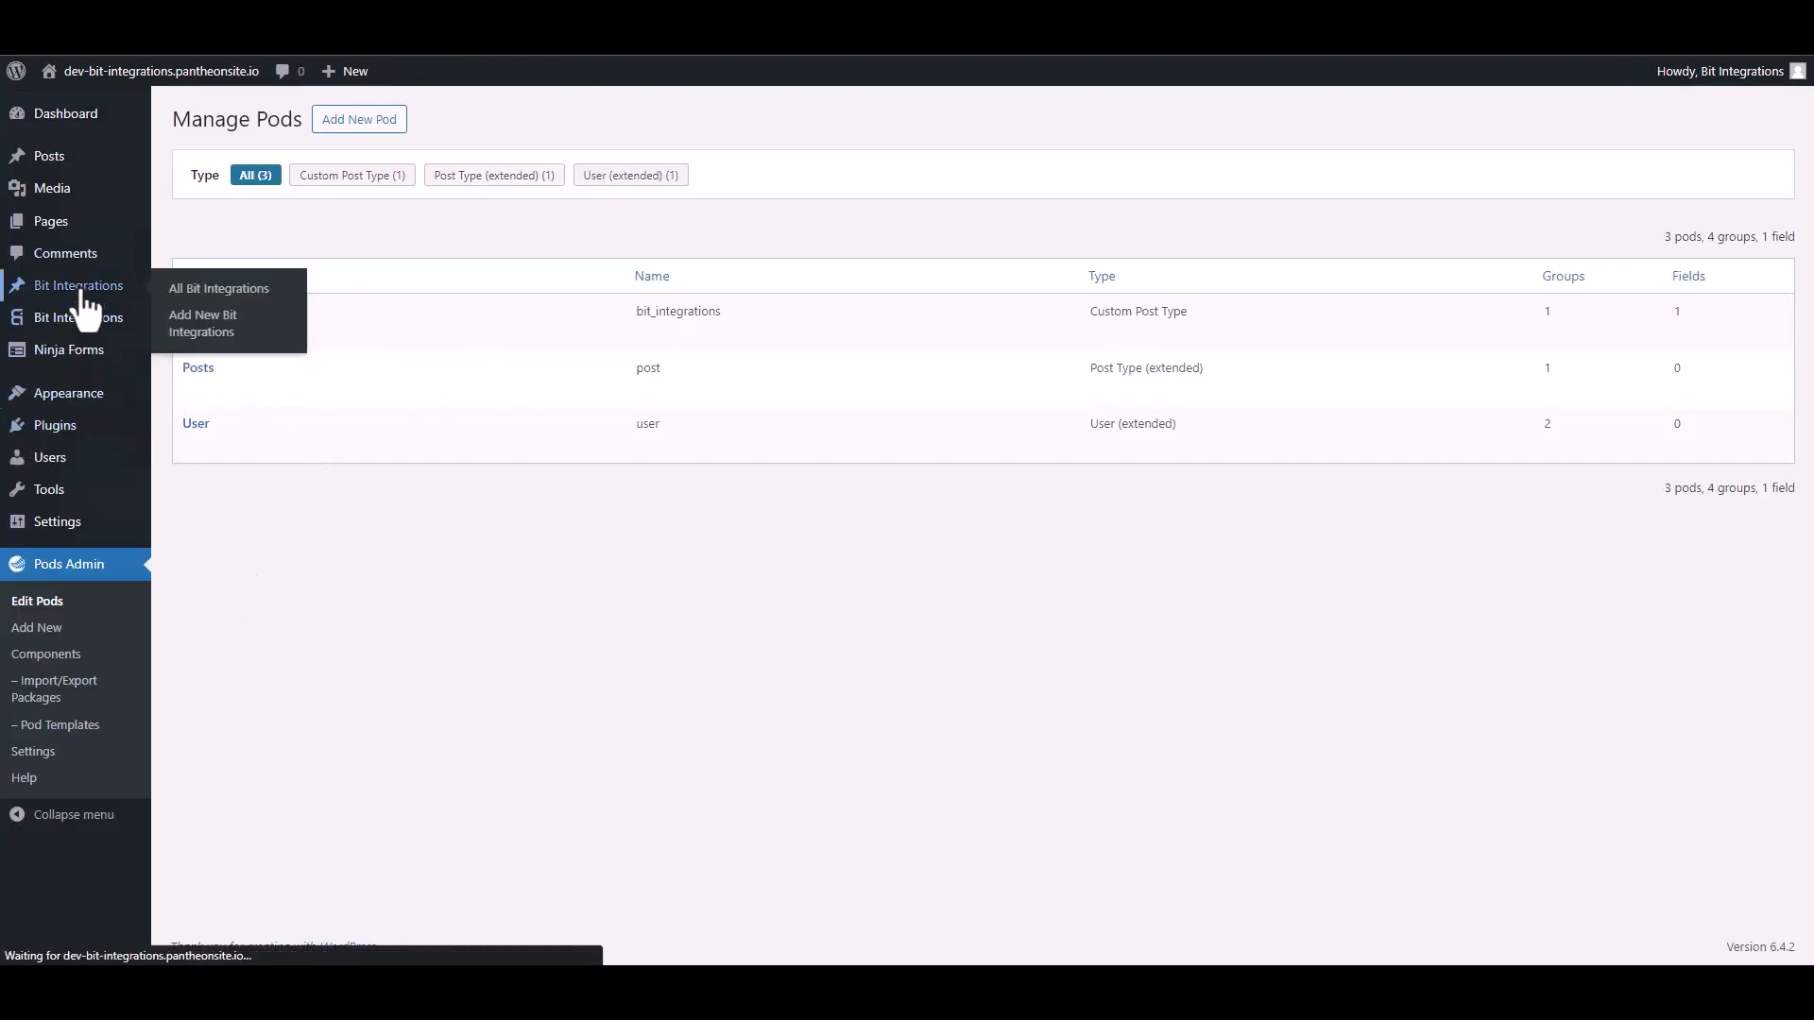
left_click(219, 287)
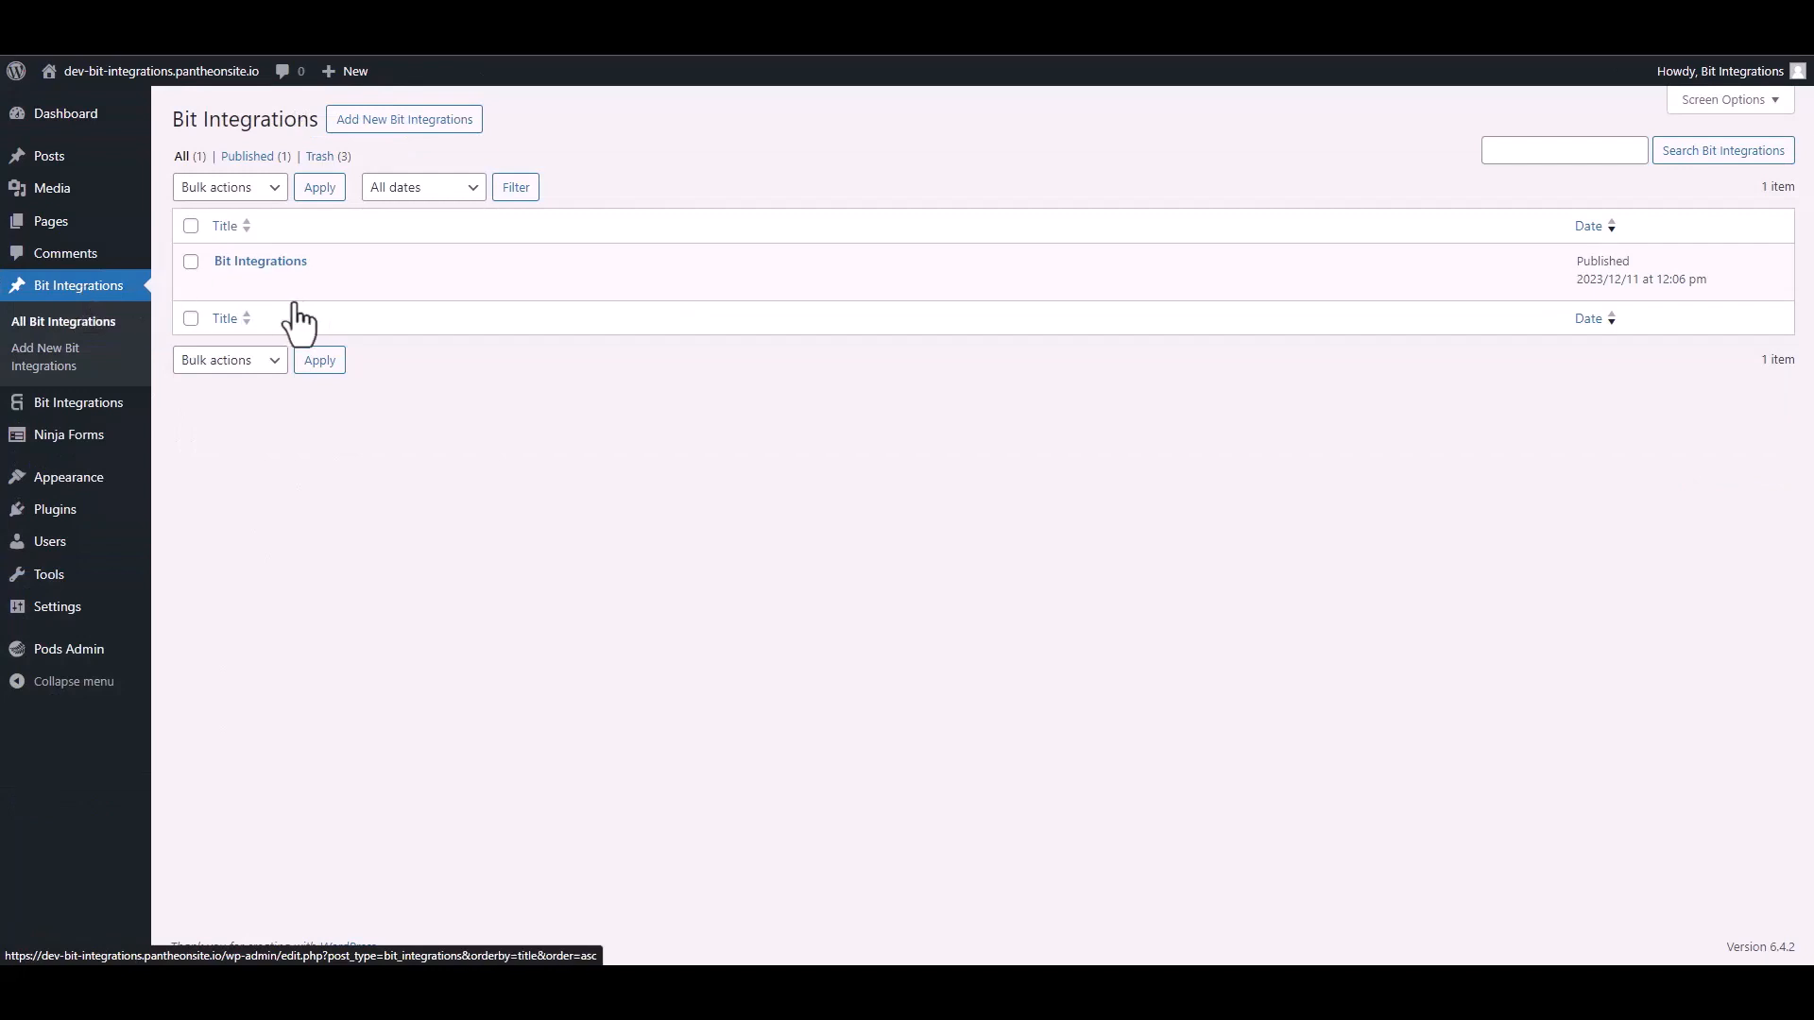
mouse_move(336, 295)
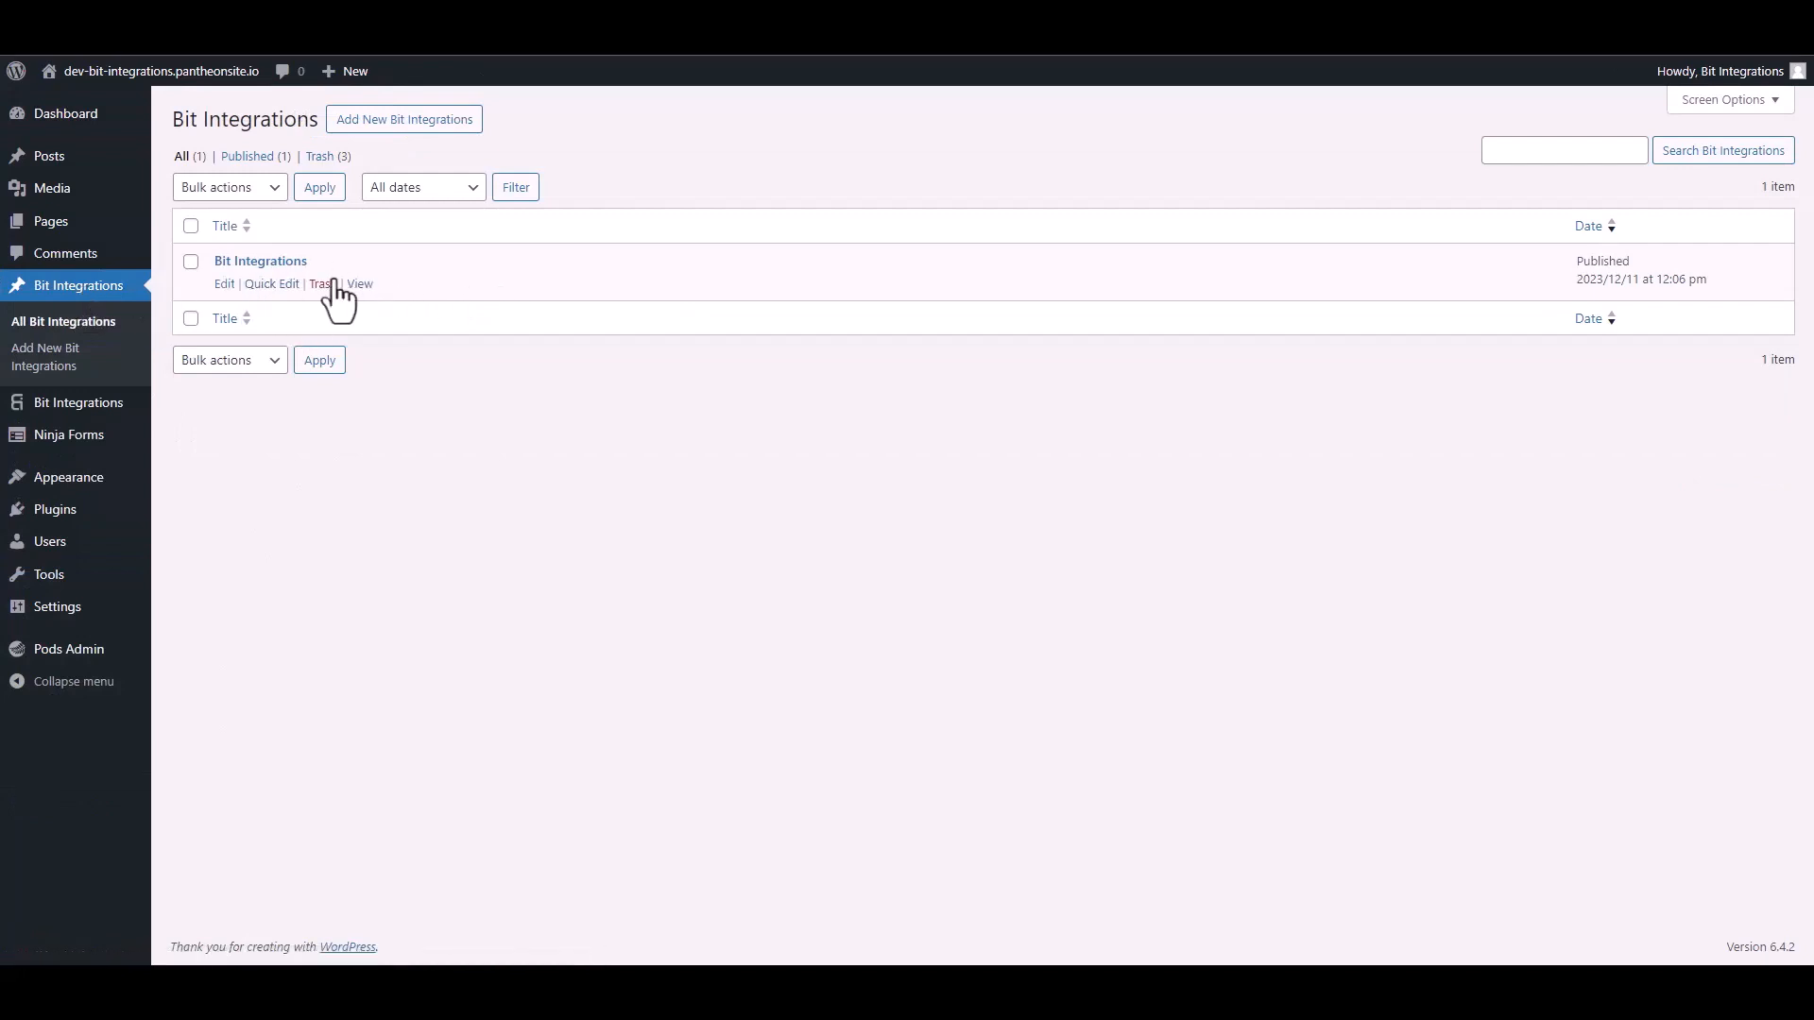
left_click(359, 283)
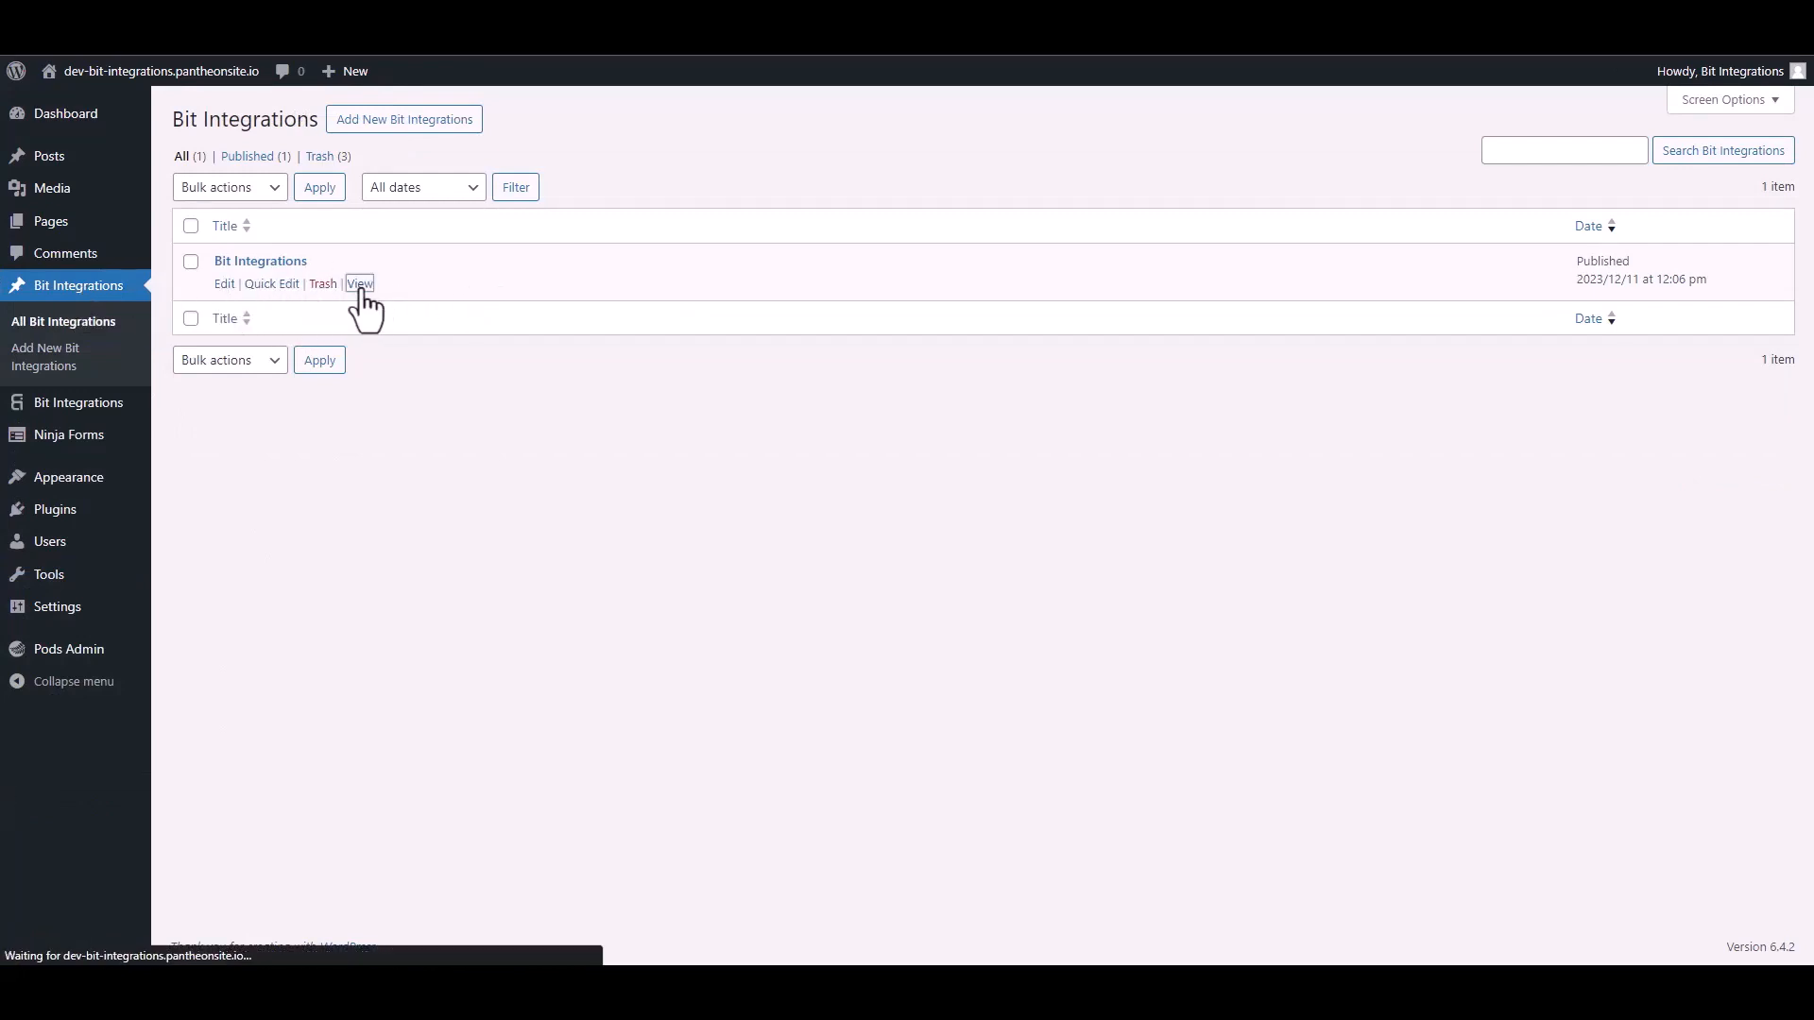
left_click(359, 286)
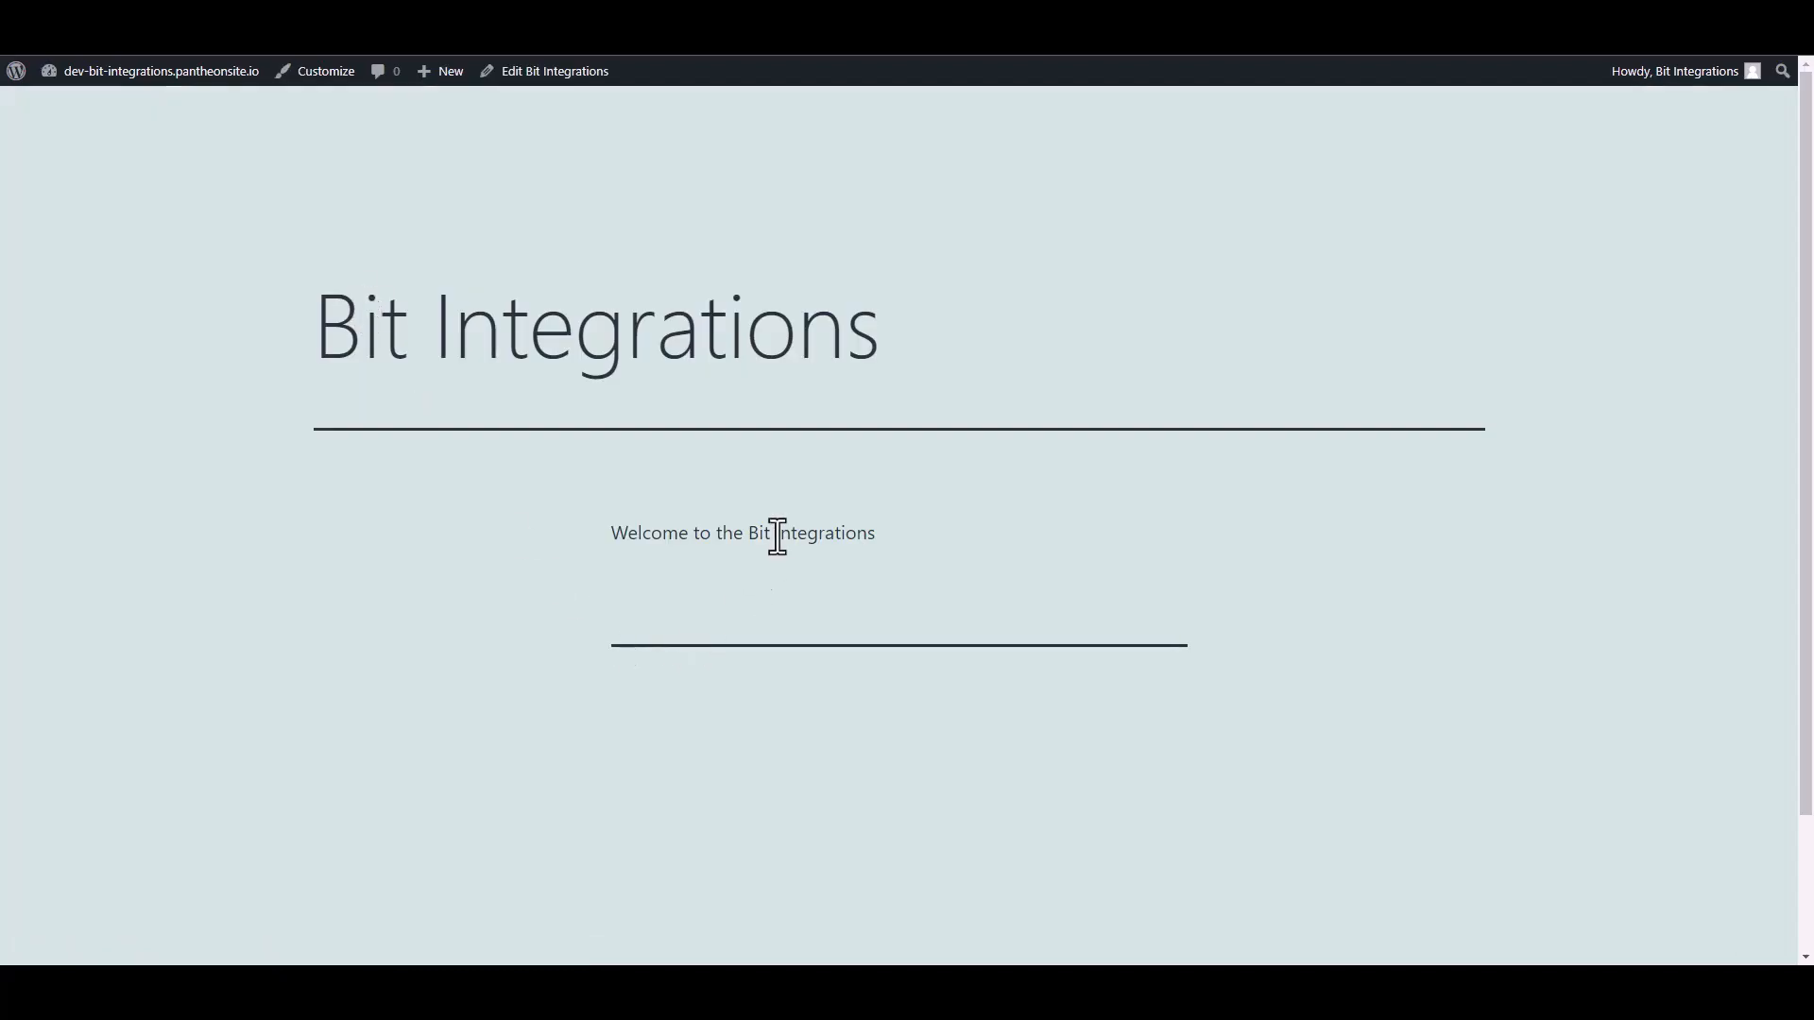